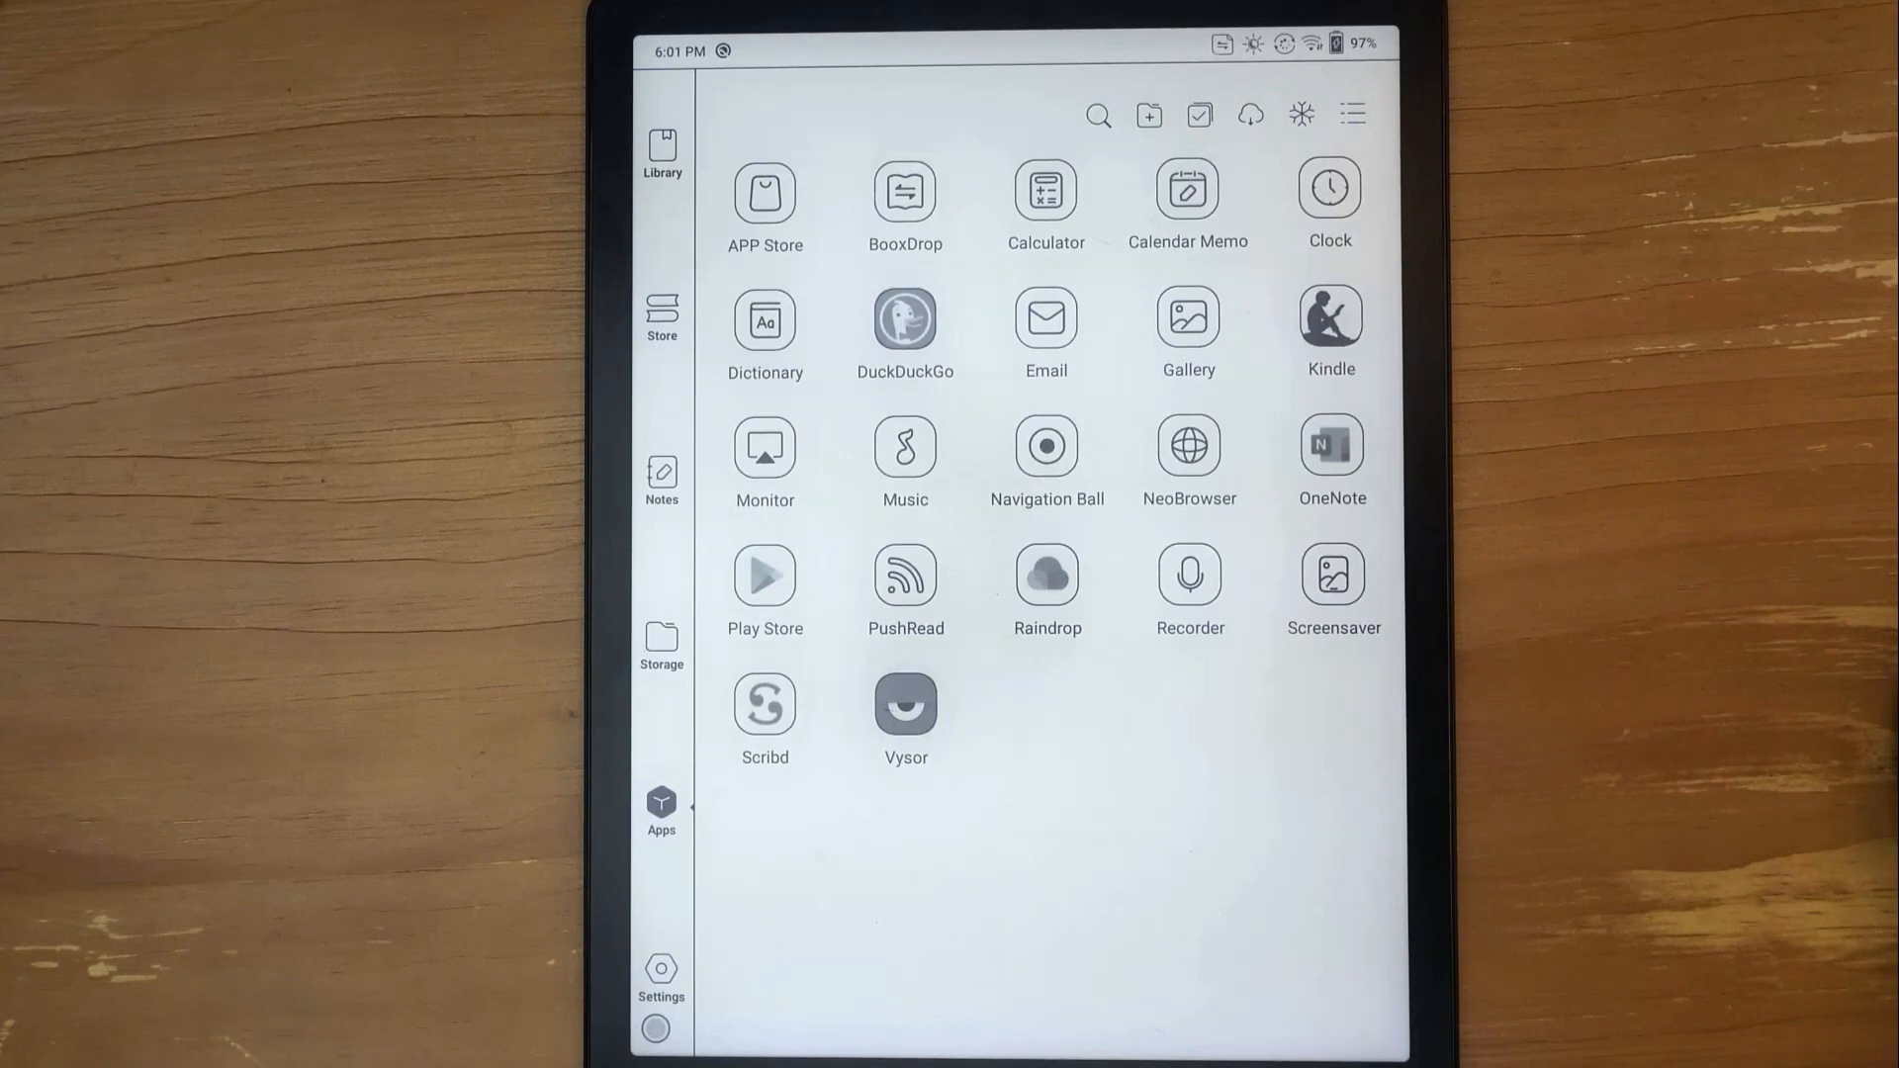
pyautogui.click(661, 648)
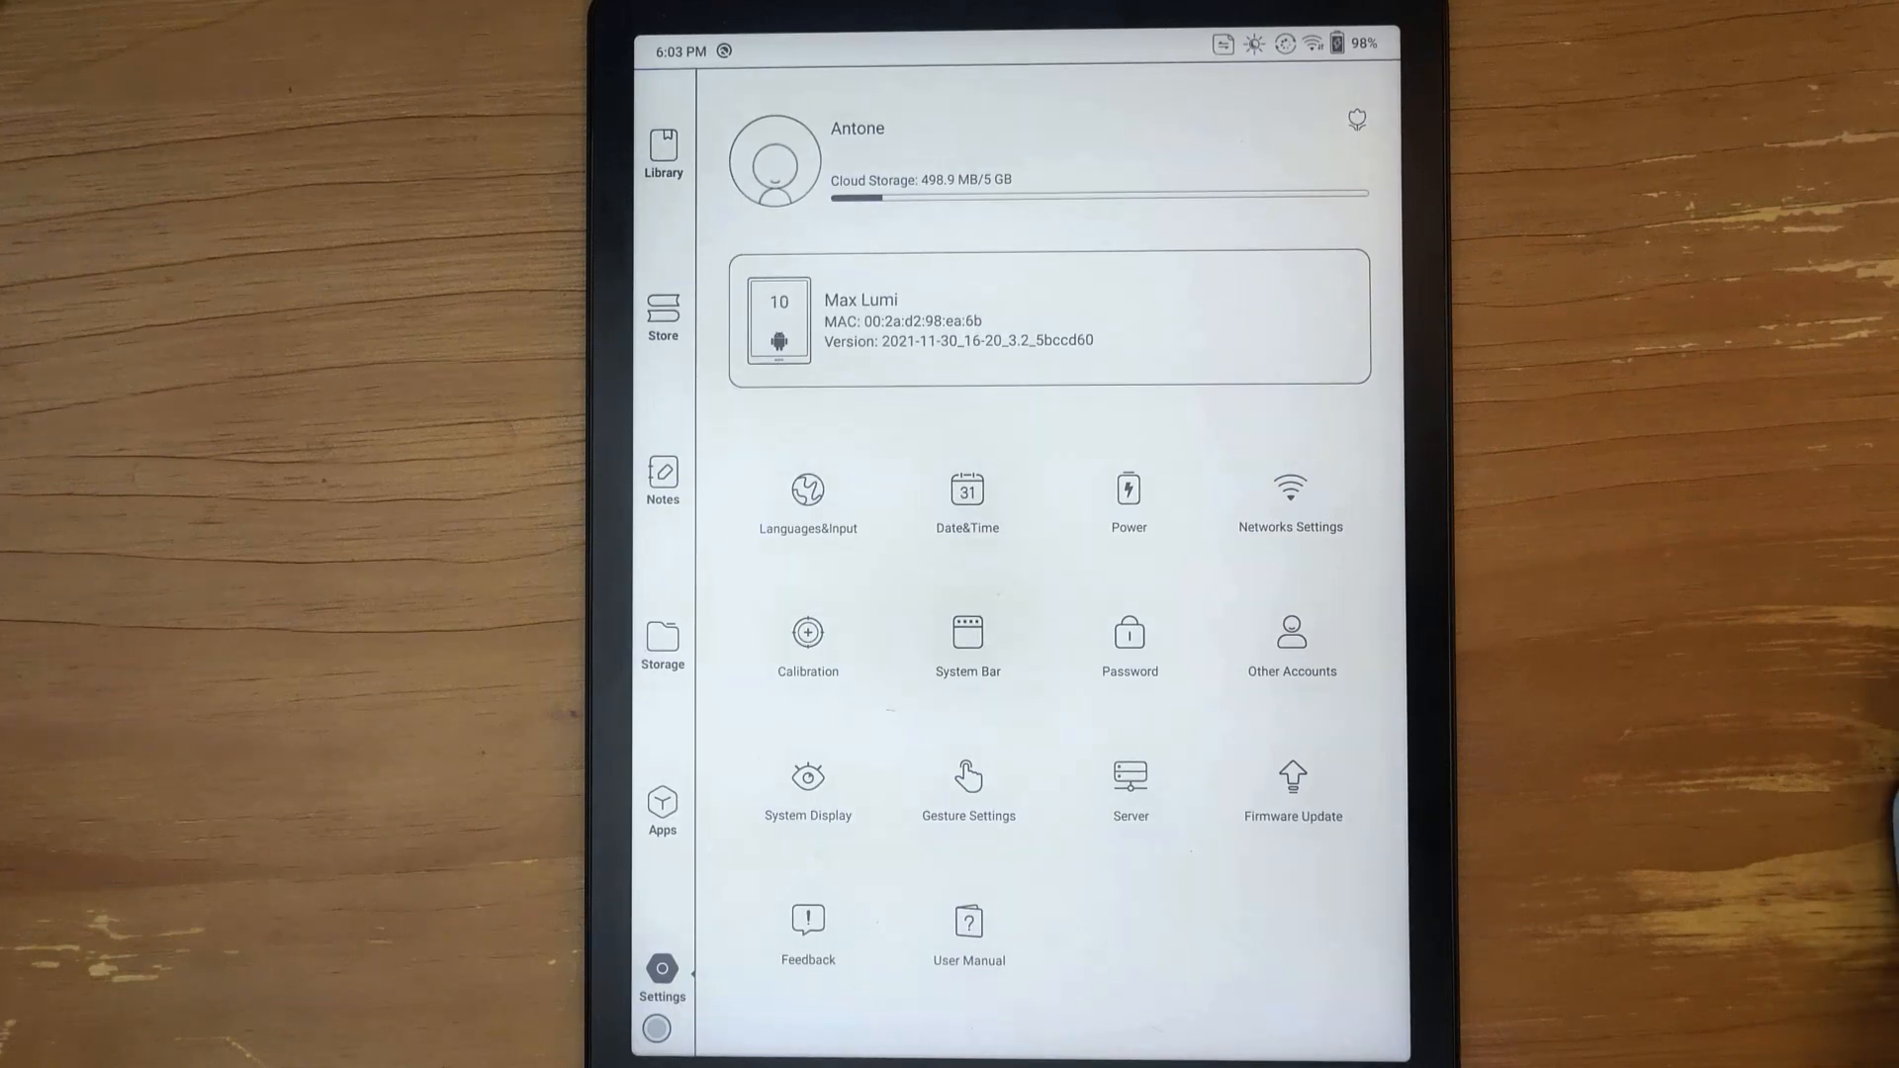
# Go back to the installed apps list and launch BooxDrop
pyautogui.click(660, 807)
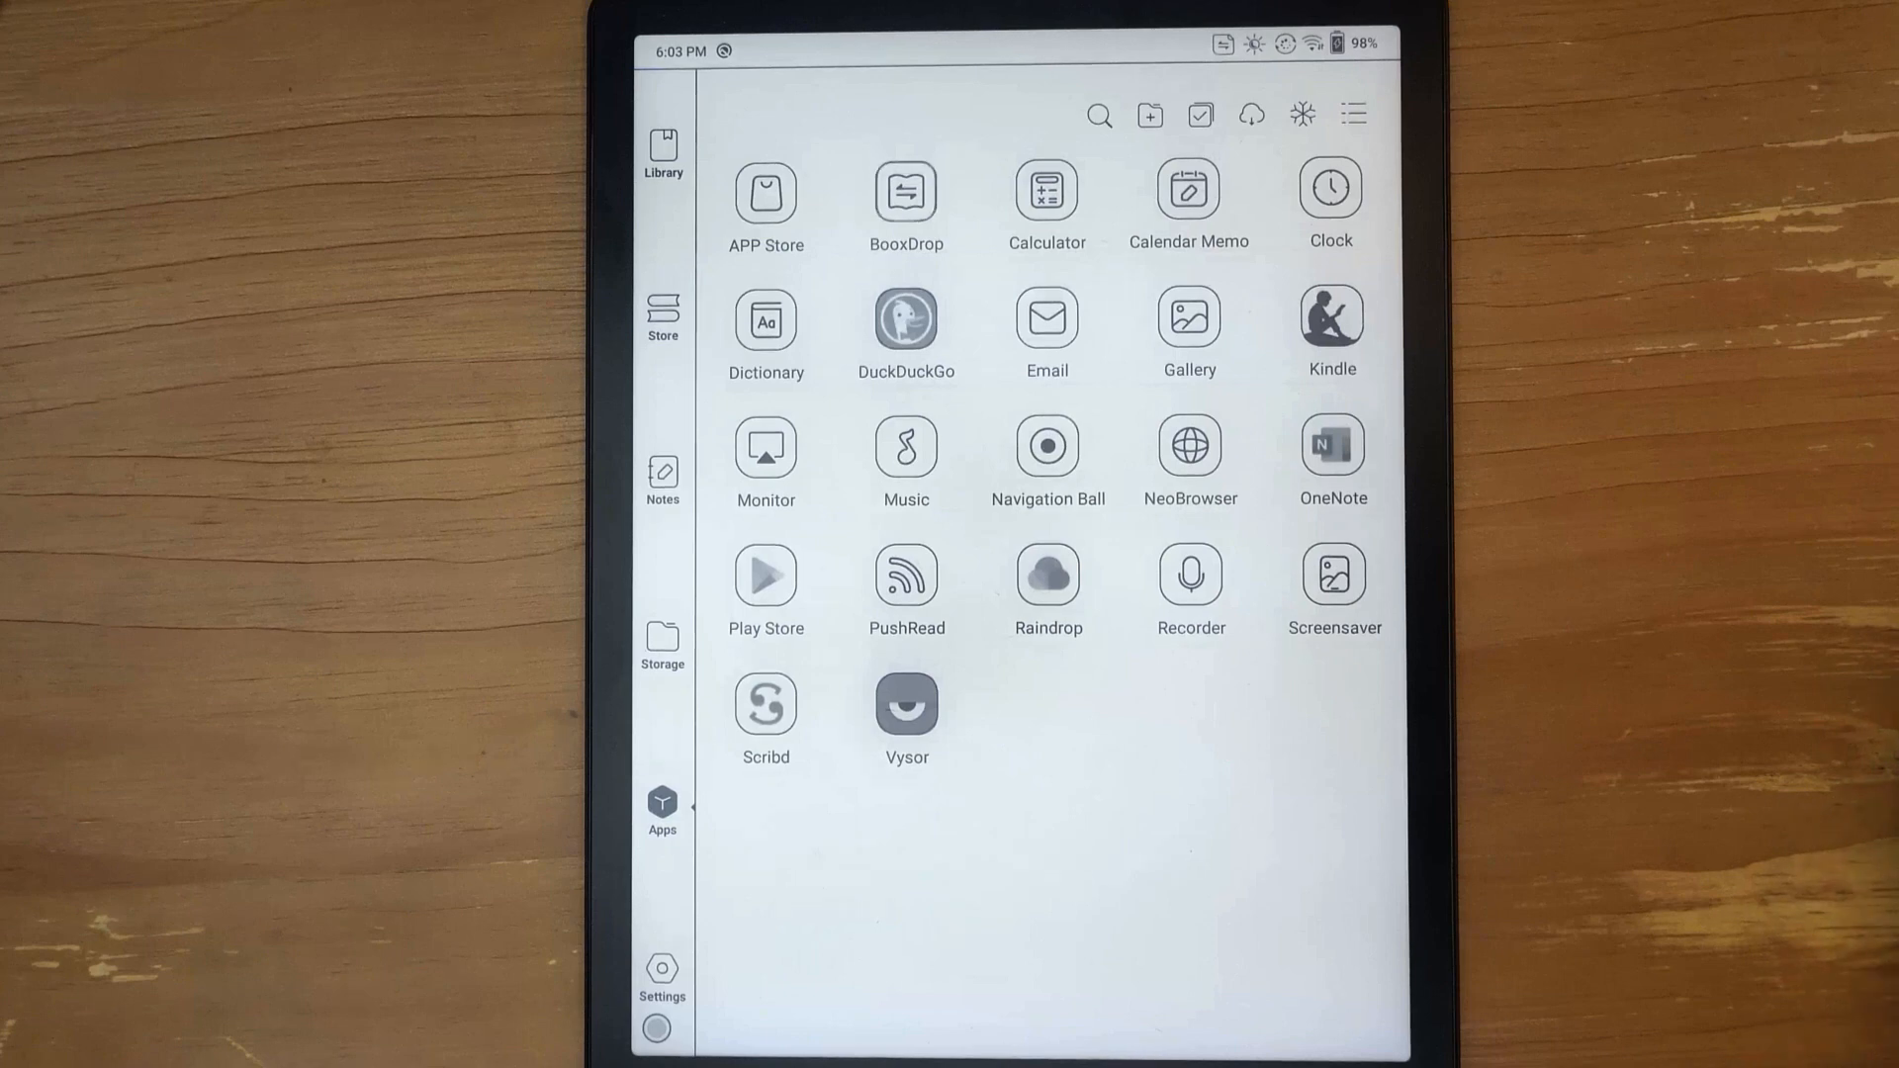
pyautogui.click(904, 192)
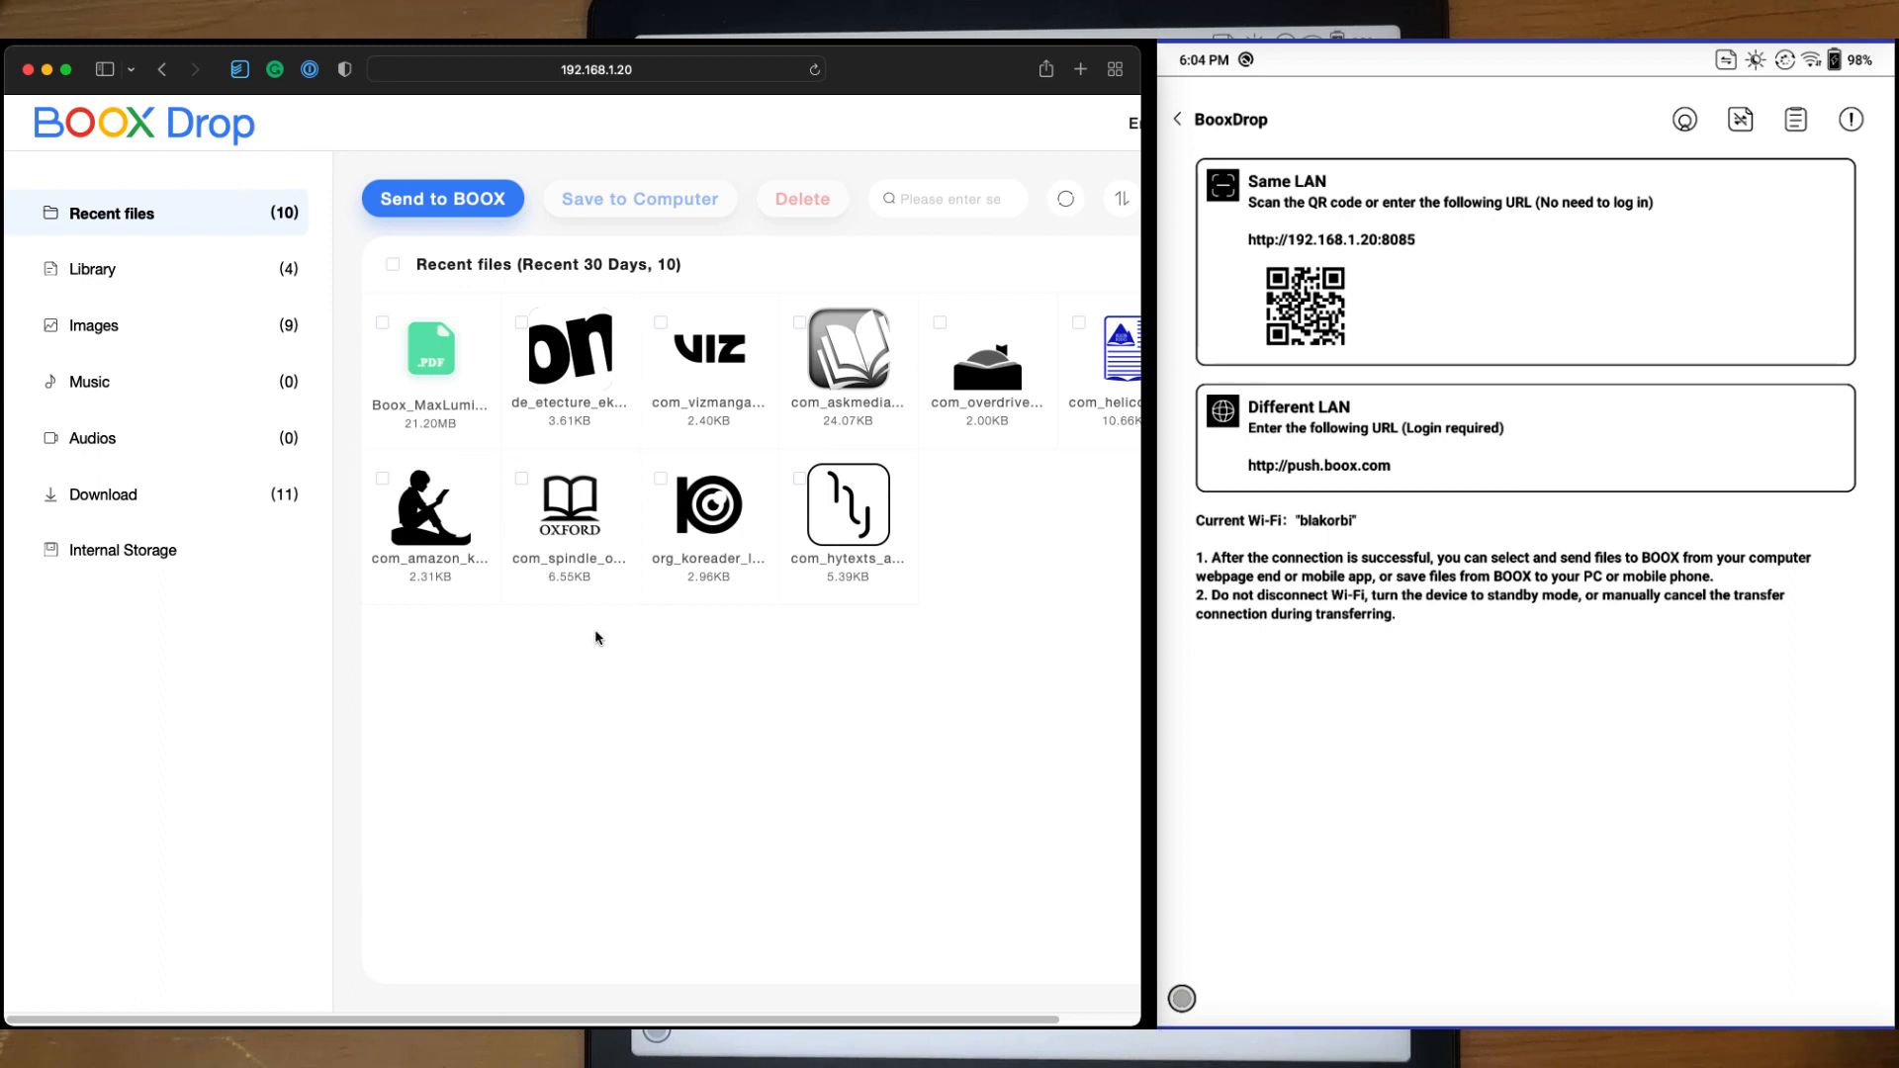
pyautogui.moveTo(218, 218)
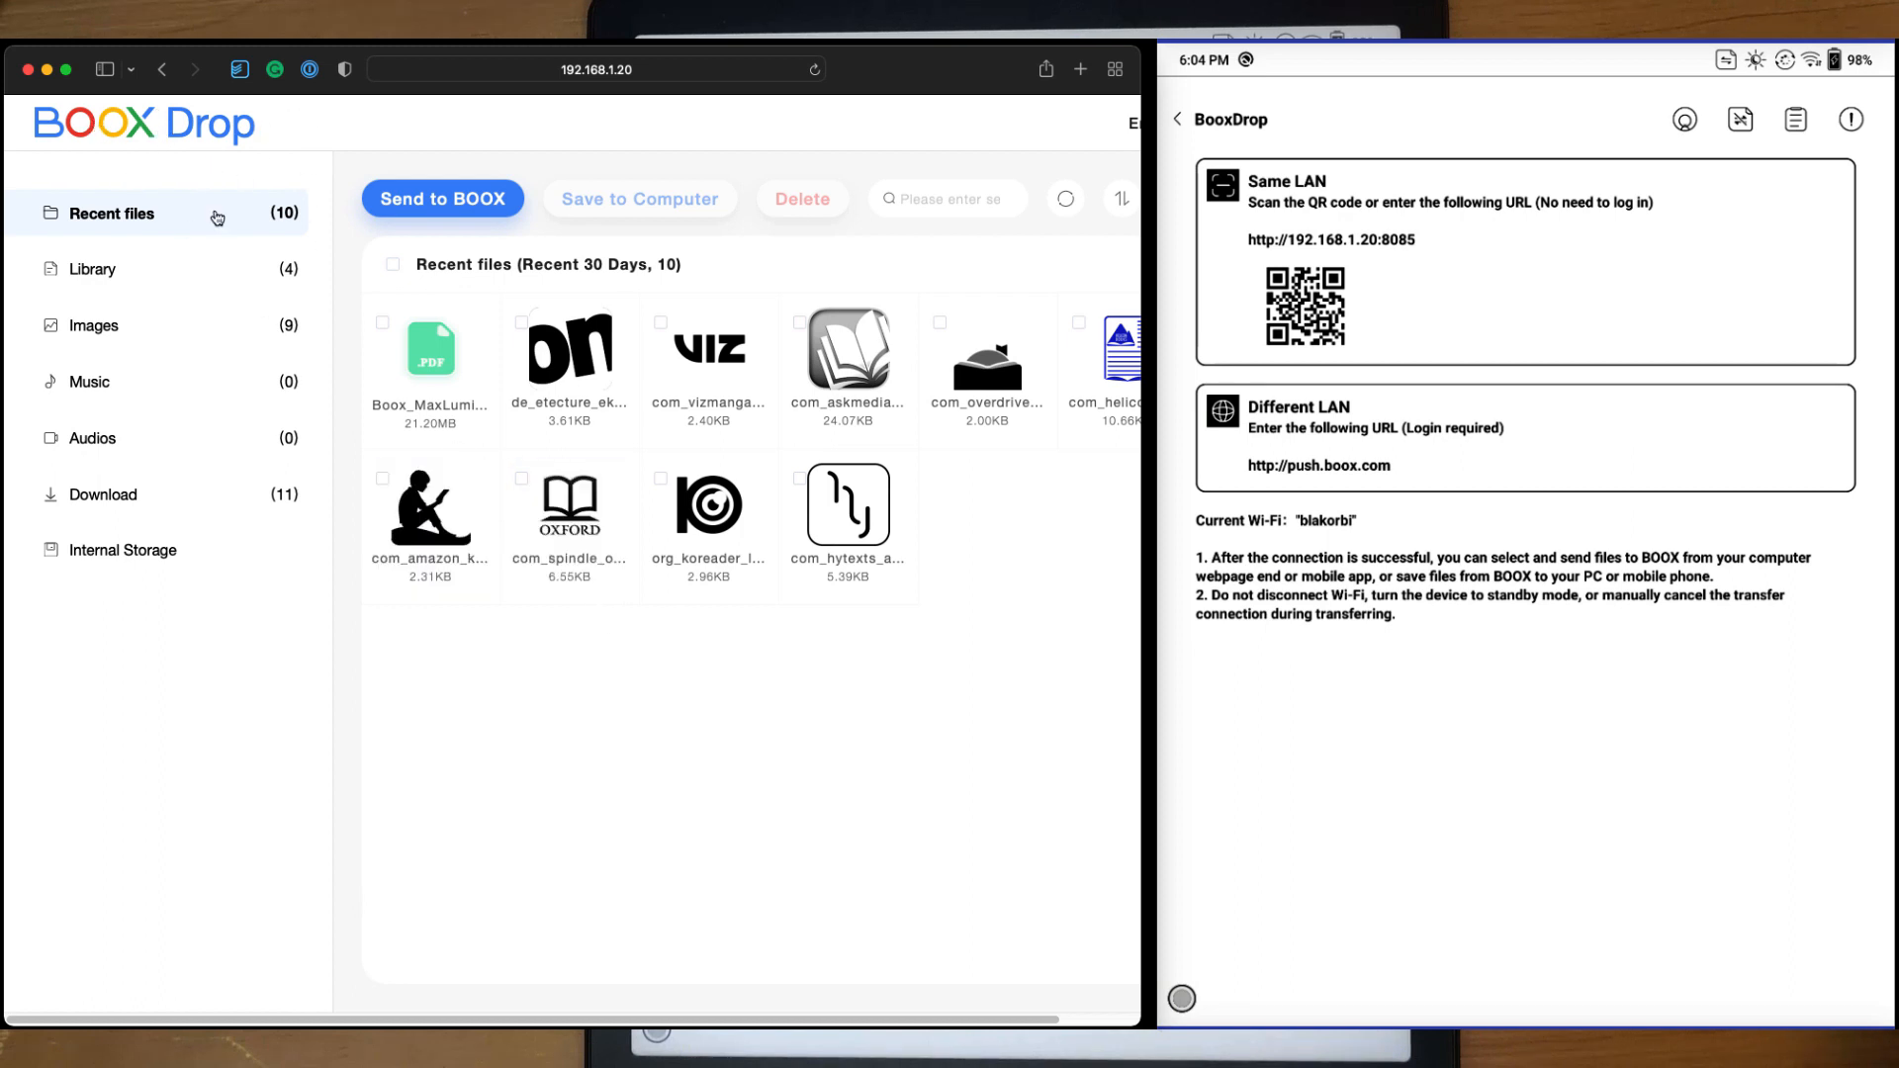
# Pick ConsentForm.pdf from the Downloads folder and upload it to the Boox
pyautogui.click(441, 198)
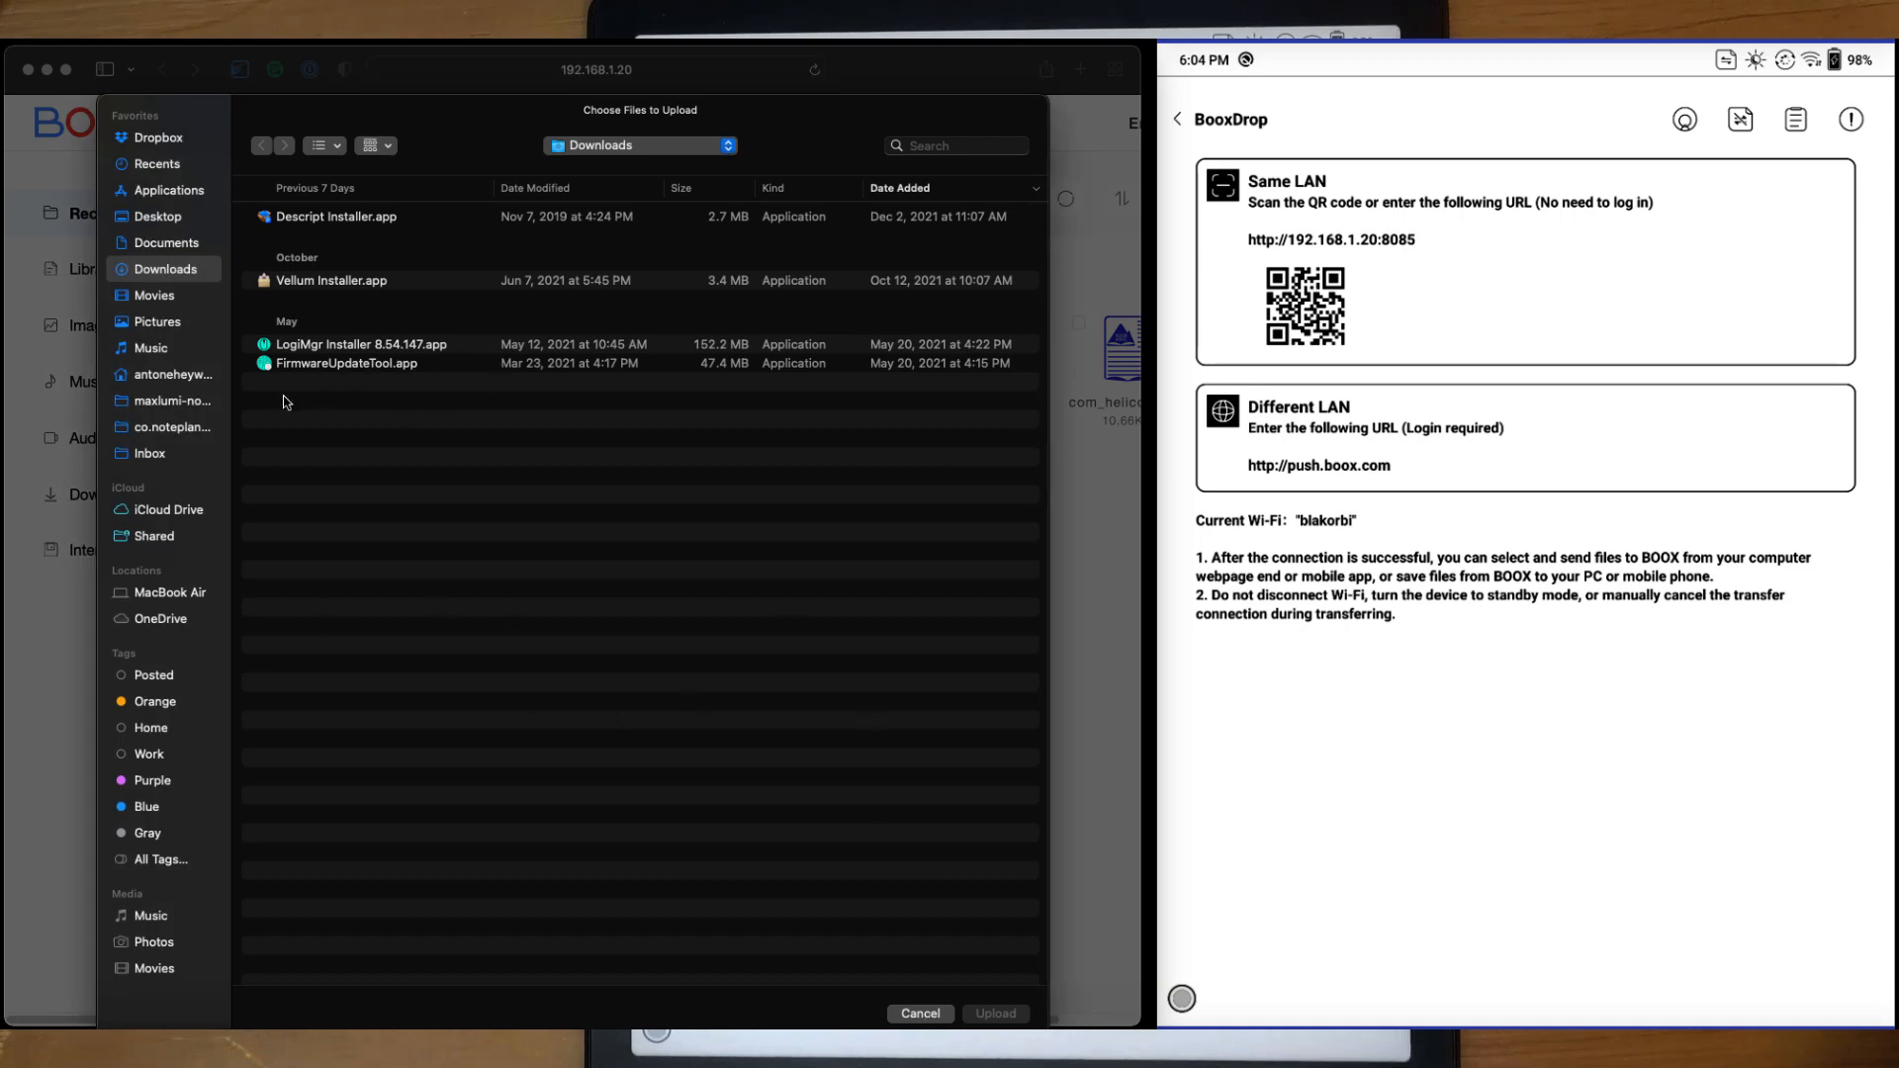
pyautogui.click(166, 242)
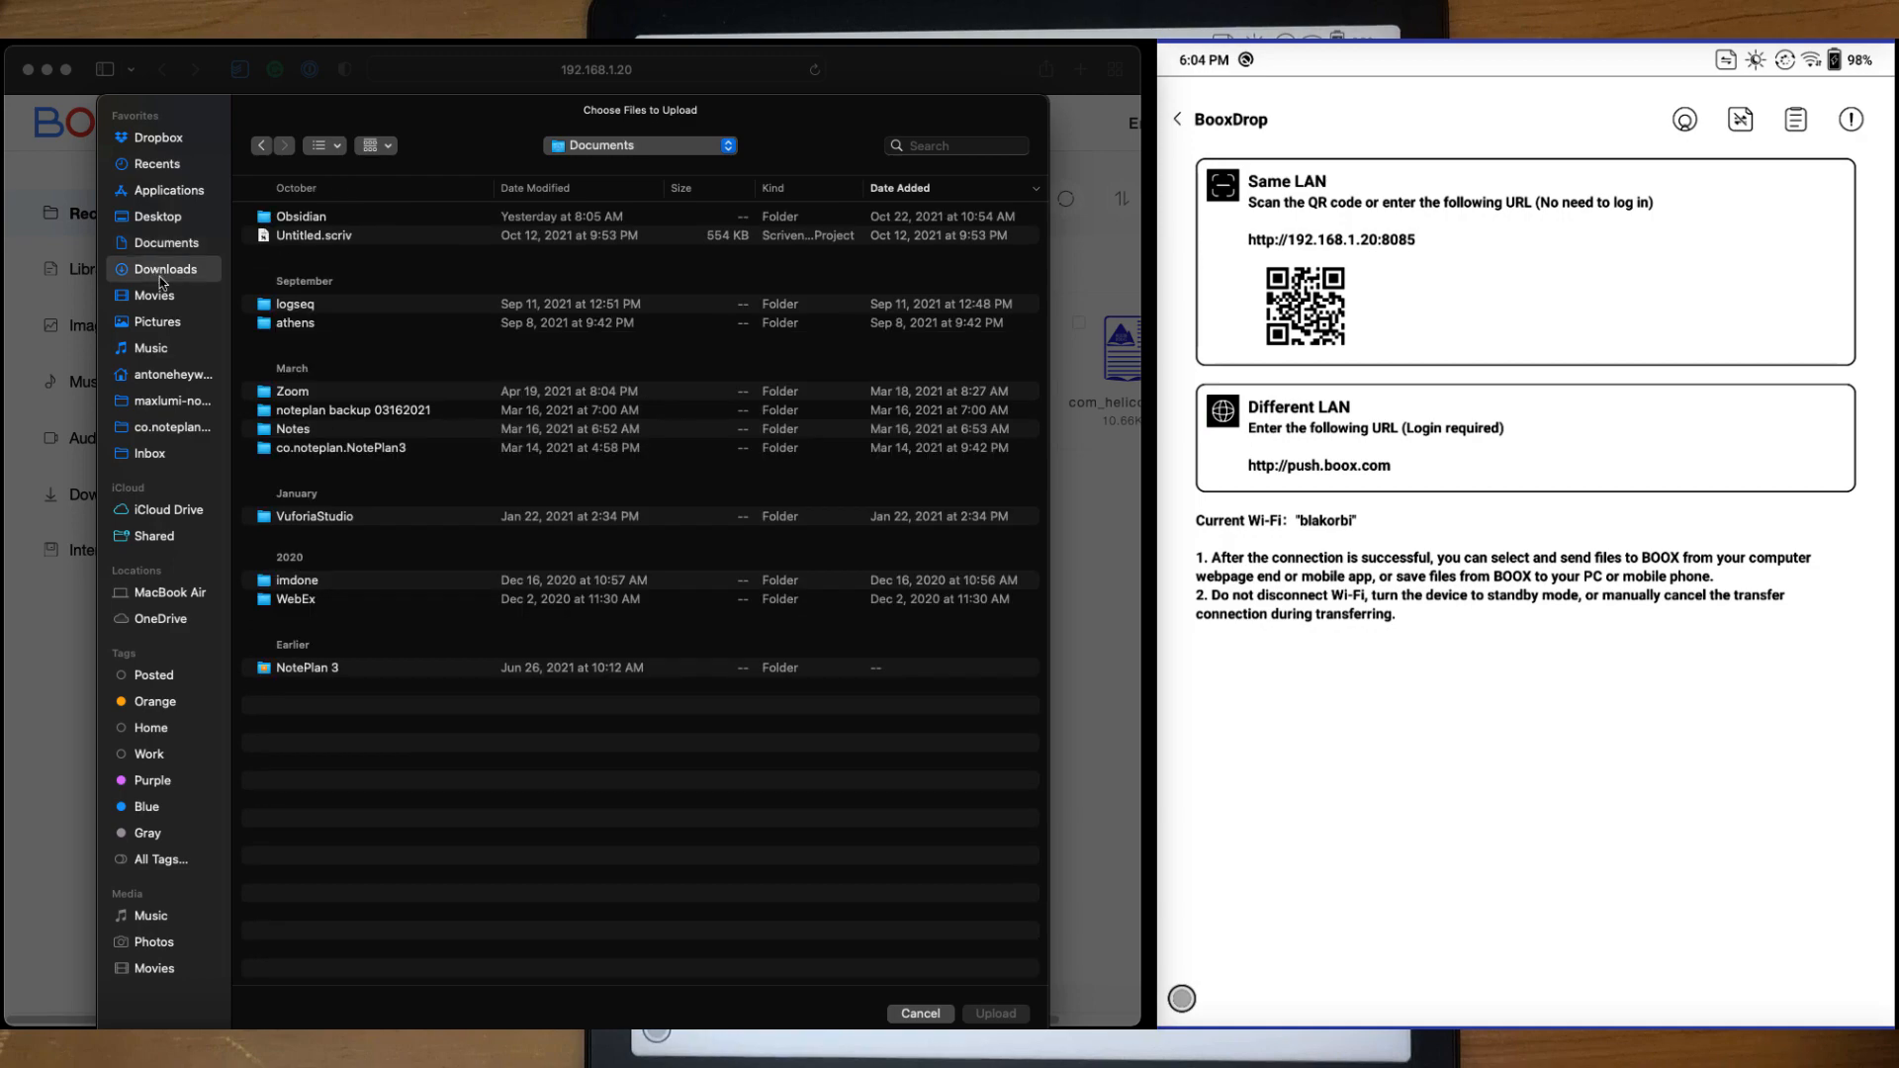
pyautogui.click(166, 269)
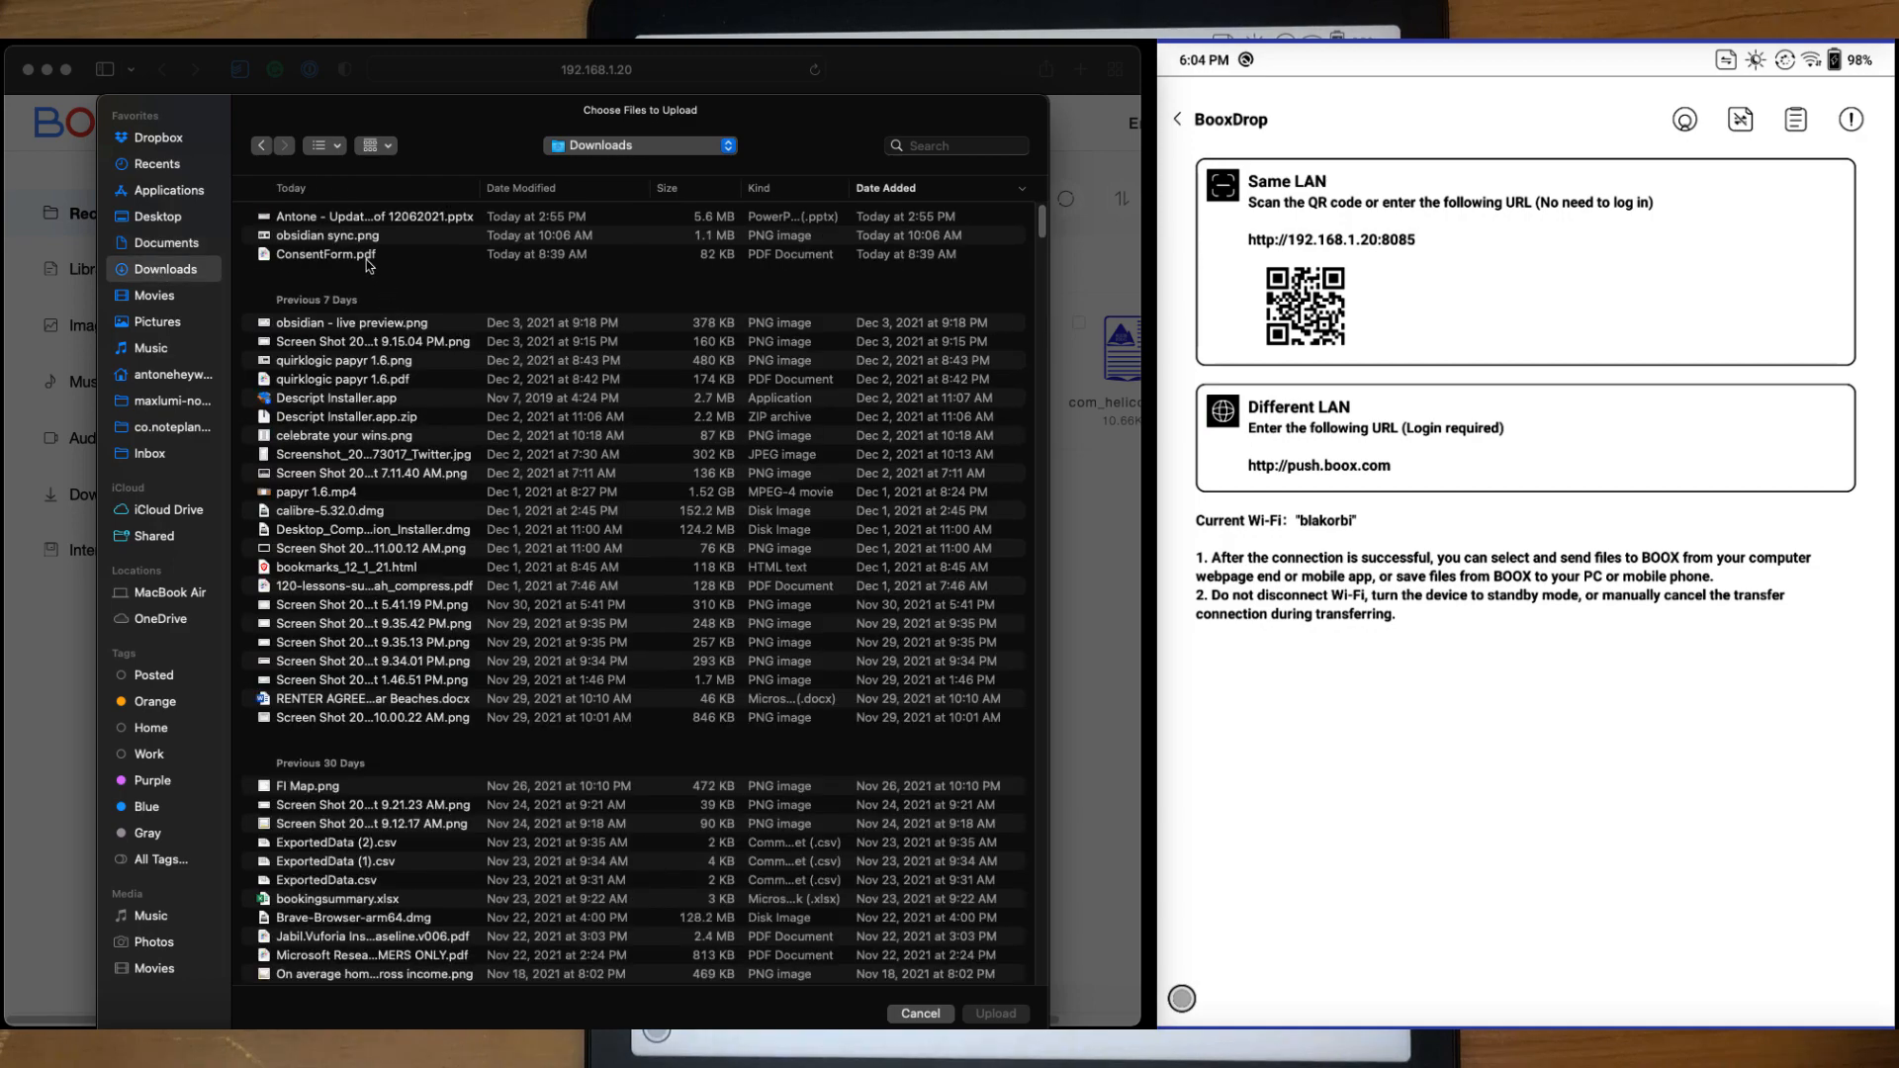
pyautogui.click(327, 255)
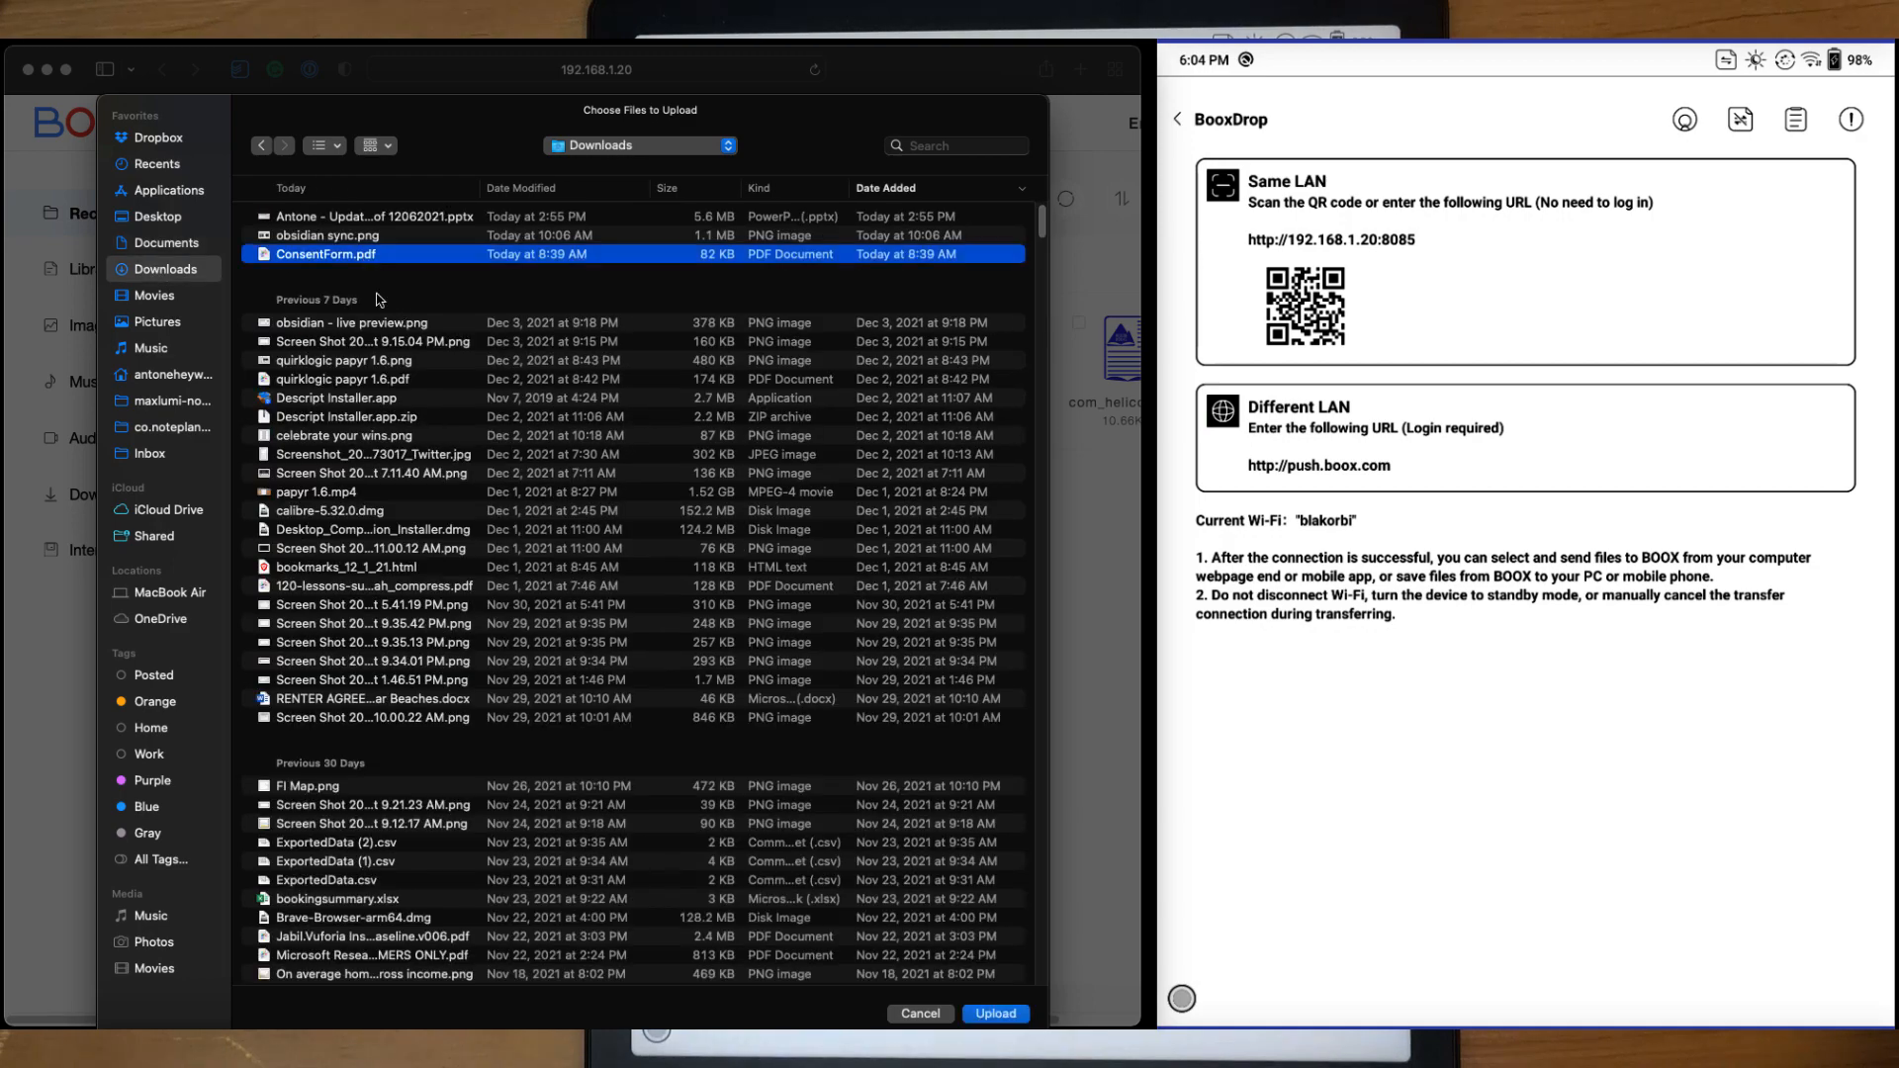
pyautogui.click(993, 1012)
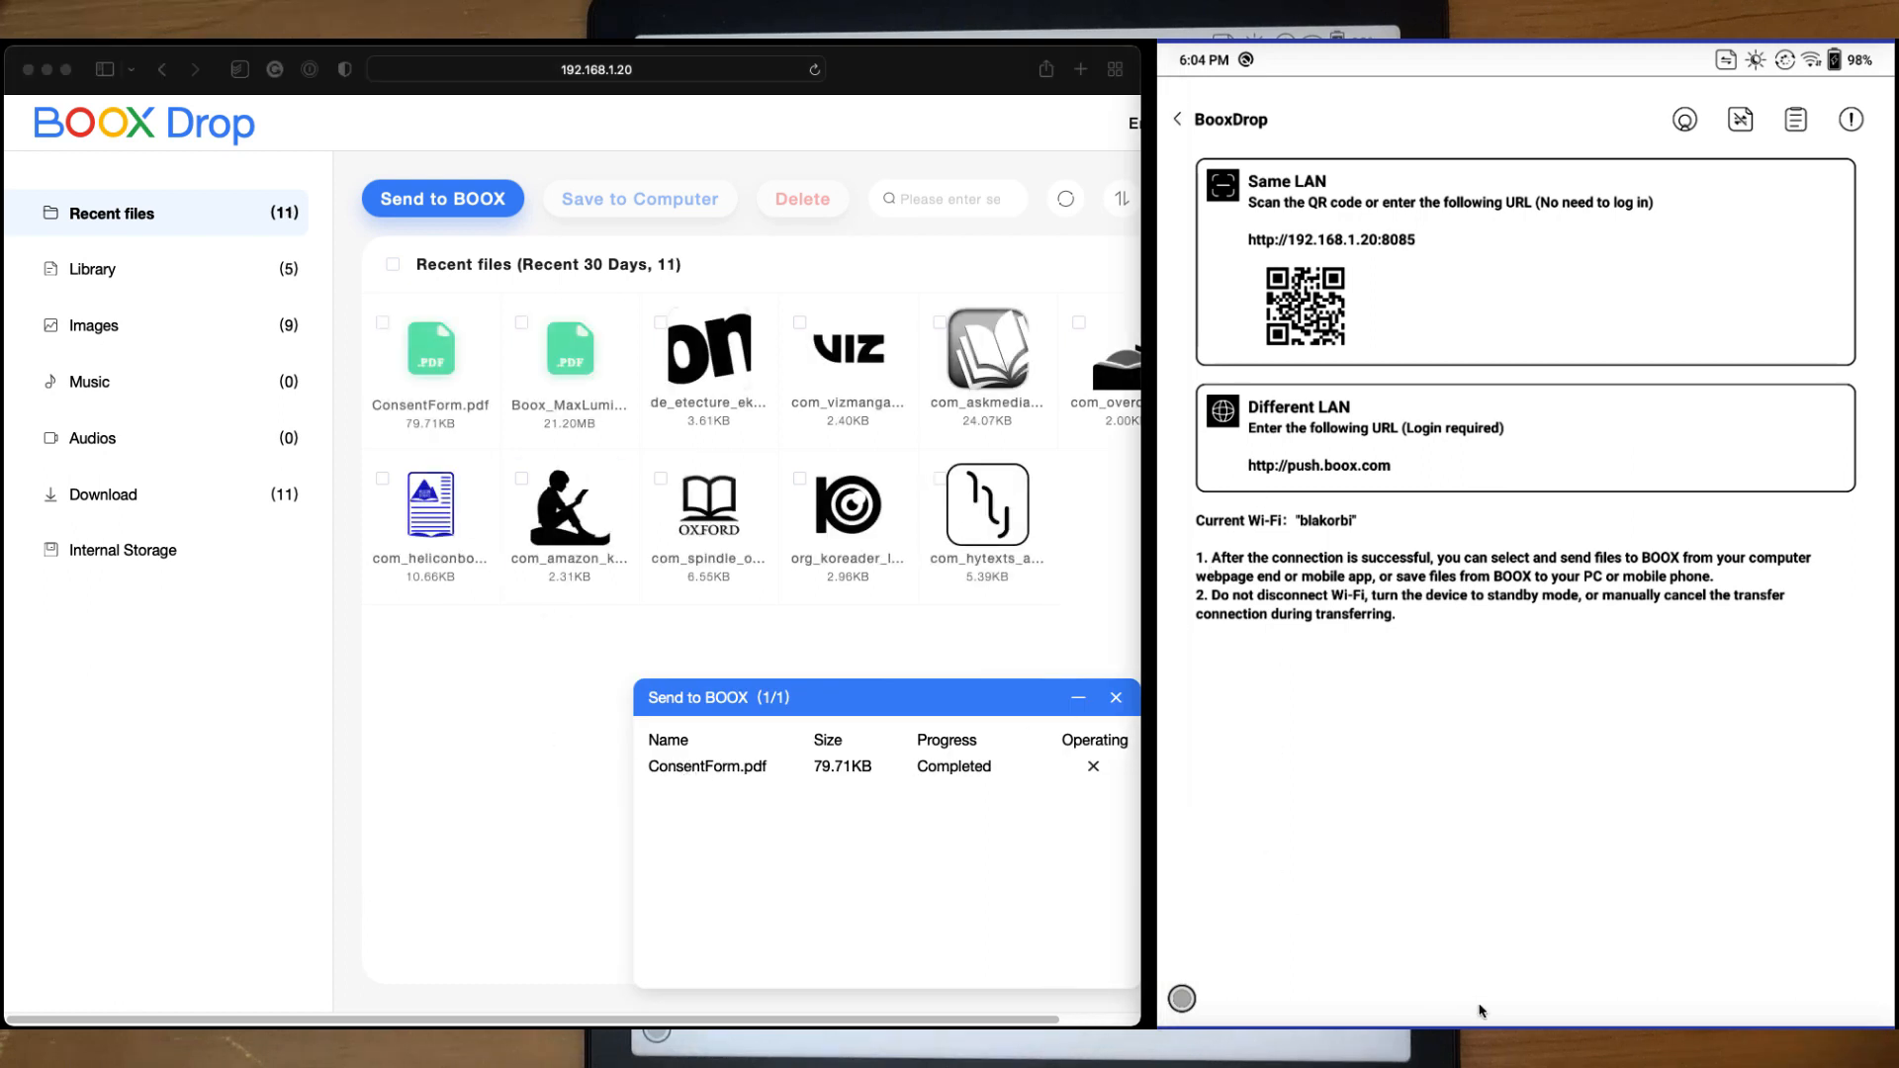
# Confirm ConsentForm in the device library, return to Apps and dismiss the transfer window
pyautogui.click(1173, 119)
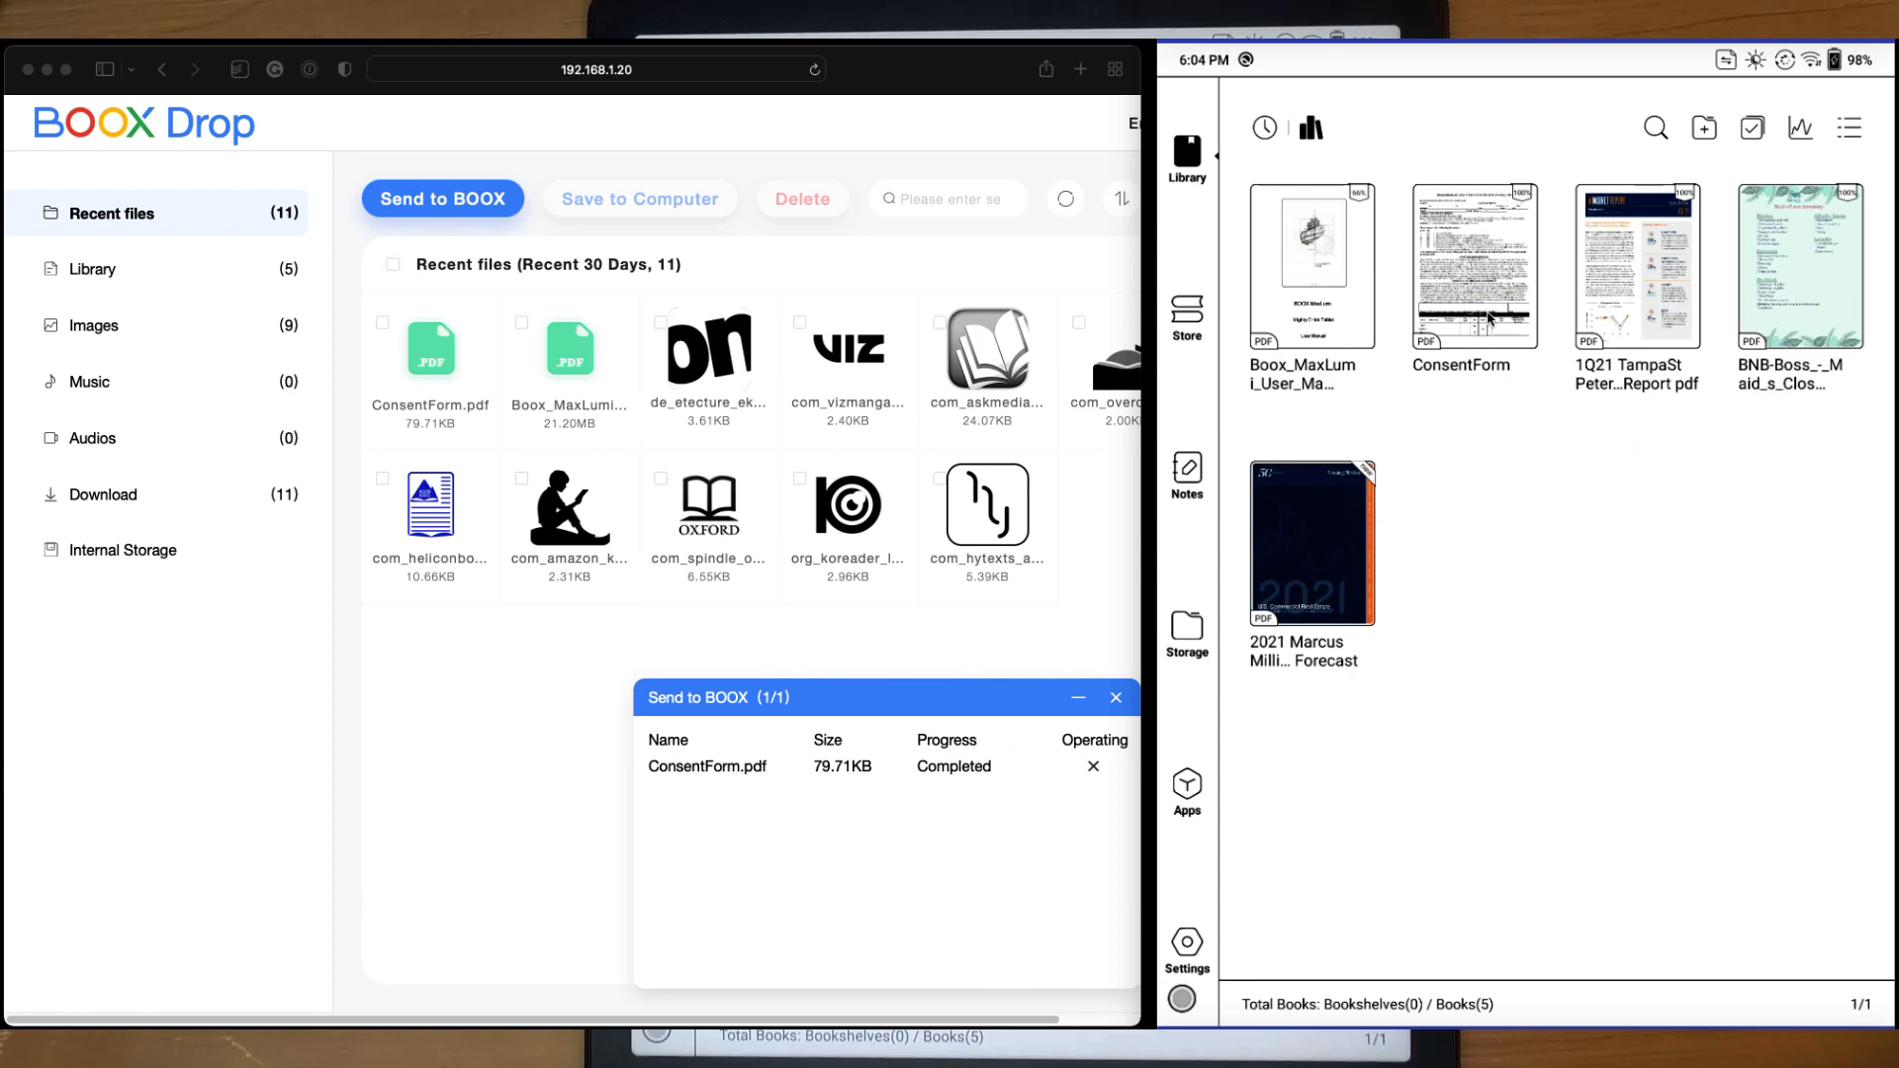
pyautogui.doubleClick(1471, 263)
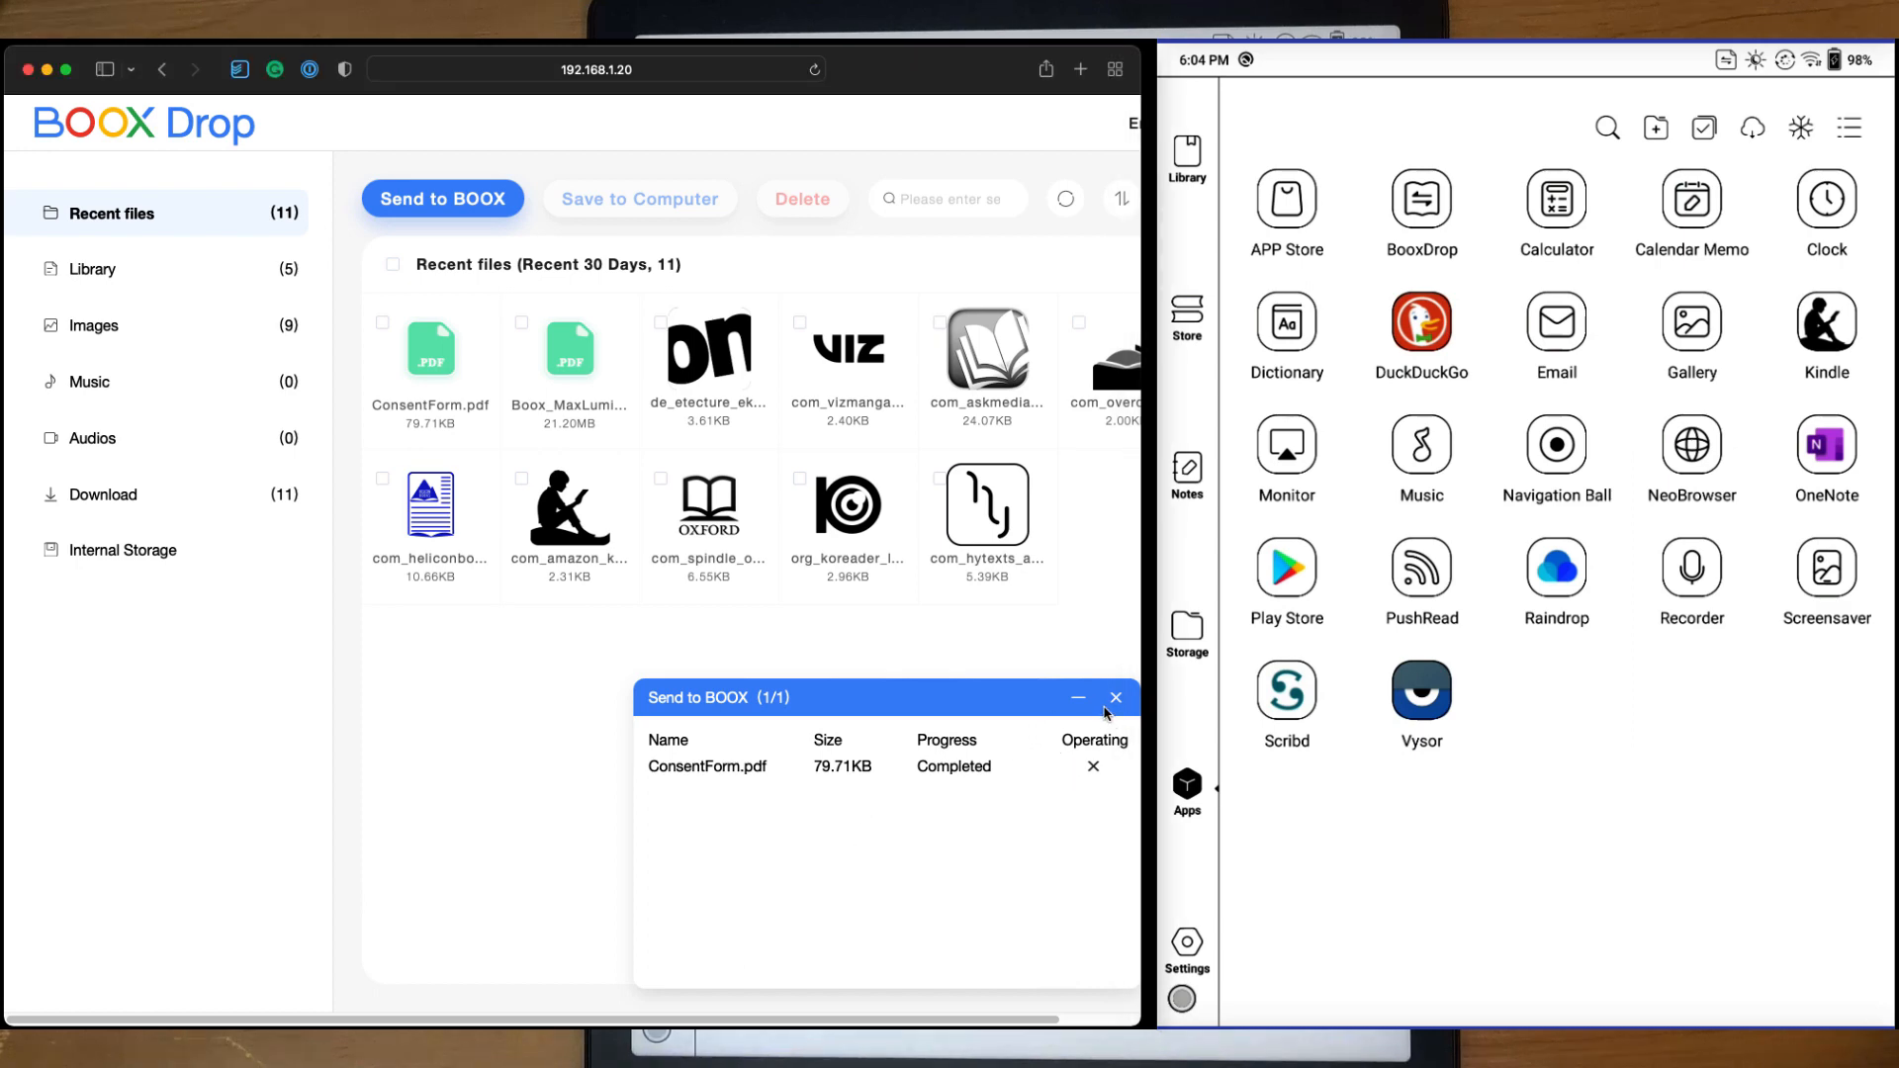
pyautogui.click(1115, 698)
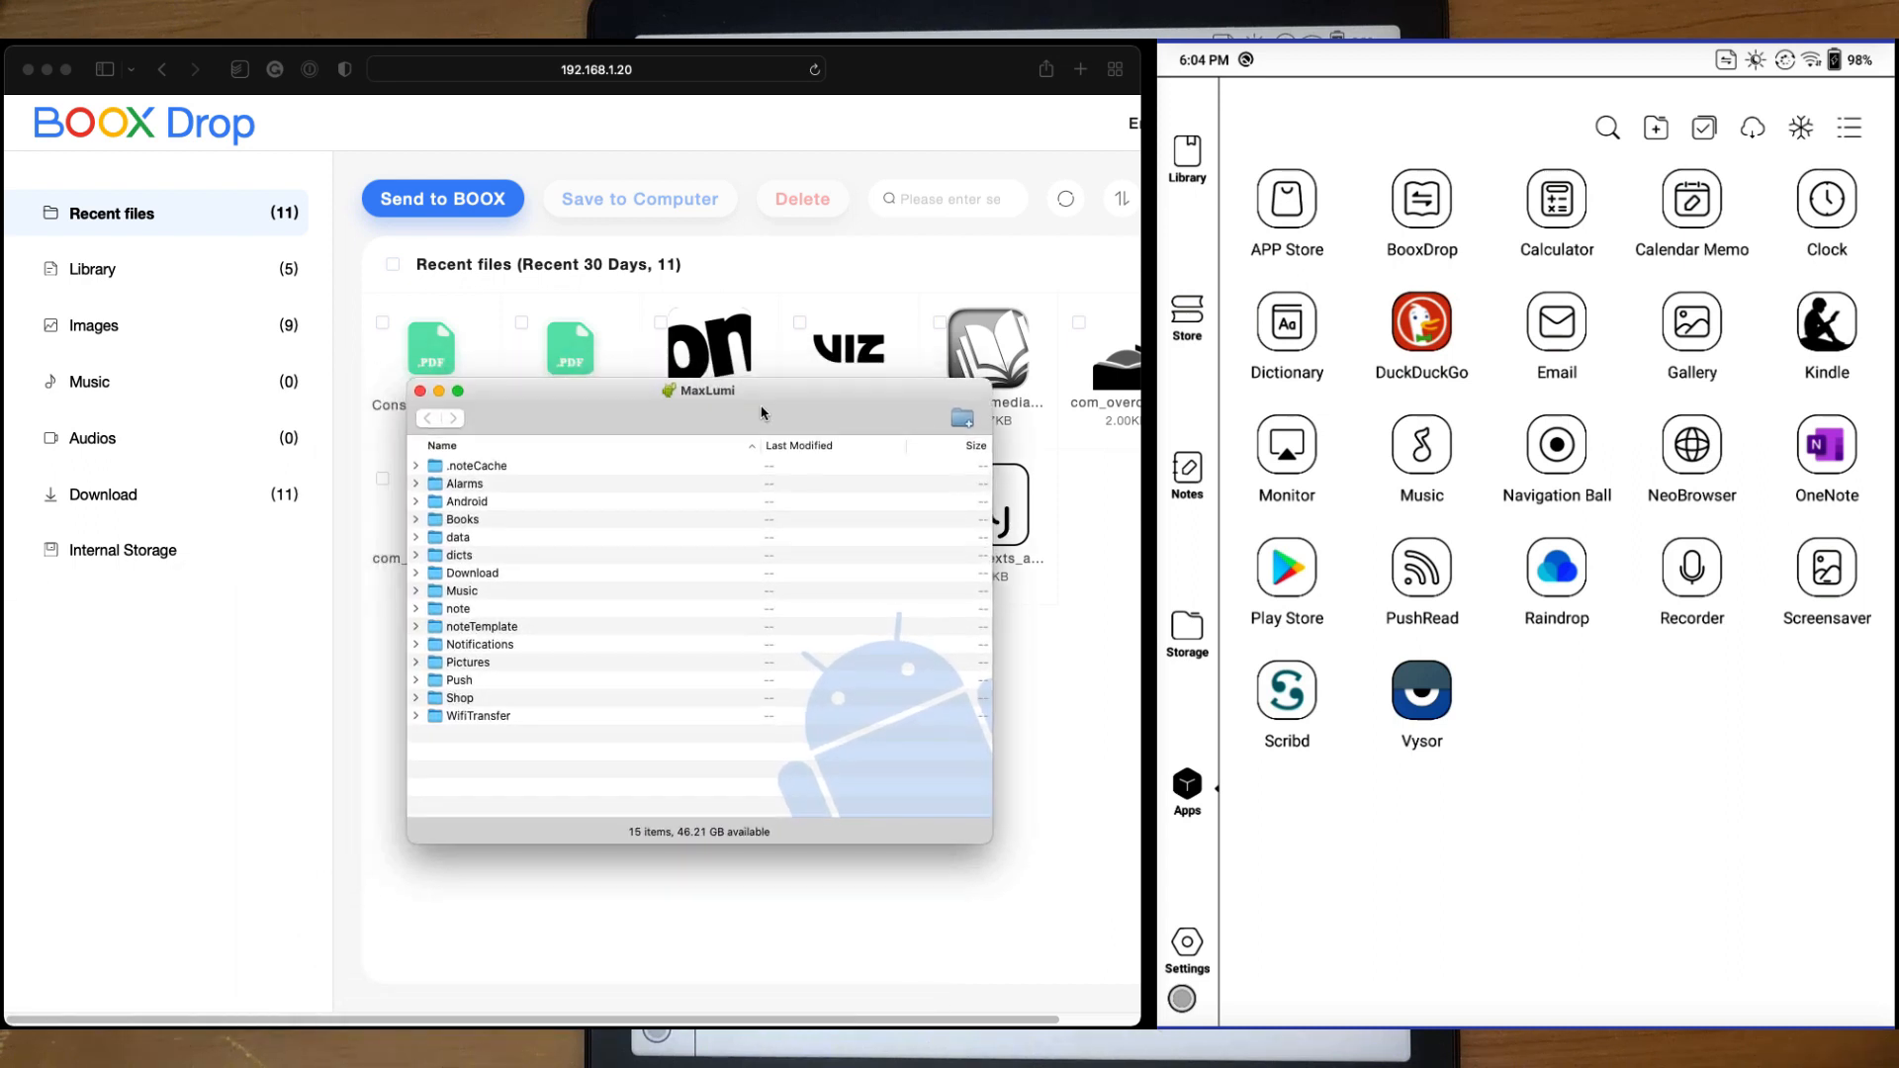
pyautogui.moveTo(775, 603)
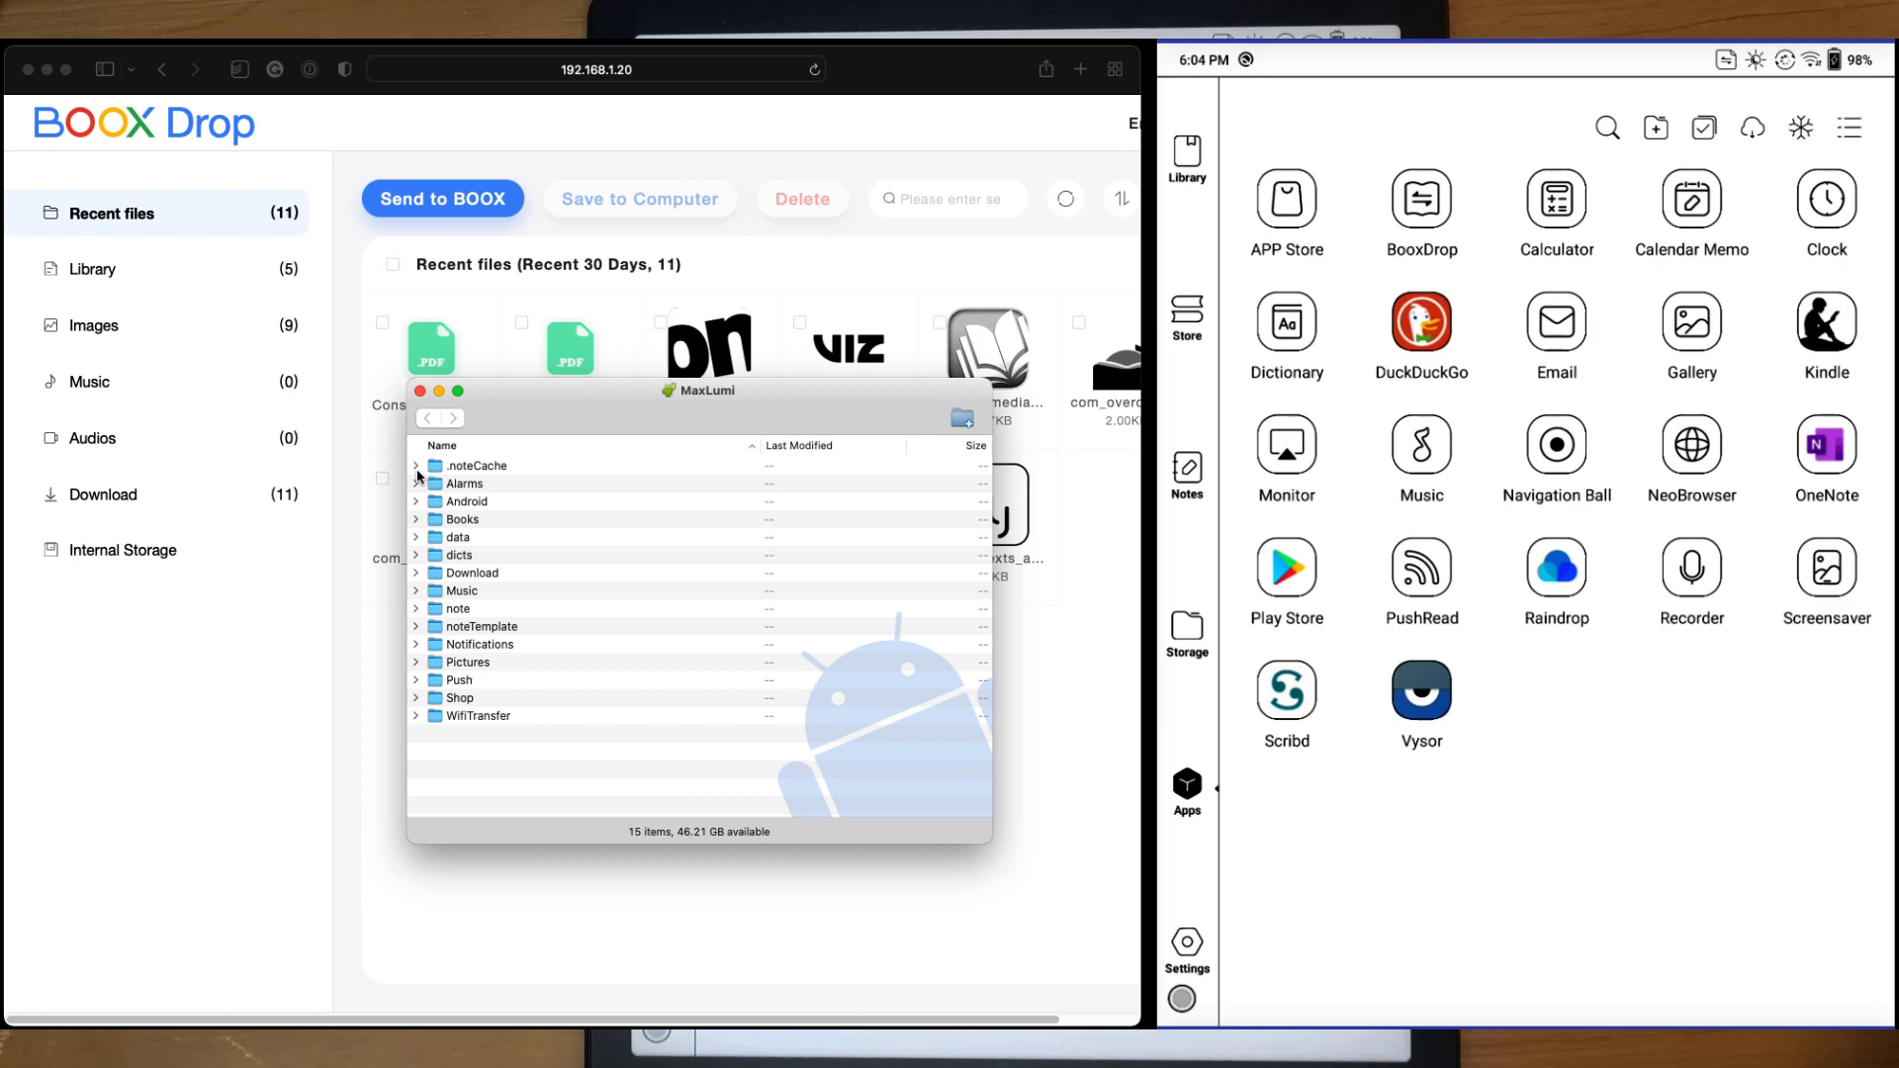
pyautogui.moveTo(484, 694)
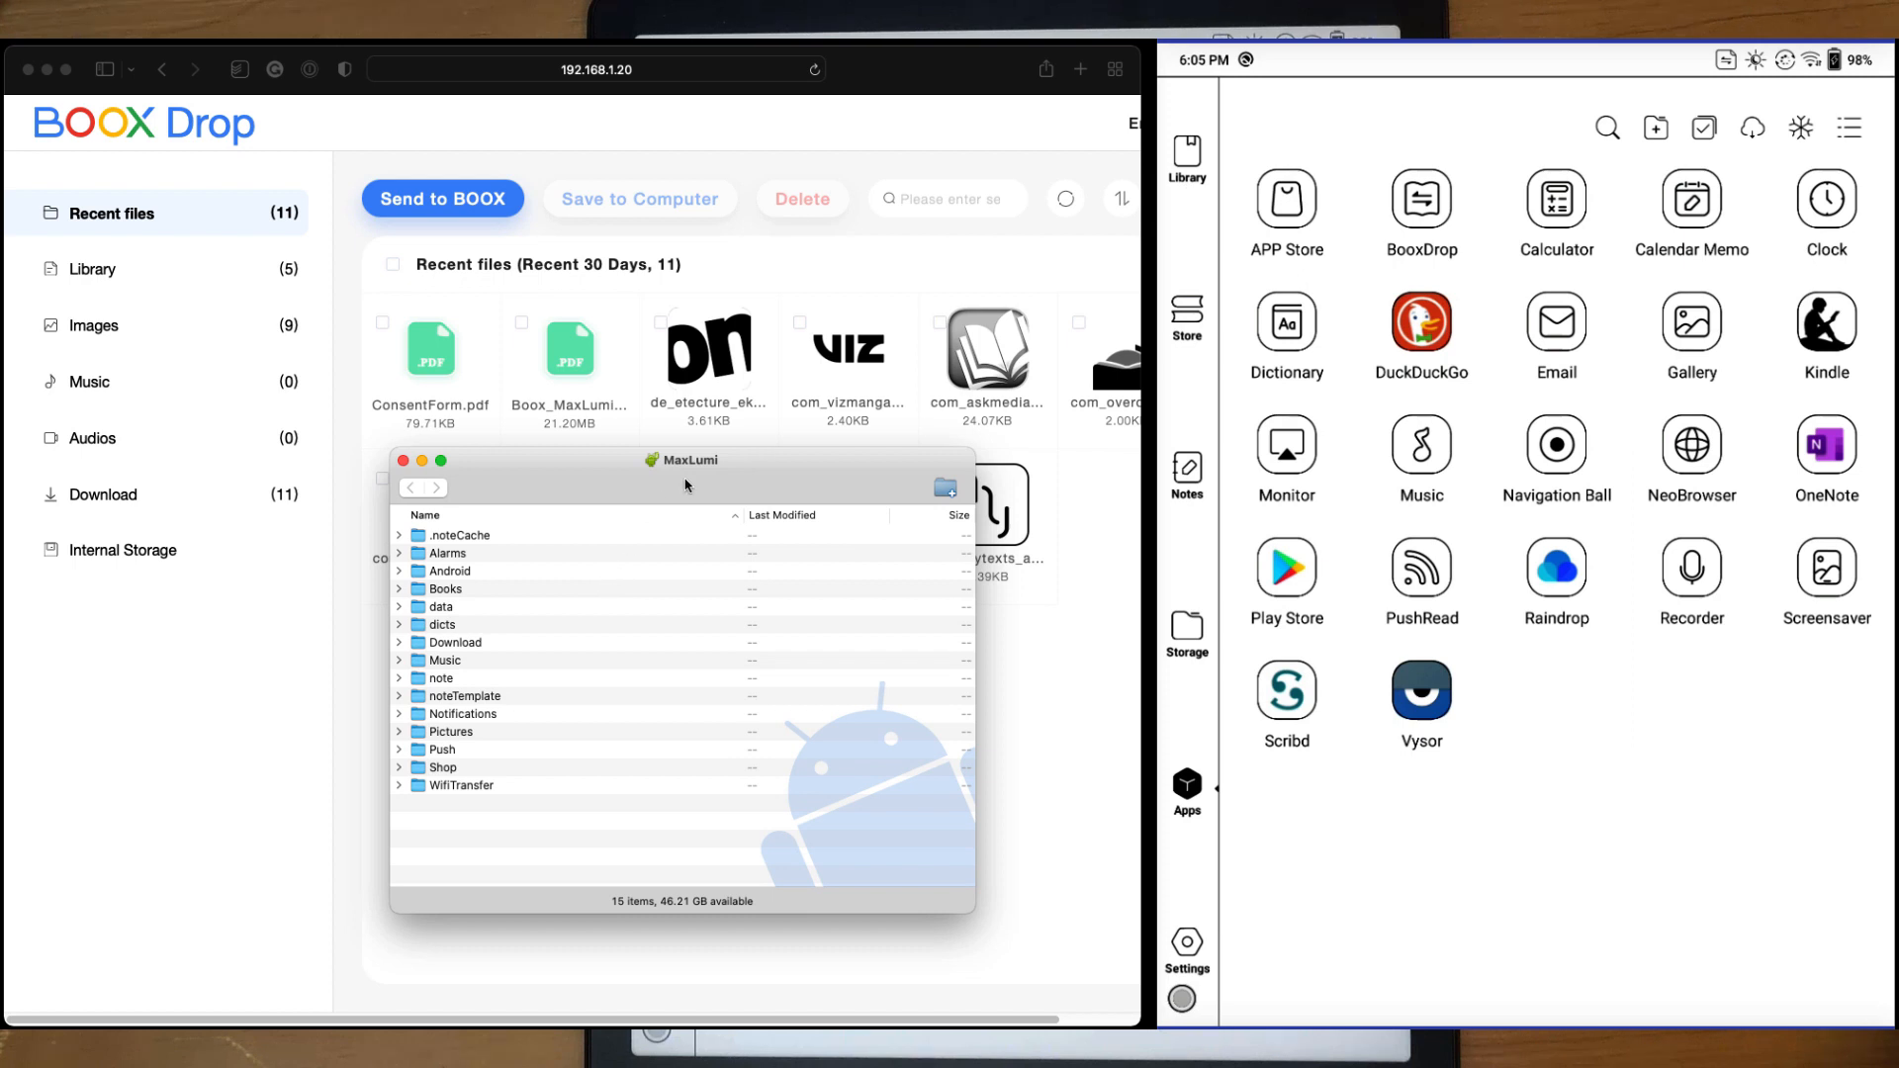
pyautogui.moveTo(753, 462)
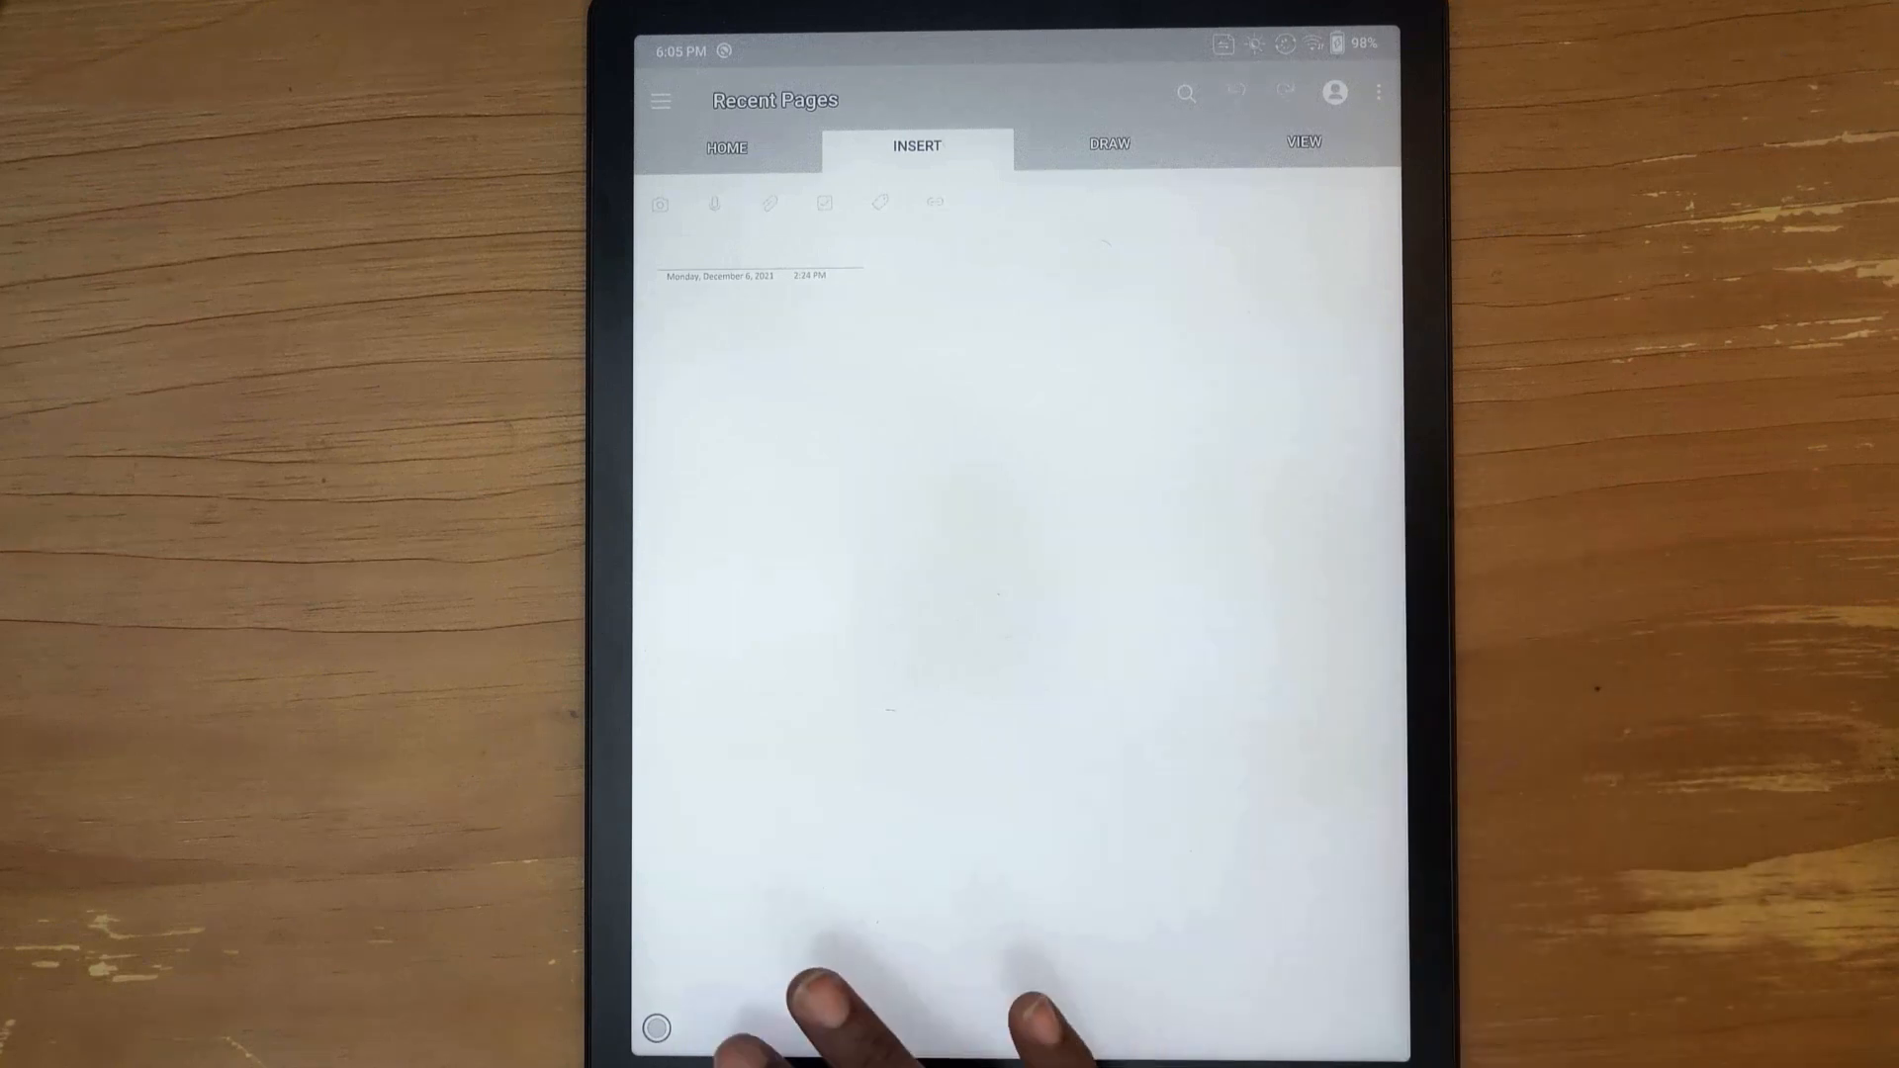
# Start a blank dated OneNote page and switch to the Draw pen tools
pyautogui.click(657, 1029)
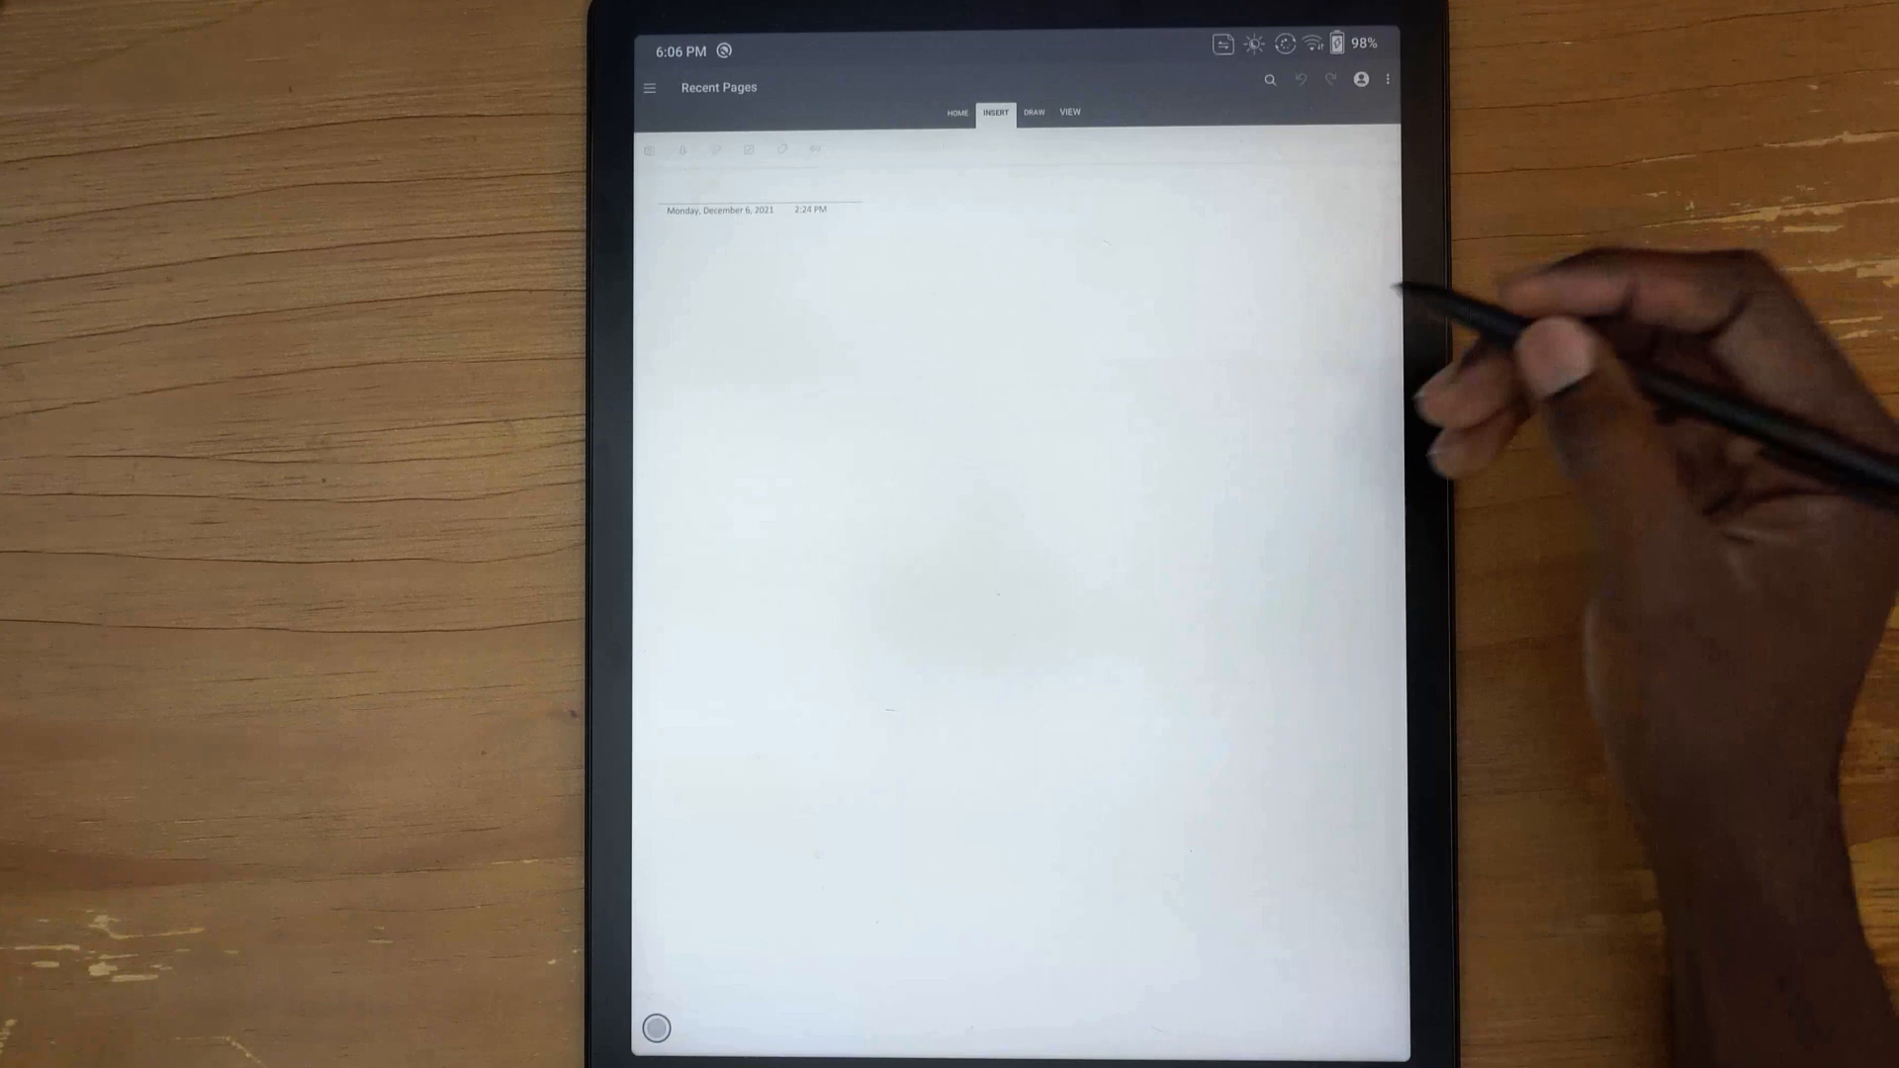
pyautogui.click(1032, 111)
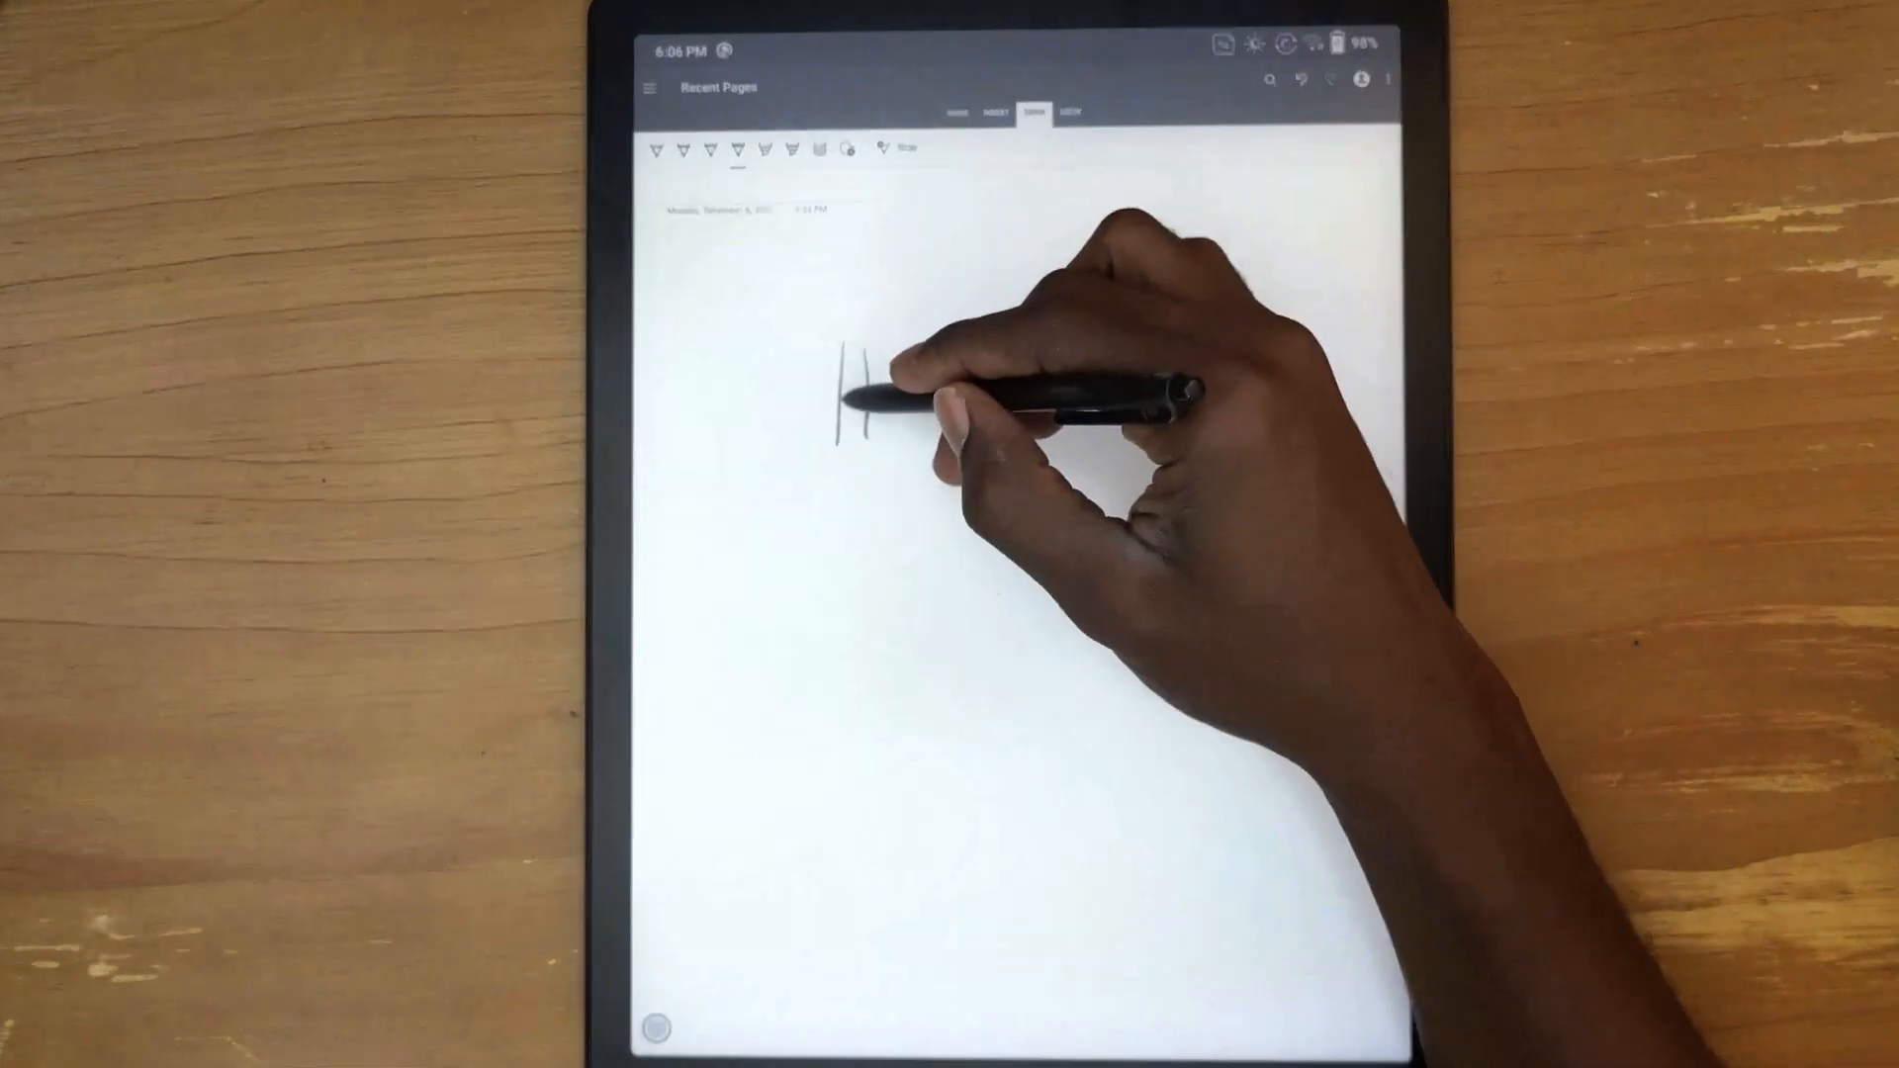
# Handwrite Hello World on the OneNote page with the pen
pyautogui.moveTo(849, 400); pyautogui.dragTo(931, 400)
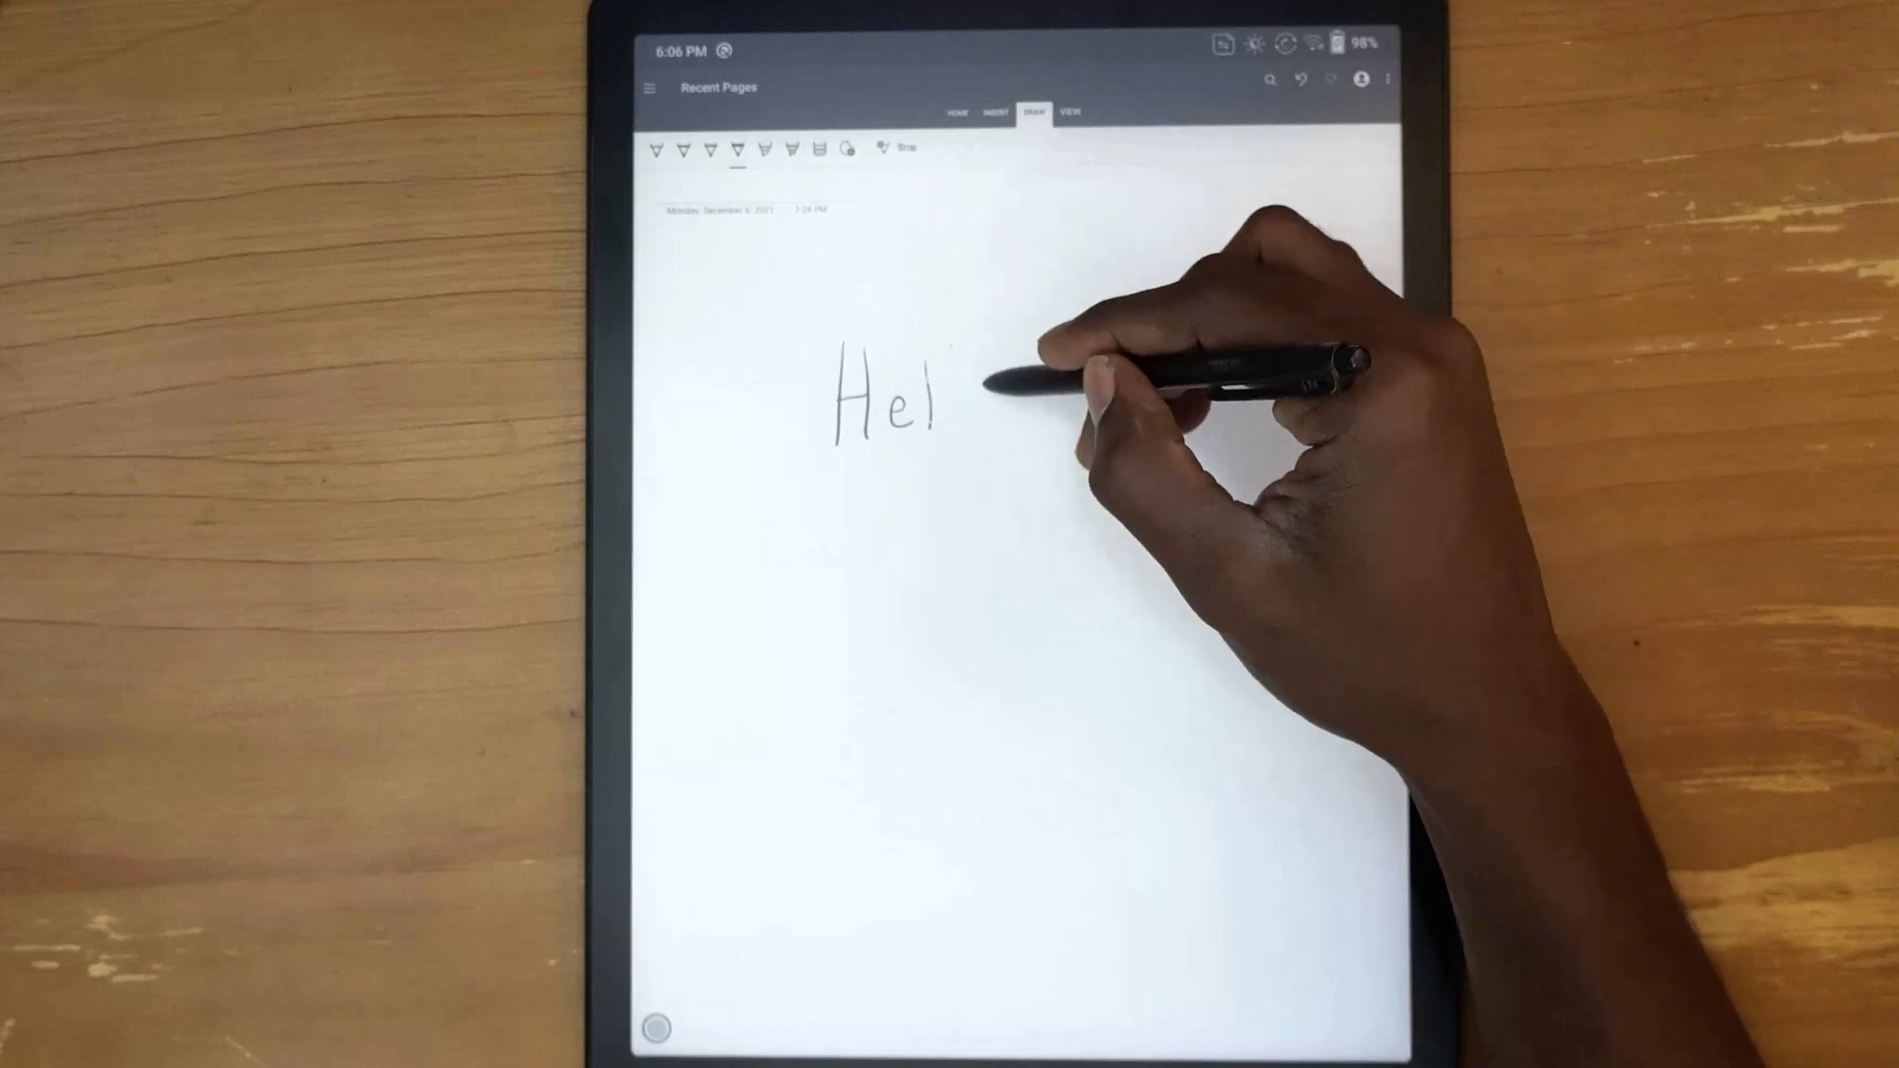
pyautogui.moveTo(920, 387); pyautogui.dragTo(1084, 388)
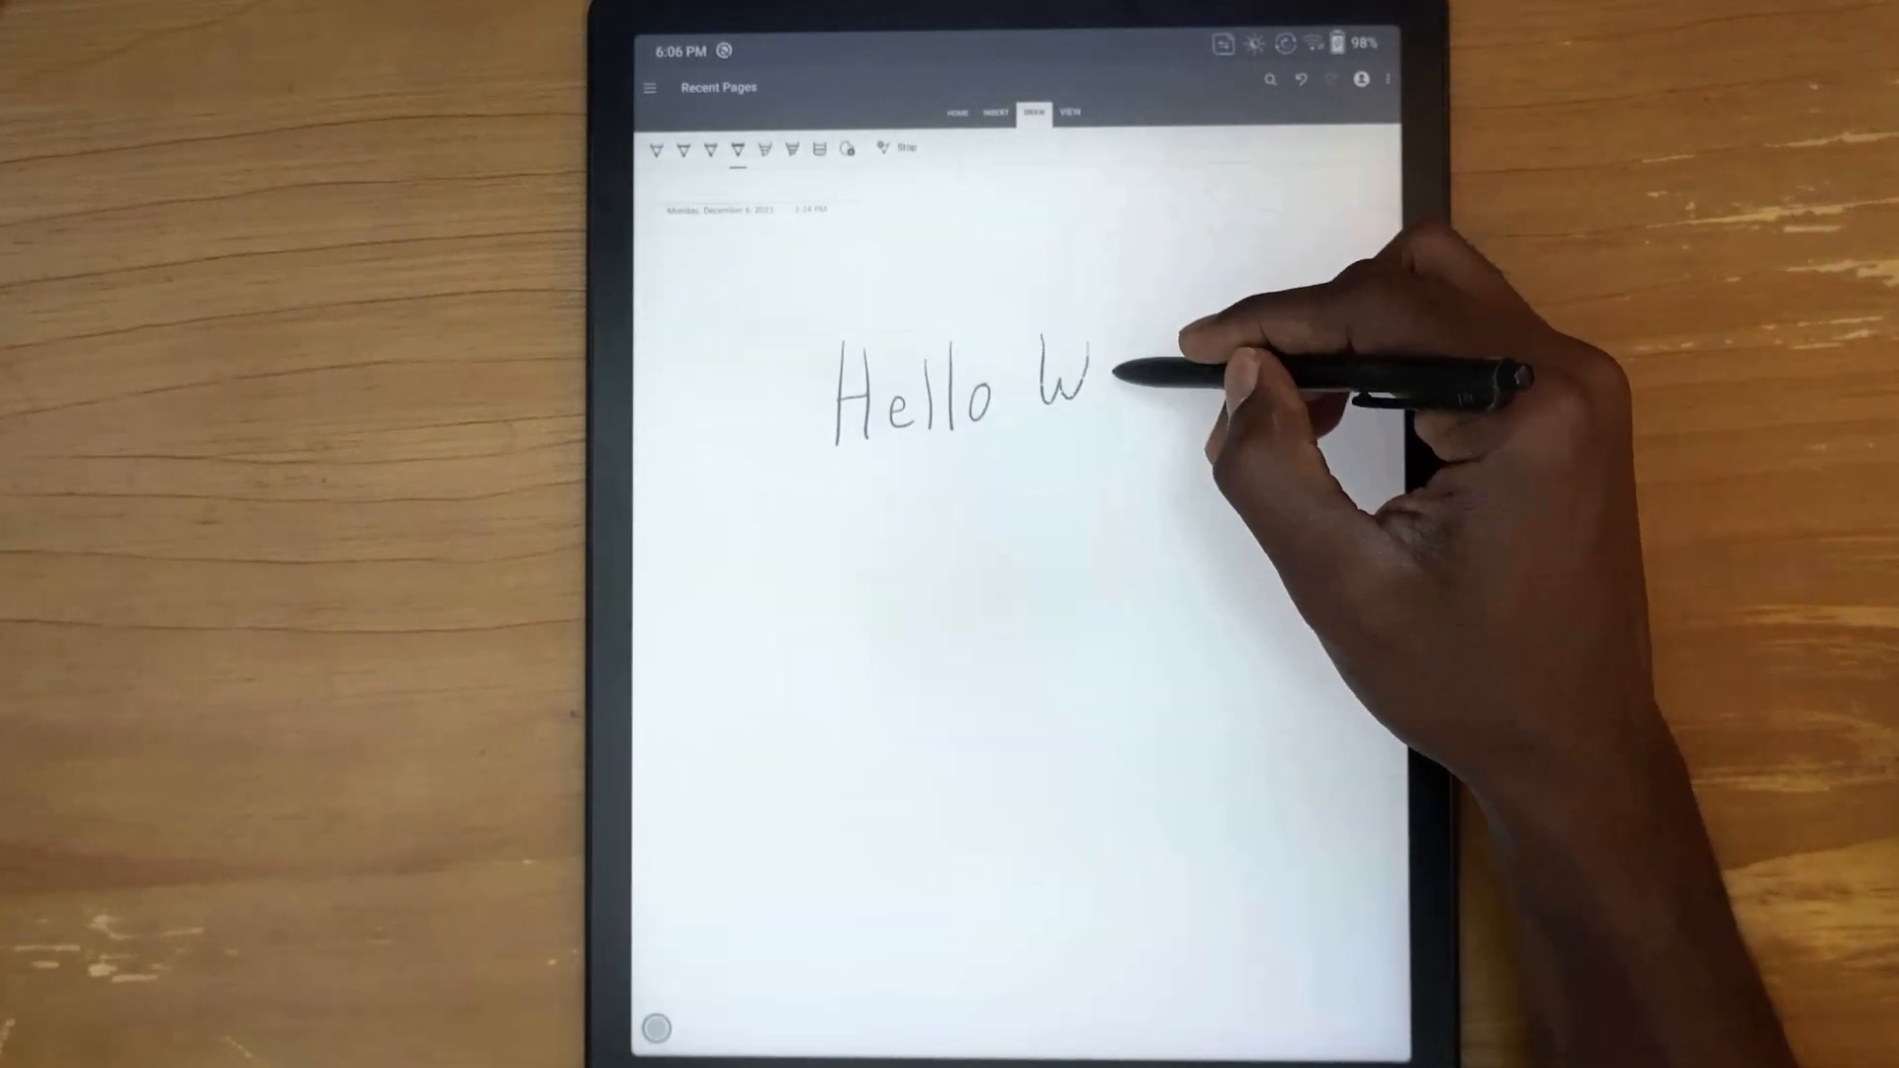
pyautogui.moveTo(1101, 387); pyautogui.dragTo(1175, 364)
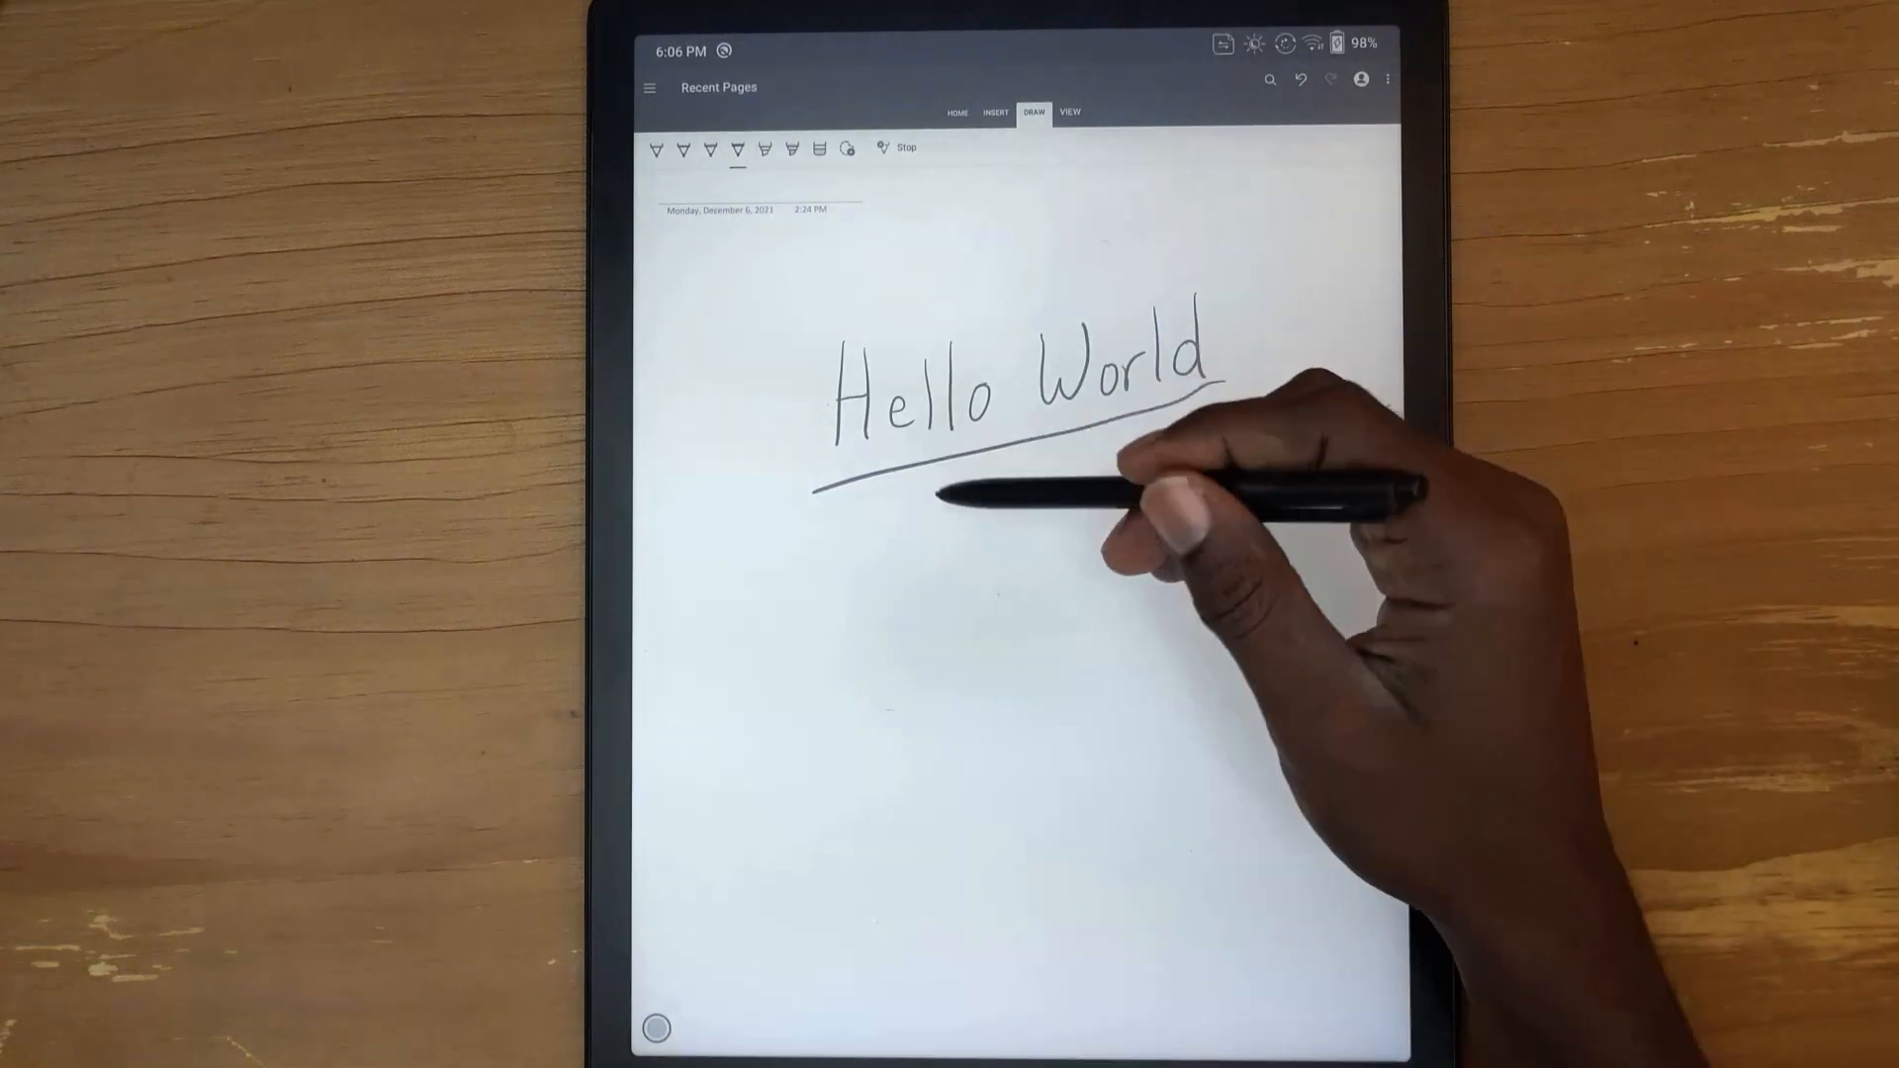
pyautogui.moveTo(1454, 787)
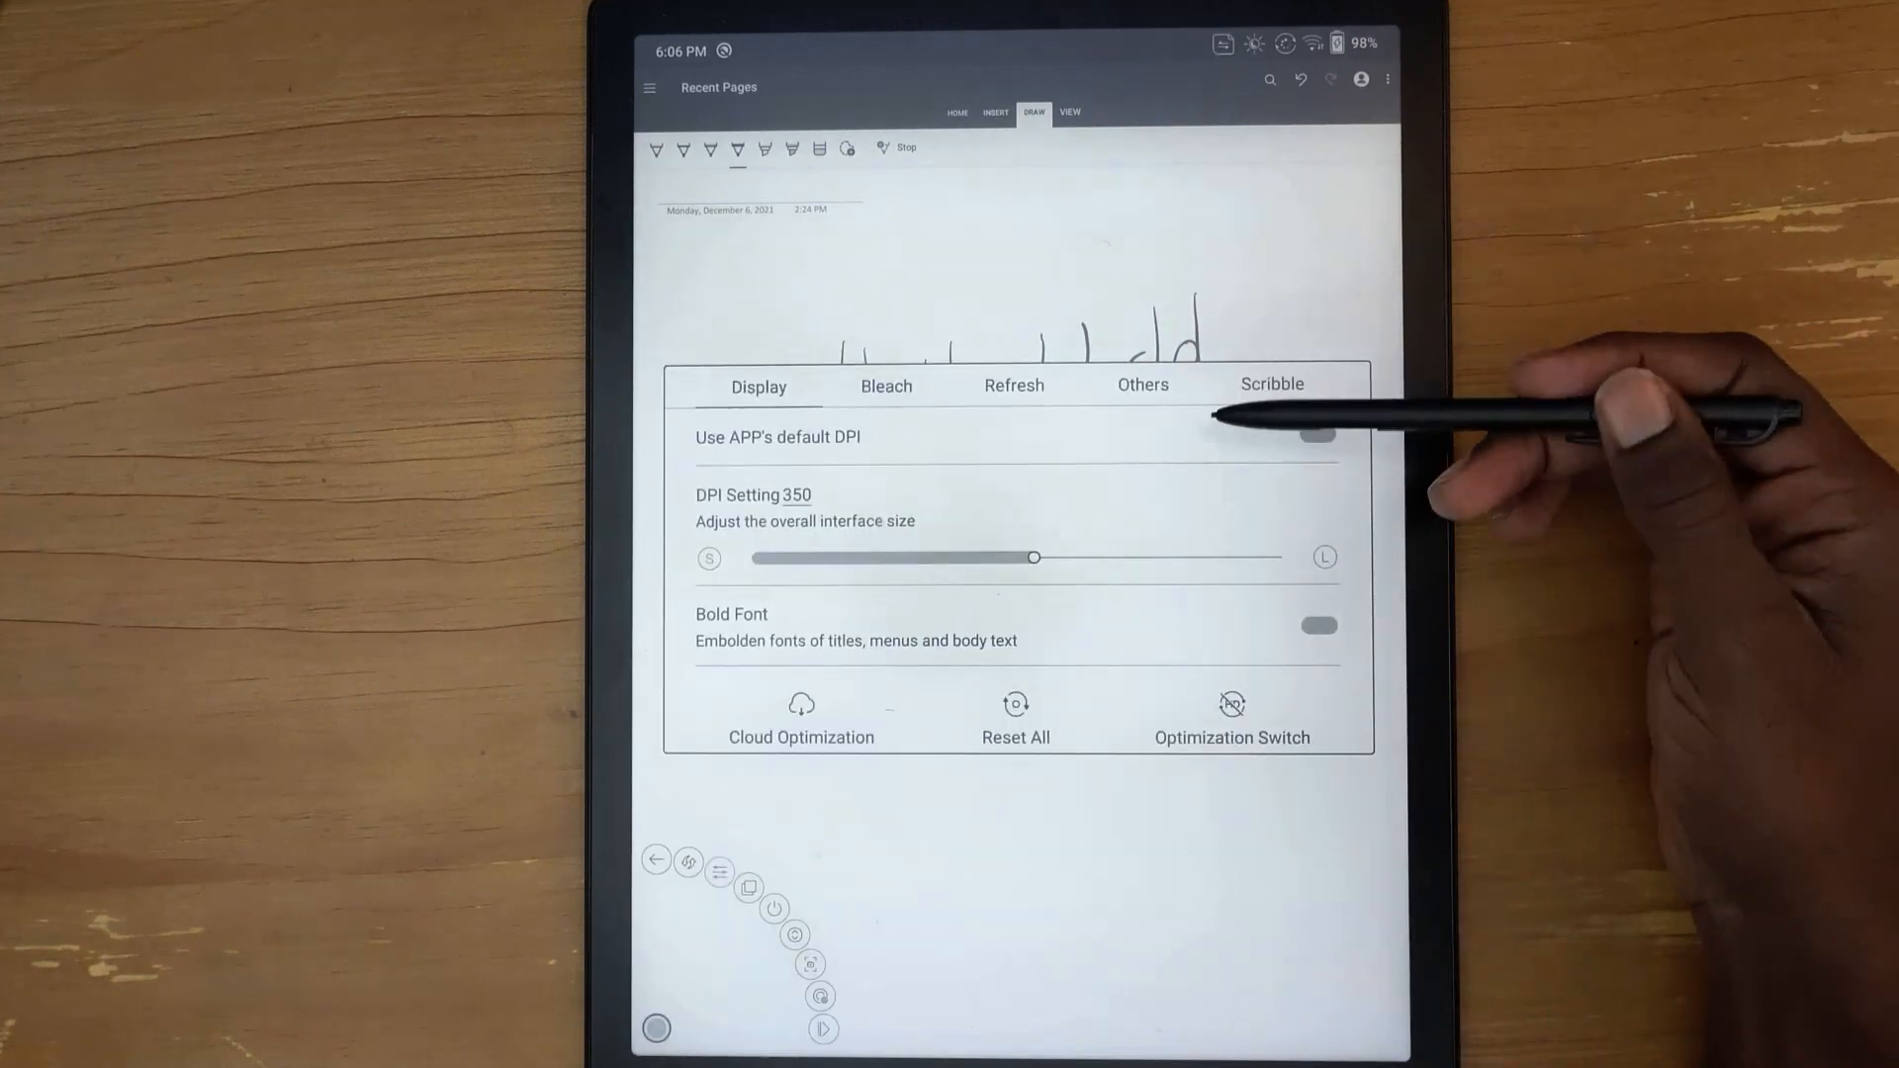
# Switch OneNote's Boox refresh mode from Speed Mode to X Mode and dismiss the panel
pyautogui.click(1013, 386)
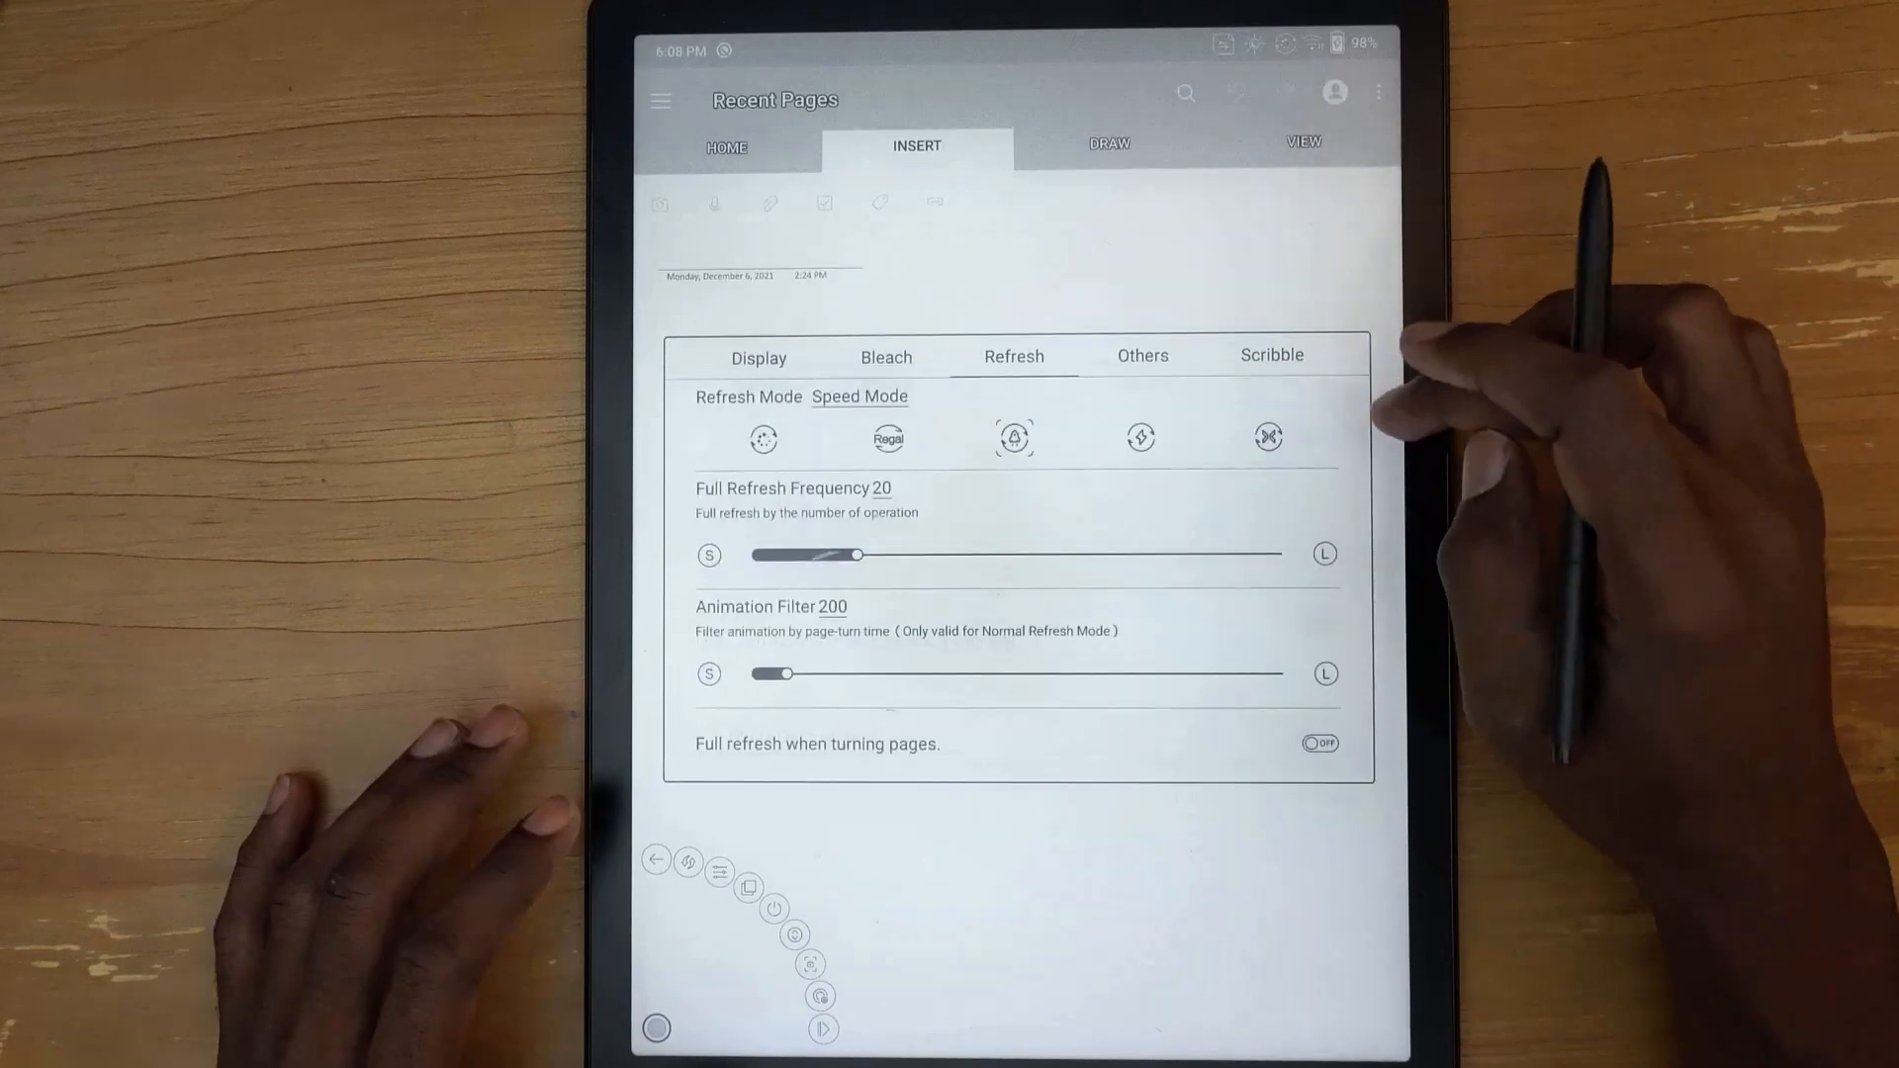
pyautogui.click(1266, 438)
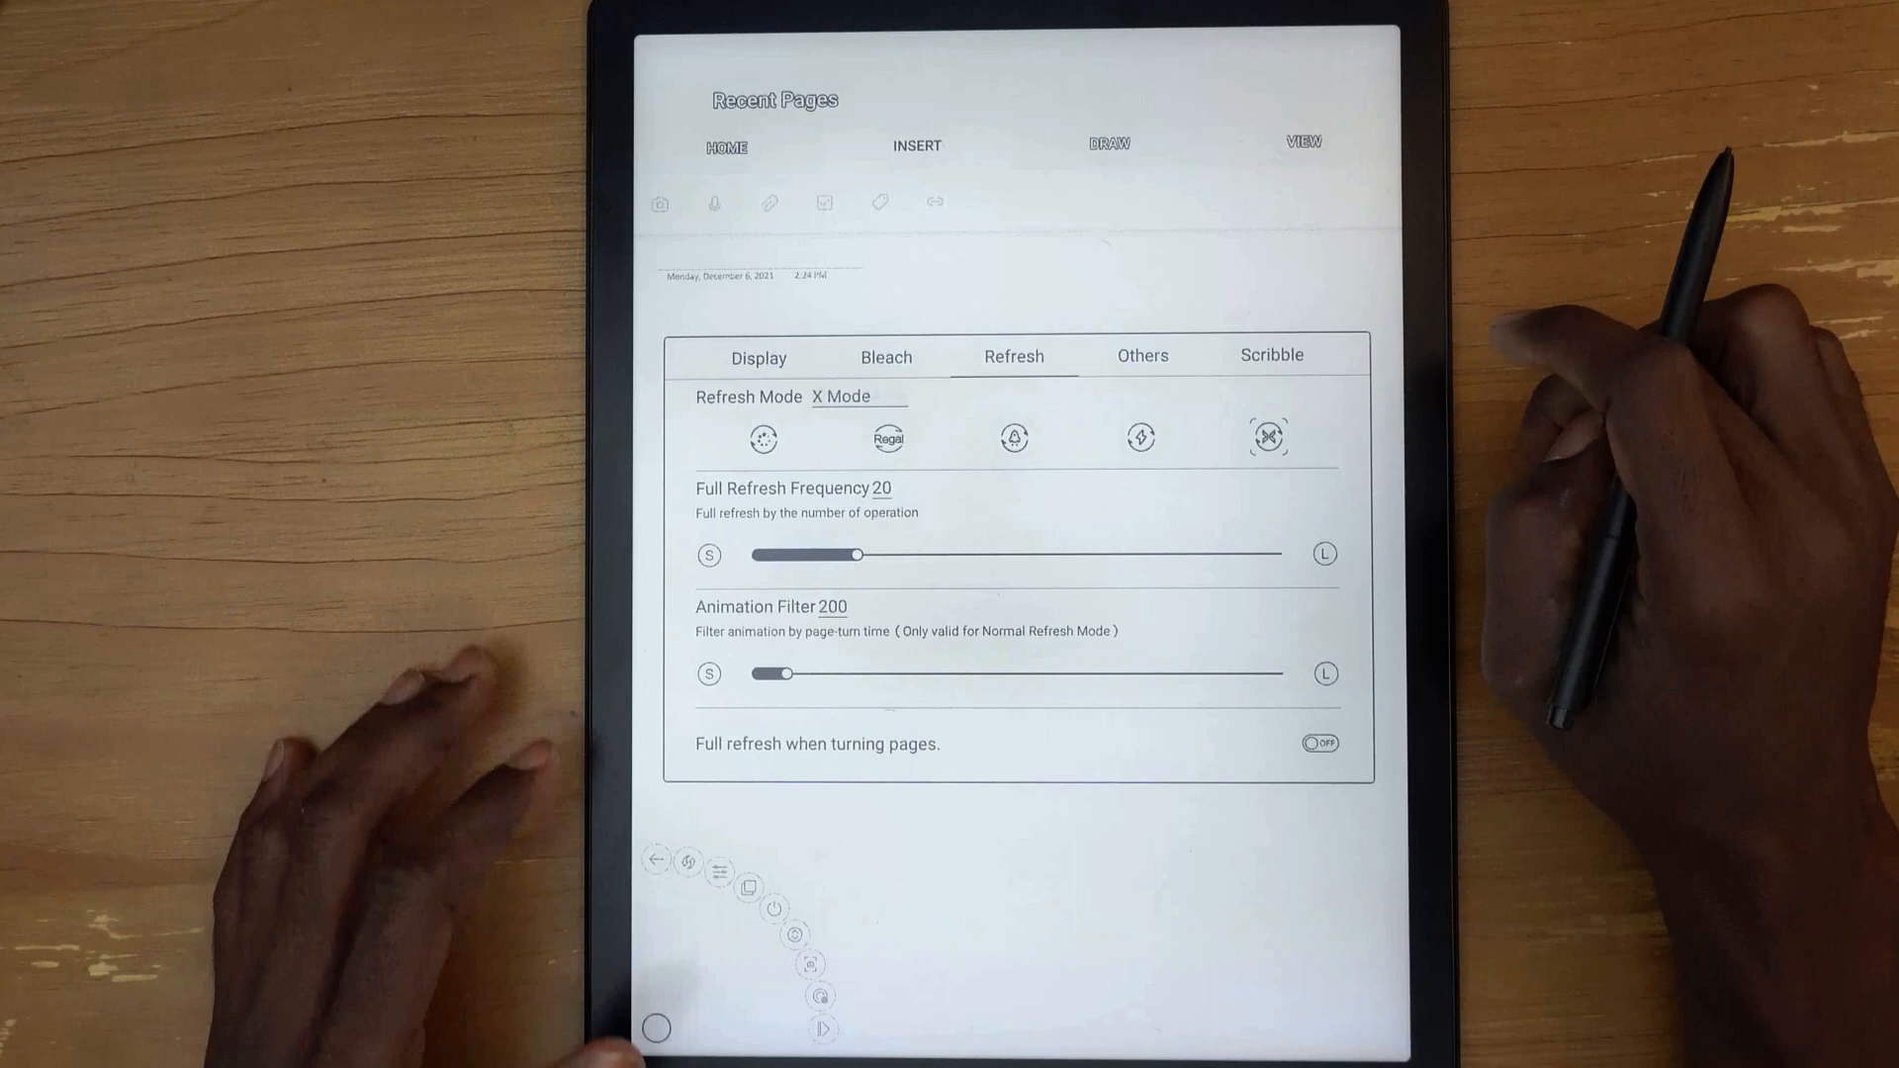
pyautogui.click(757, 356)
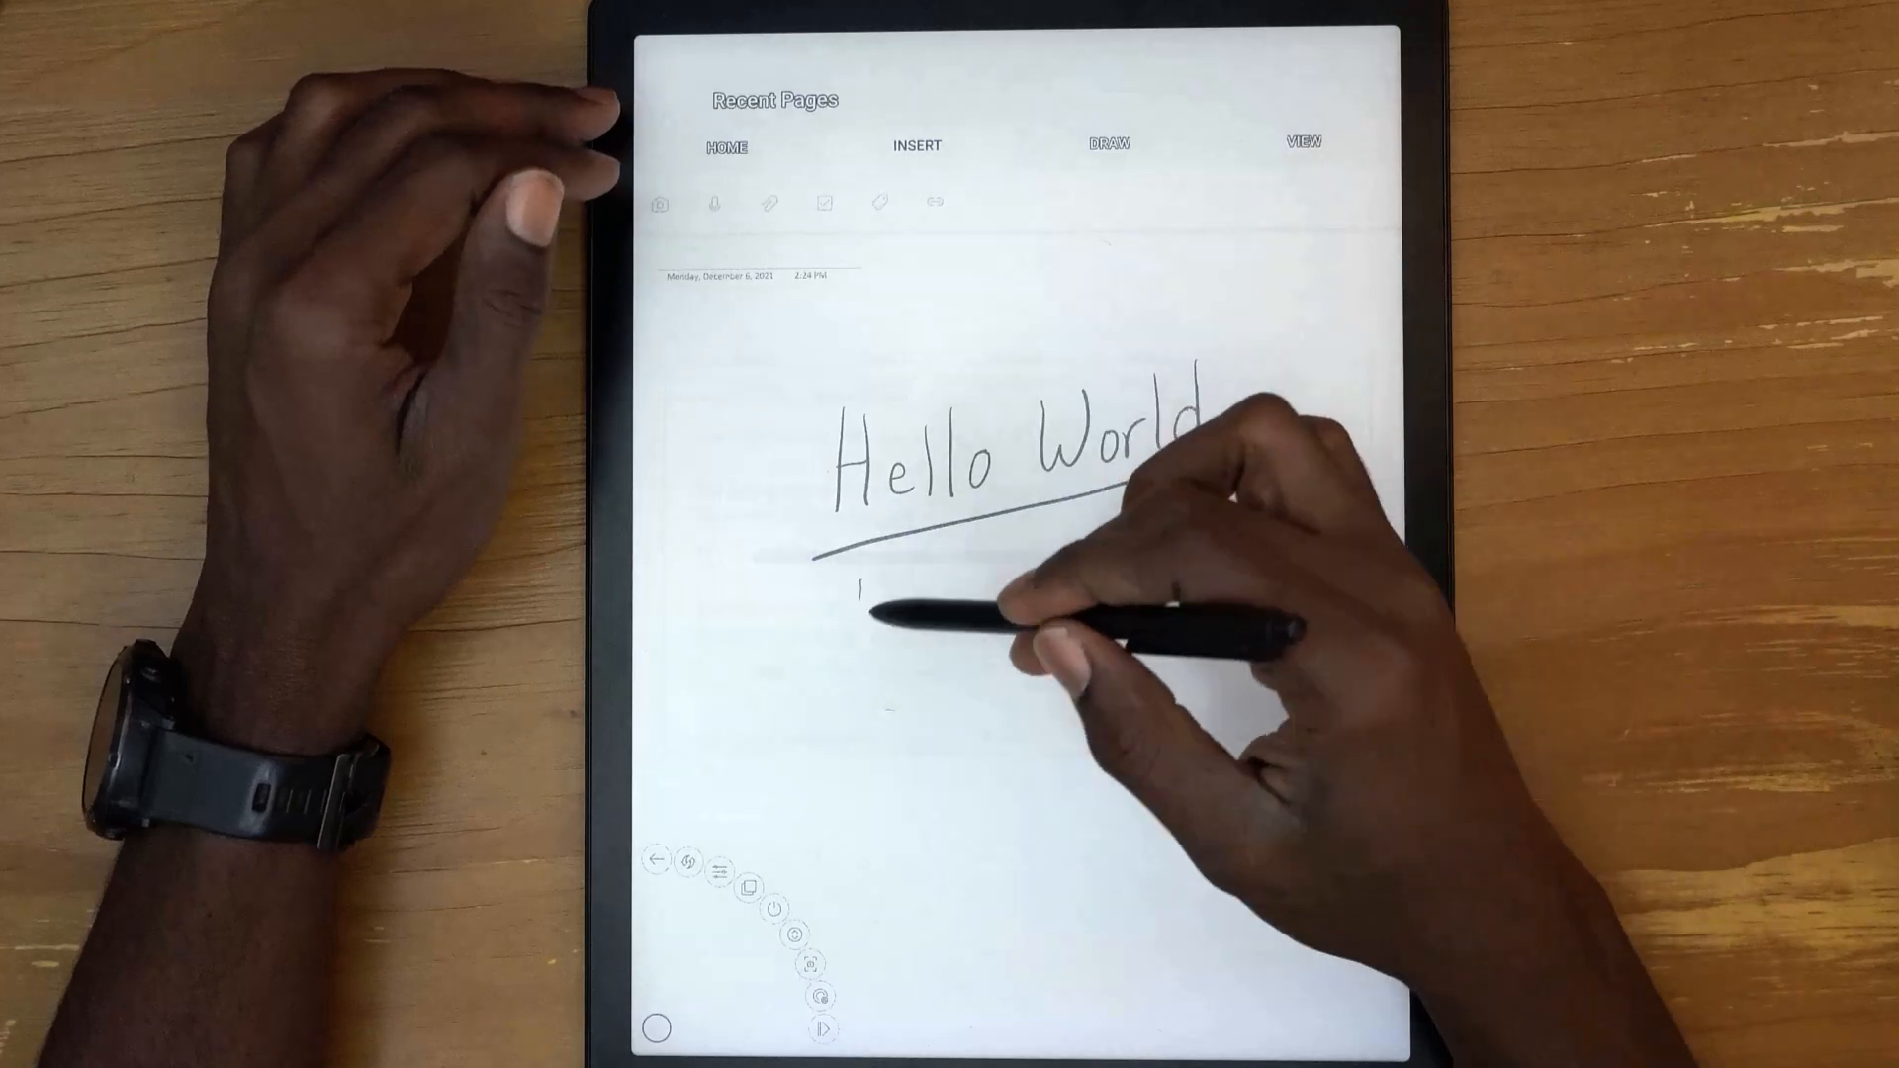
# With the pen, write a second Hello World beneath the underlined first one
pyautogui.click(1104, 142)
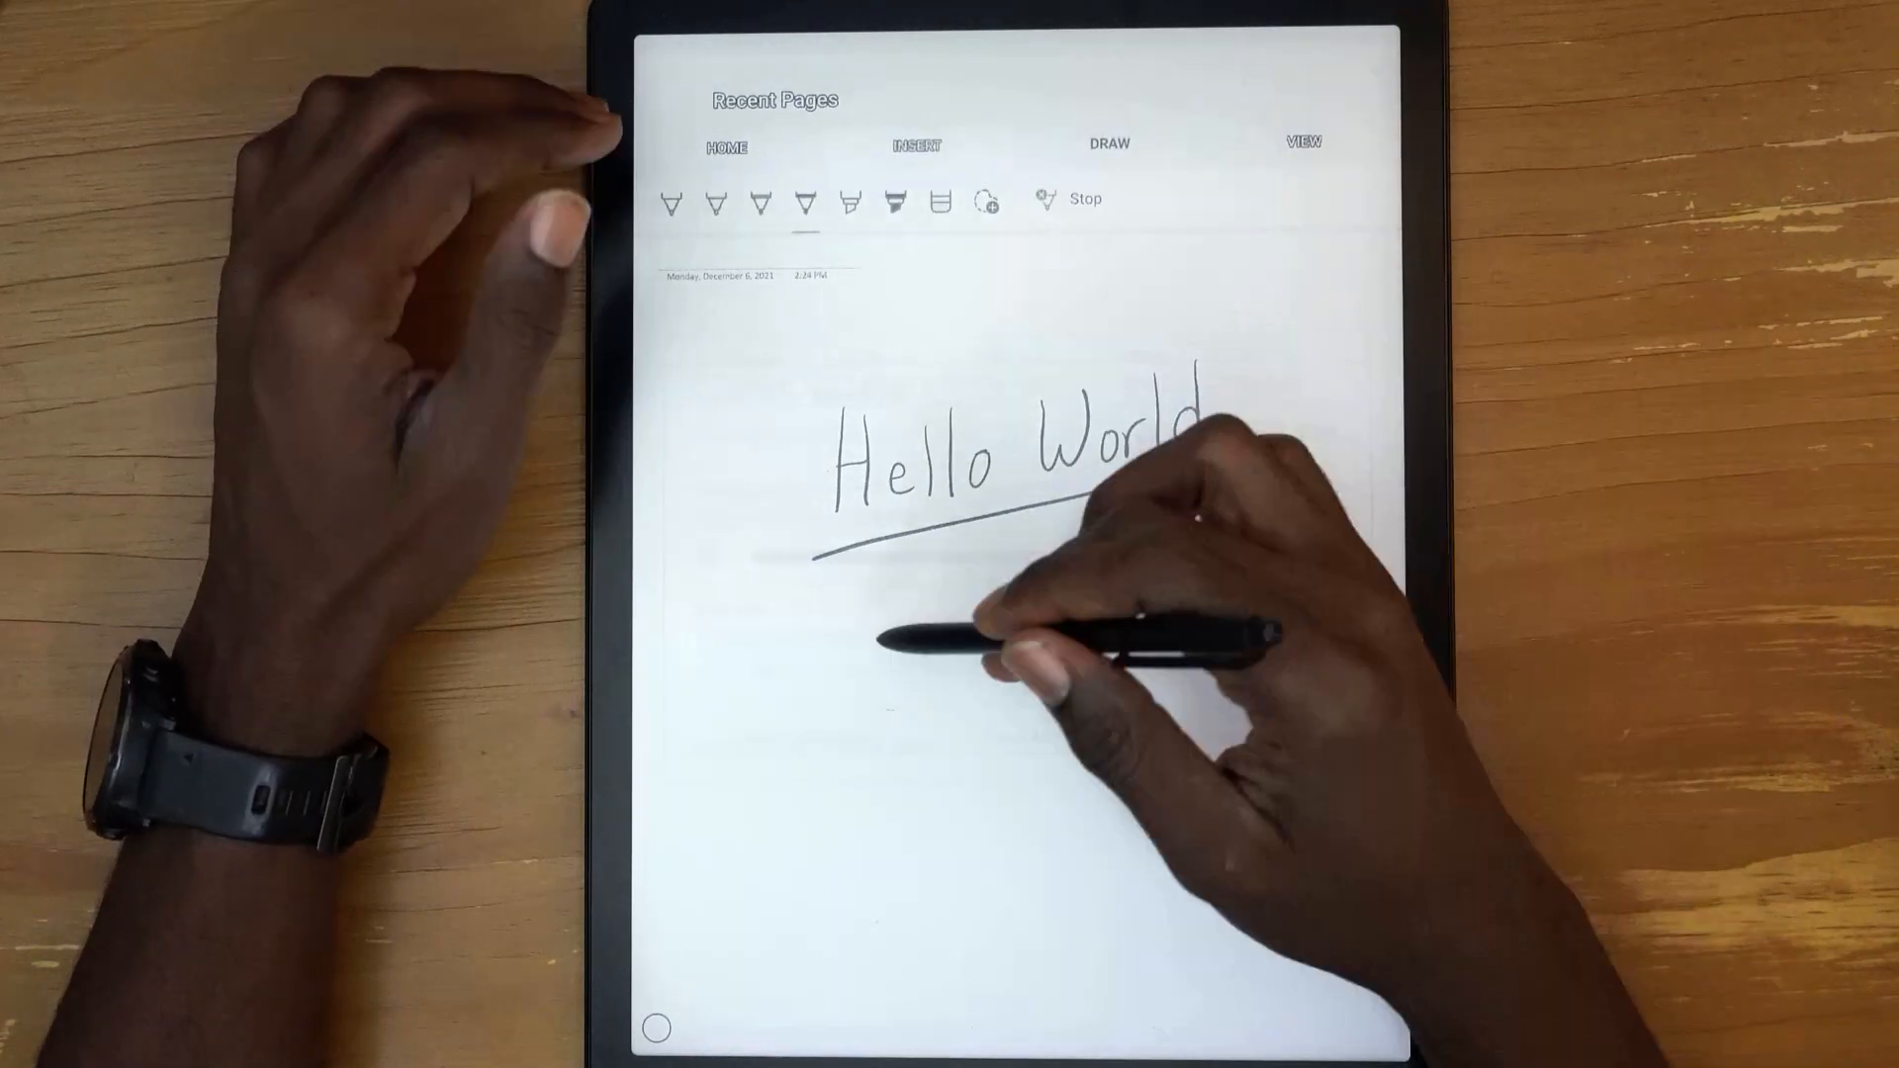
pyautogui.moveTo(861, 581); pyautogui.dragTo(855, 702)
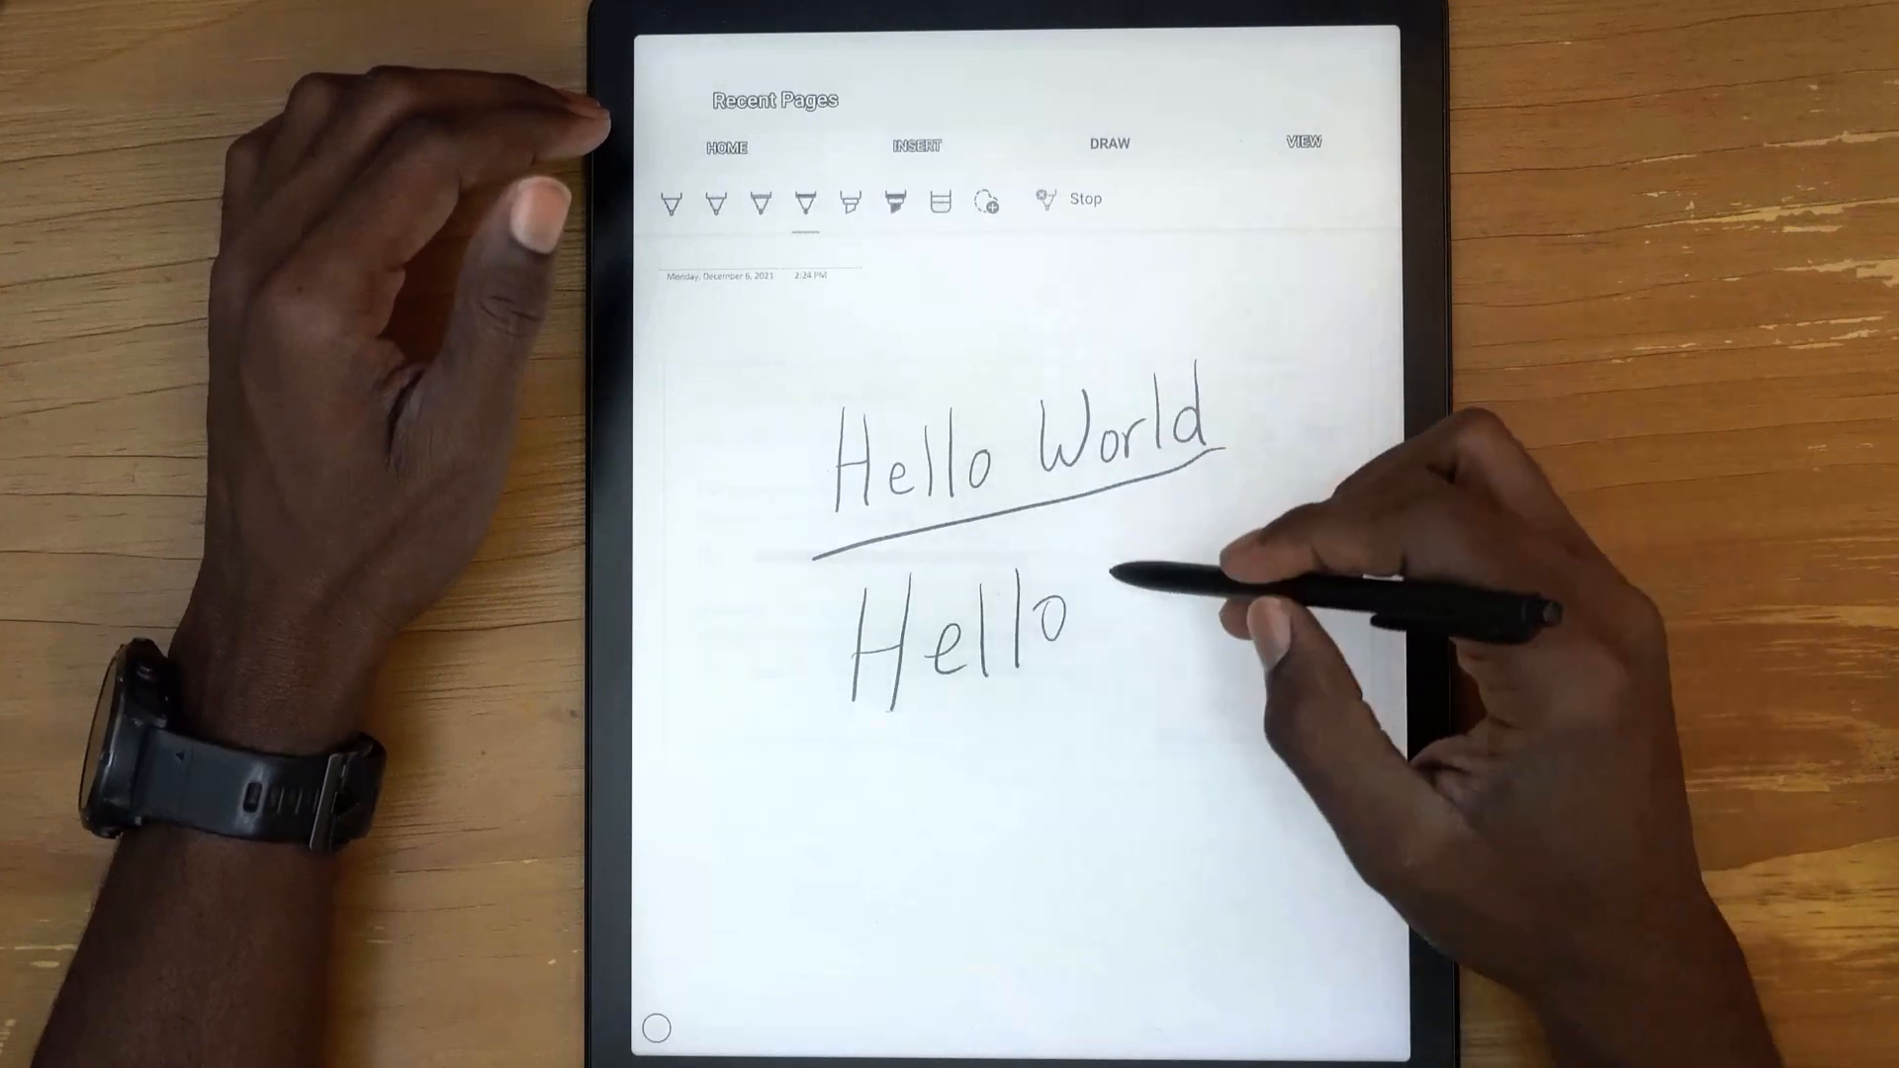
pyautogui.moveTo(1066, 629); pyautogui.dragTo(1187, 617)
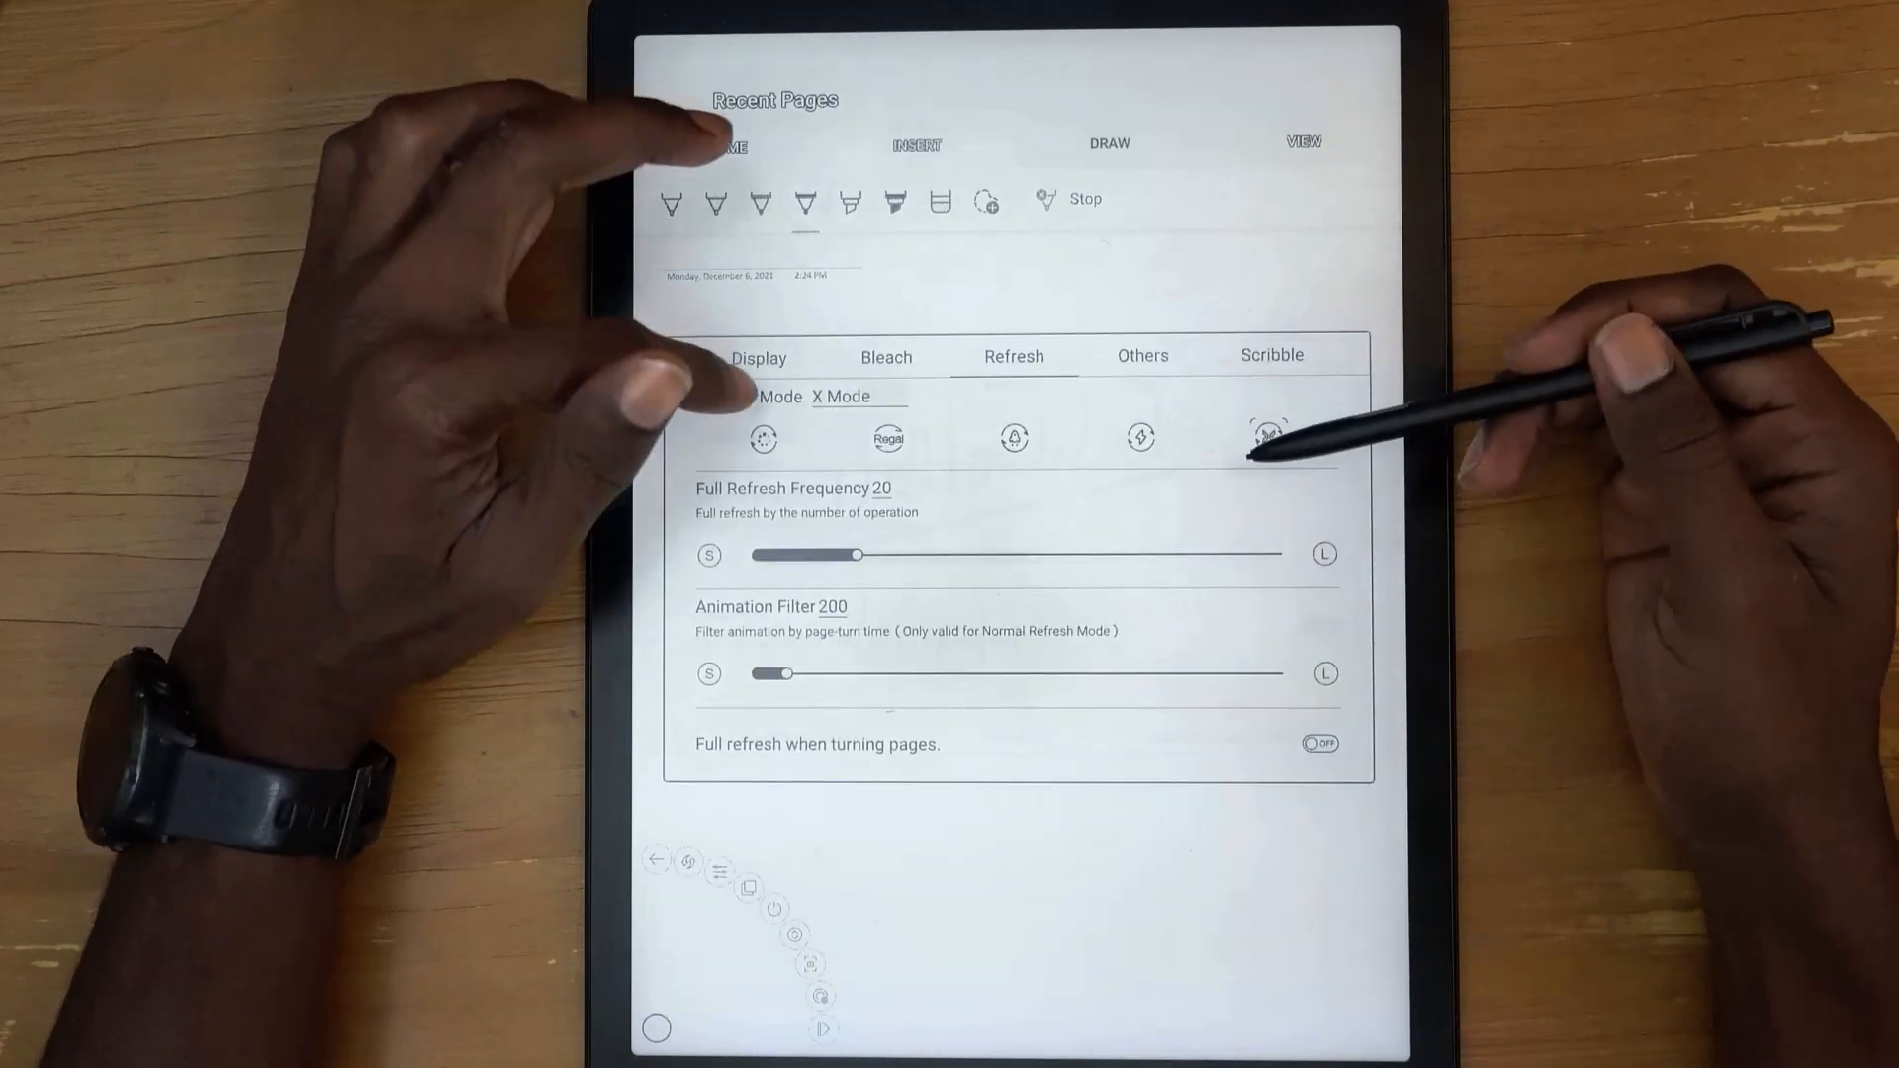
# Dismiss the refresh panel and return to pen drawing on the note
pyautogui.click(758, 356)
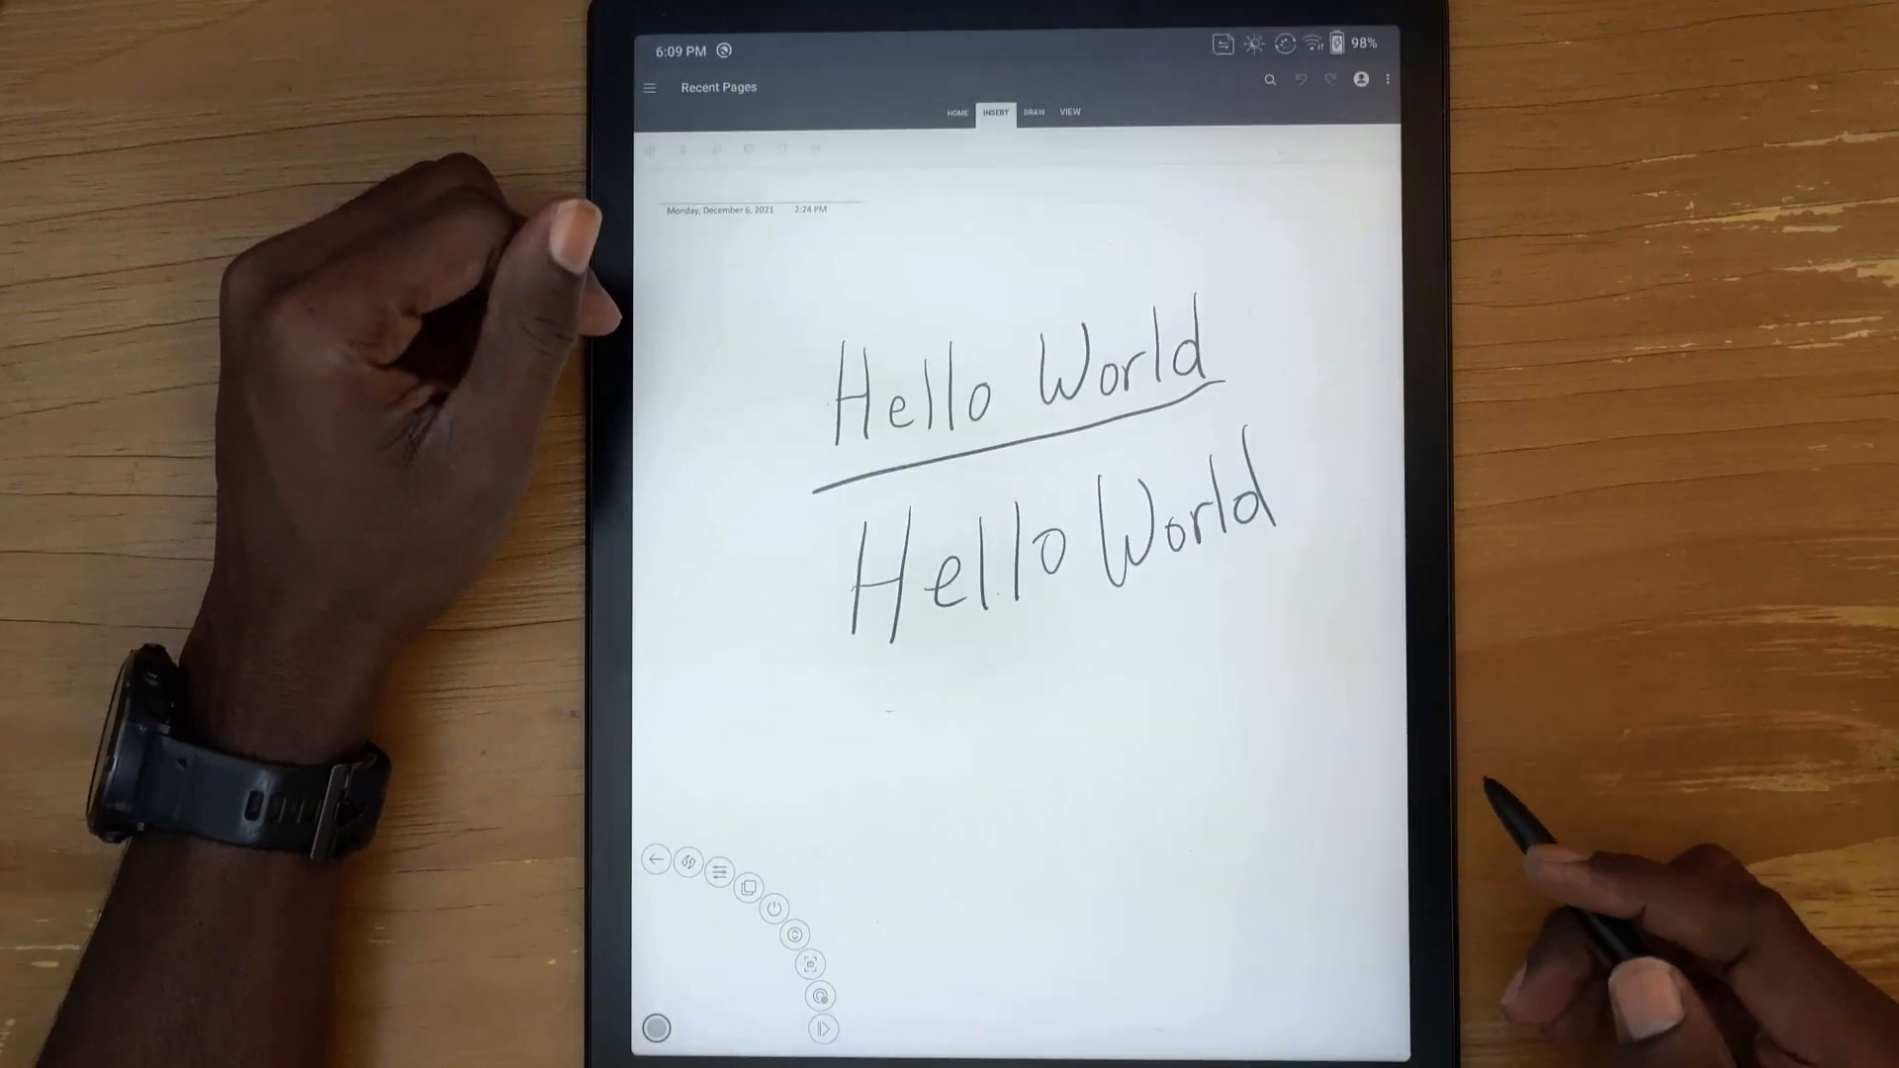
pyautogui.click(1032, 111)
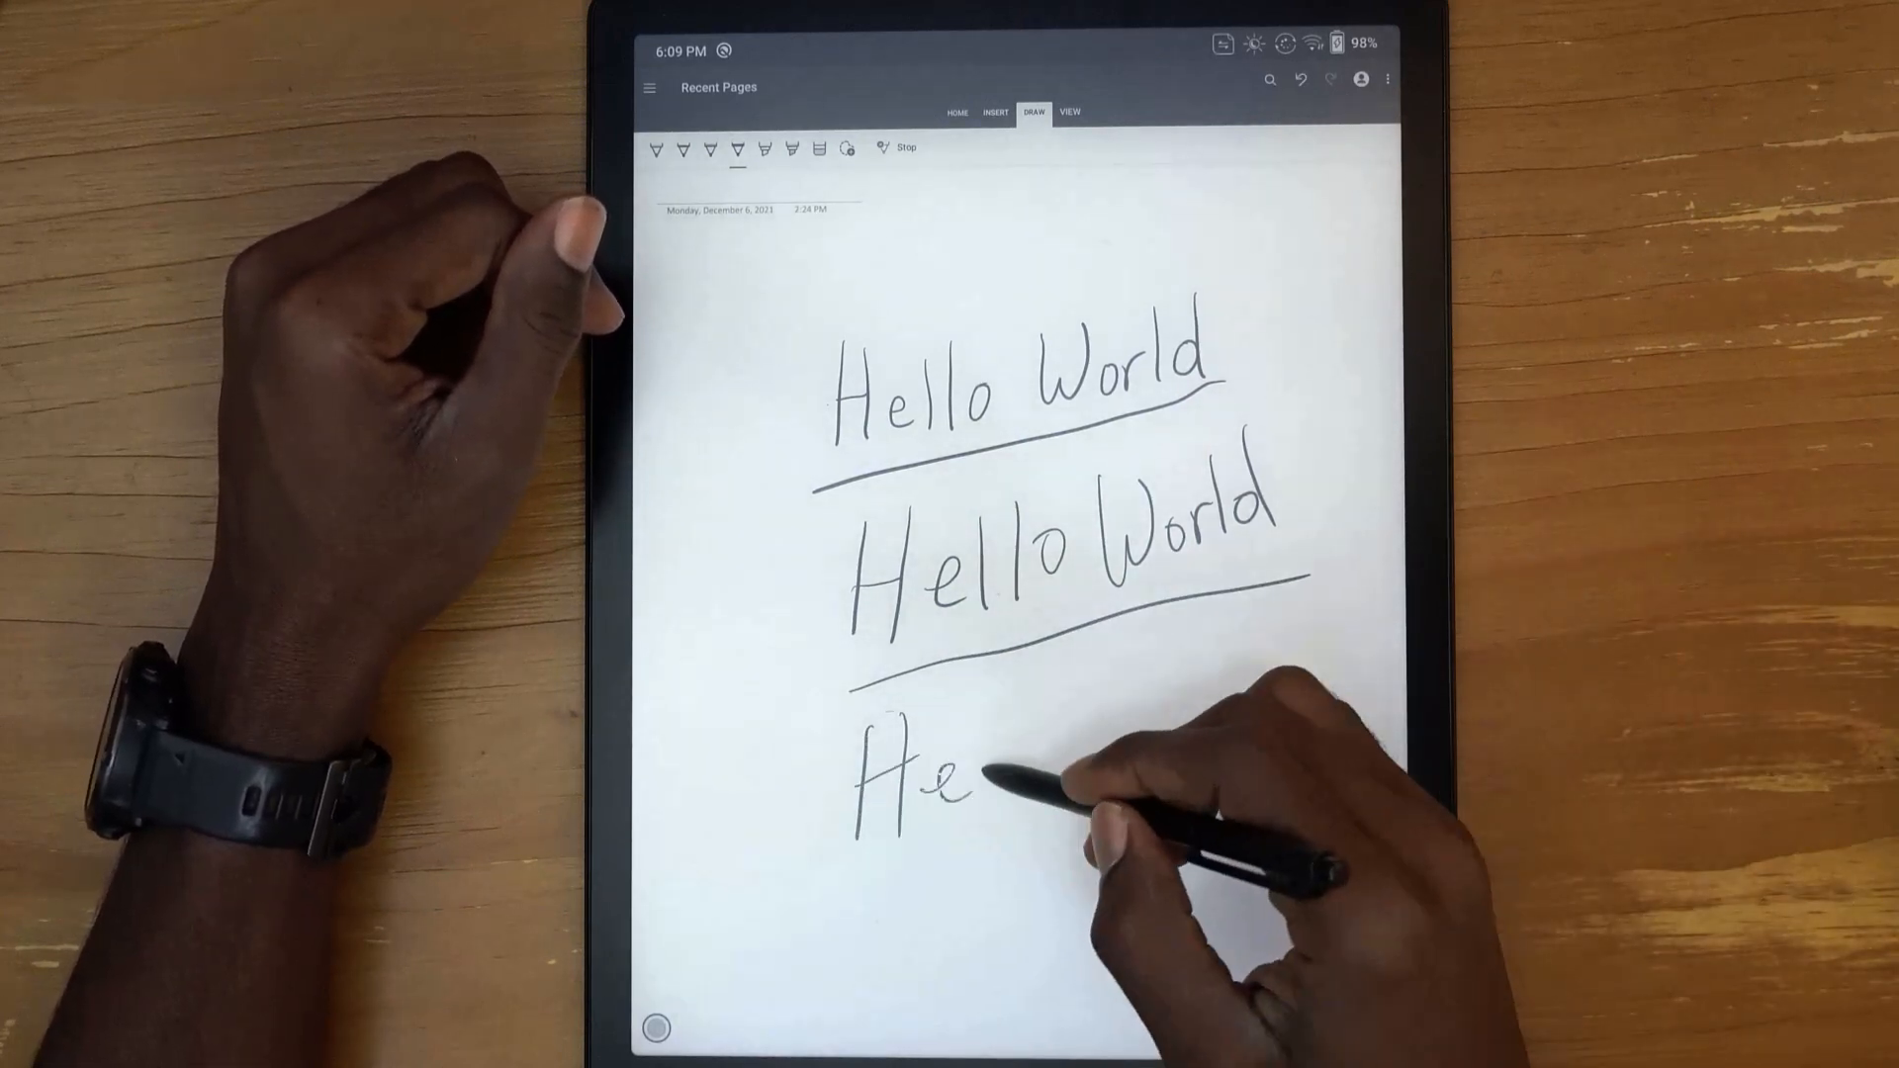
# Handwrite a third Hello World on the line below the second
pyautogui.moveTo(957, 787); pyautogui.dragTo(1089, 738)
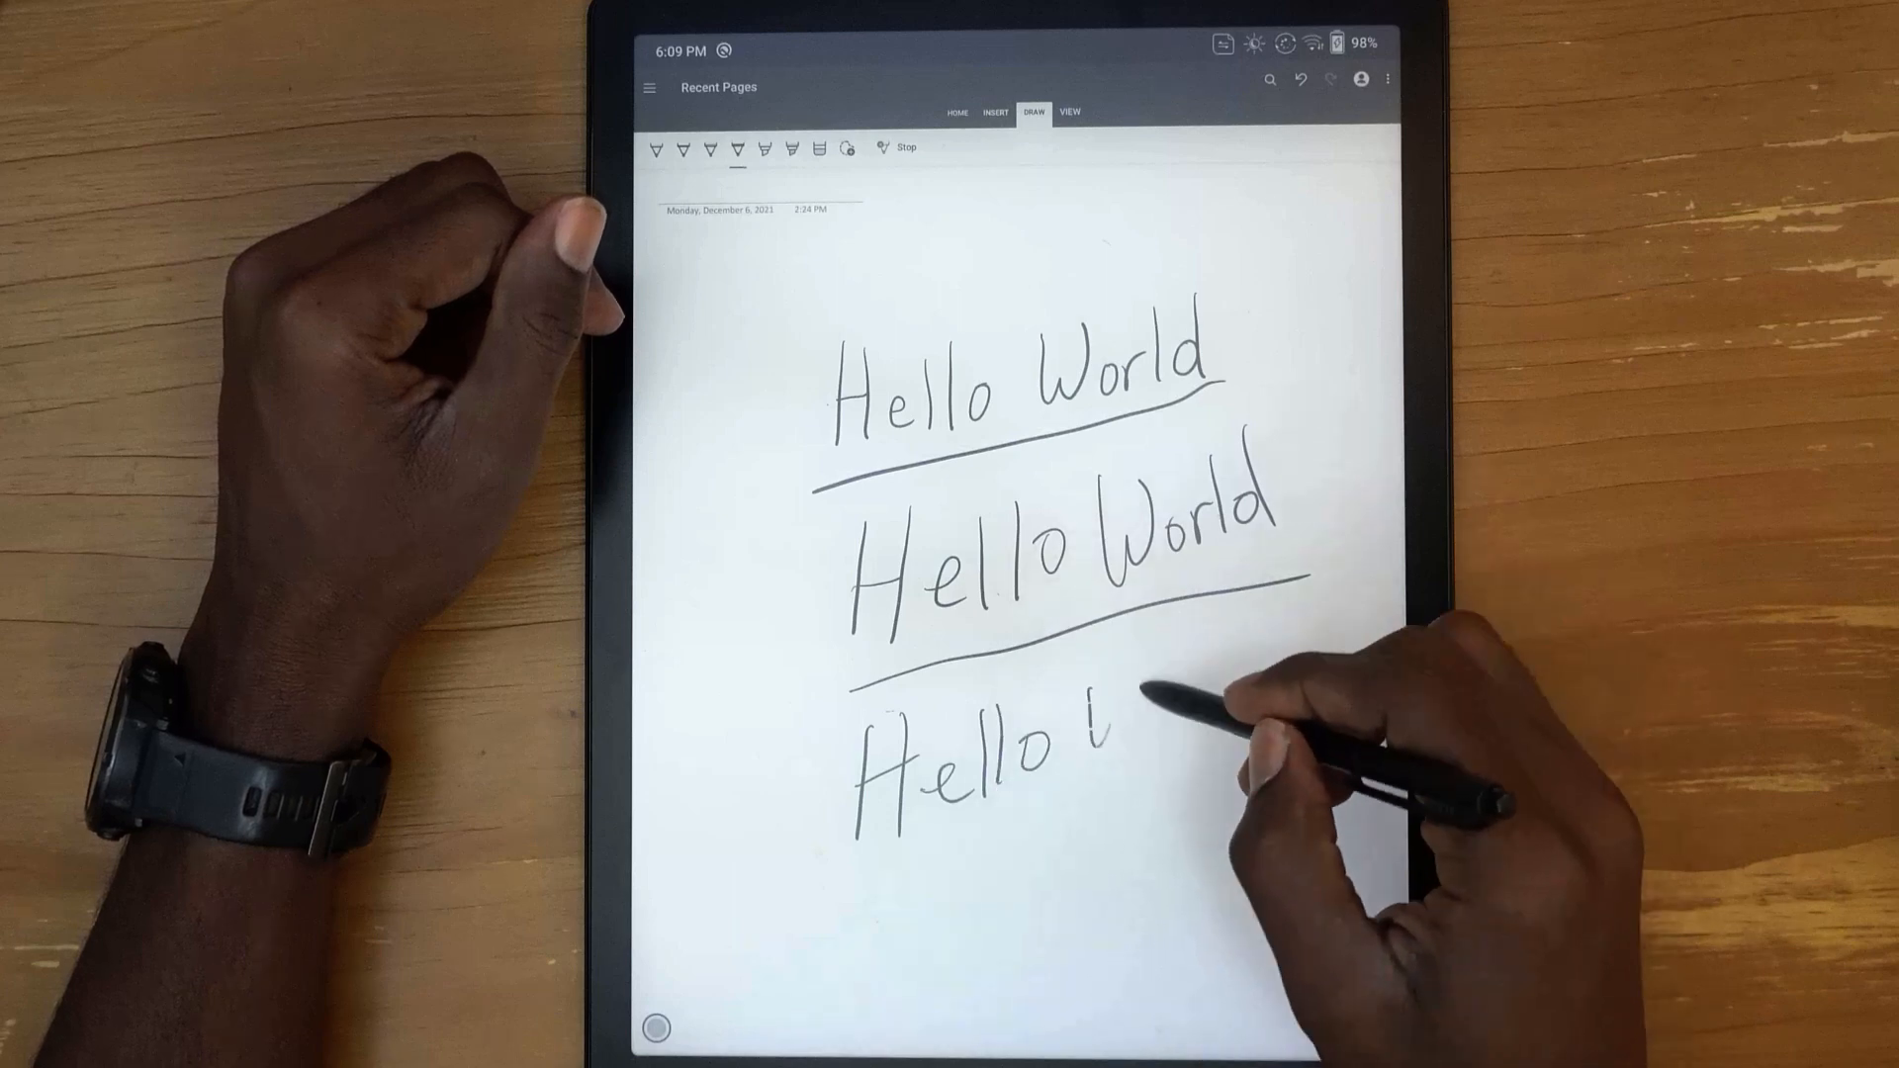
pyautogui.moveTo(1114, 738); pyautogui.dragTo(1222, 720)
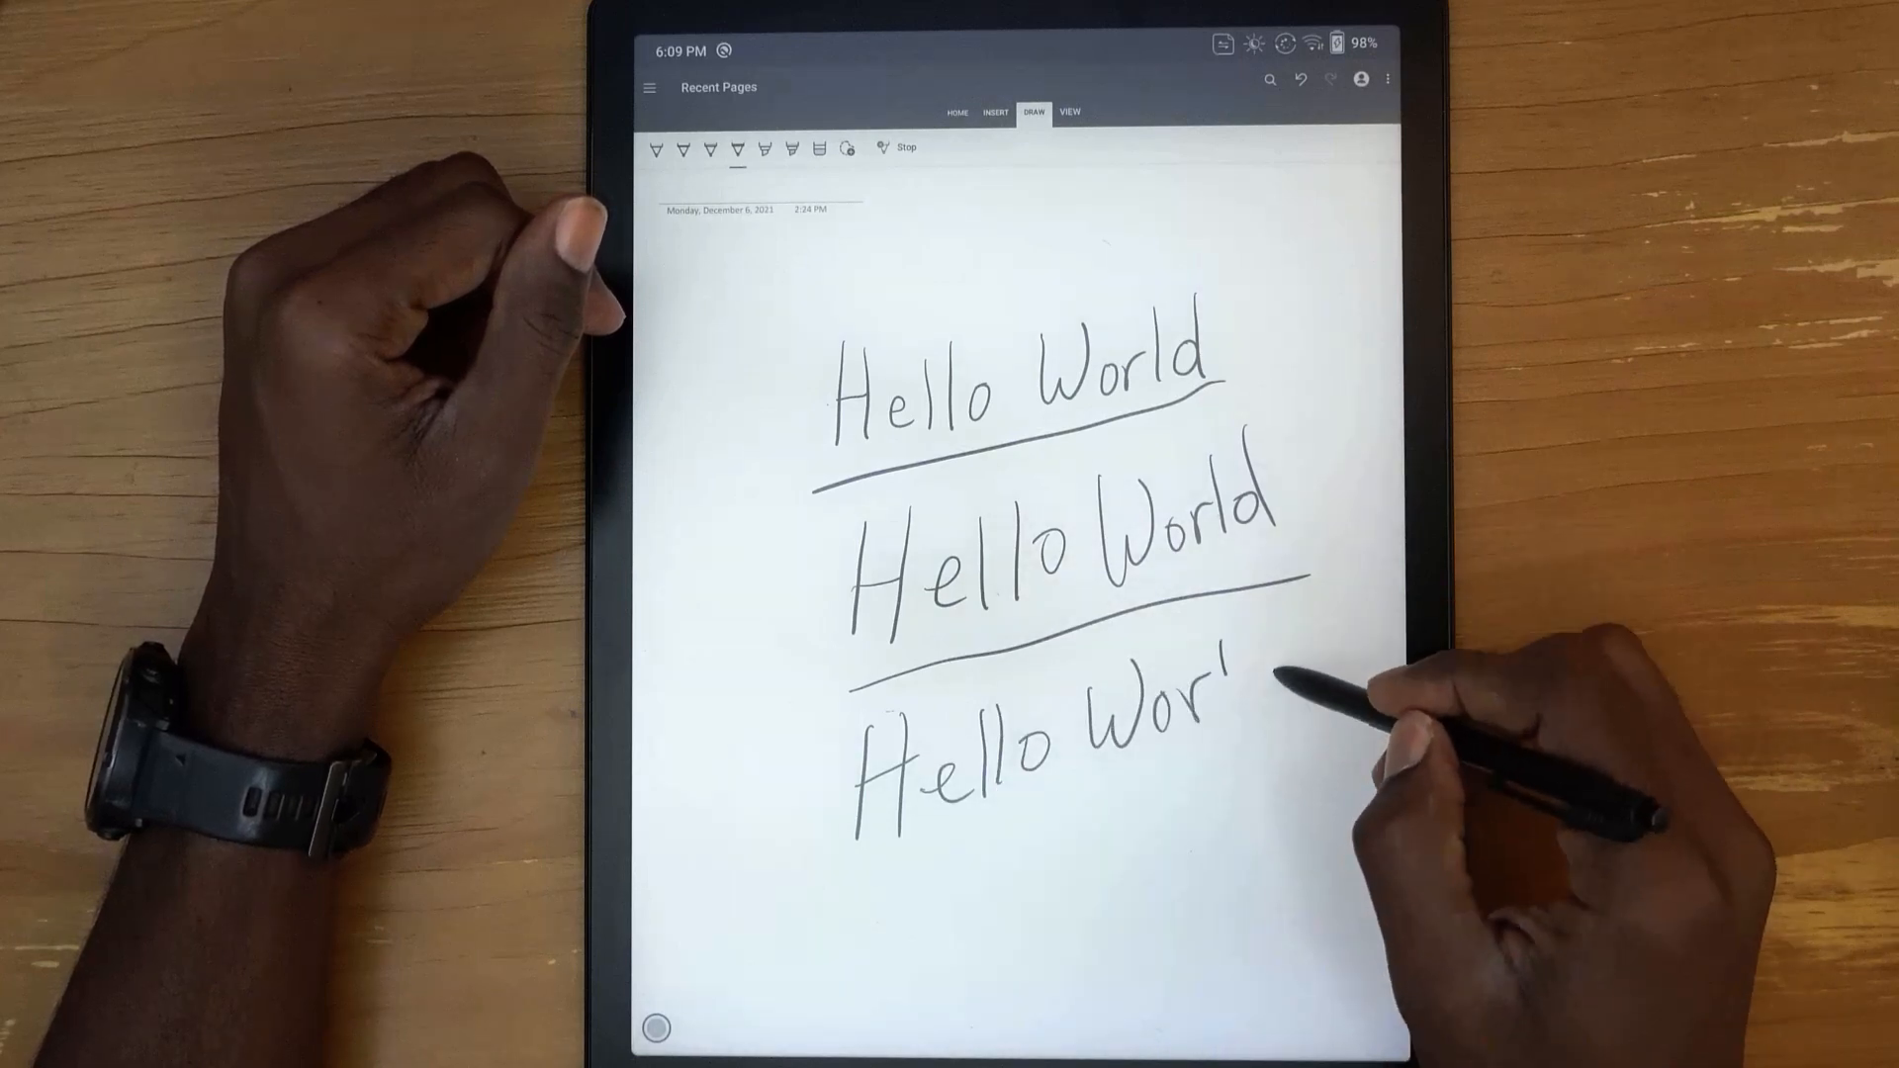
pyautogui.moveTo(1210, 738); pyautogui.dragTo(1271, 690)
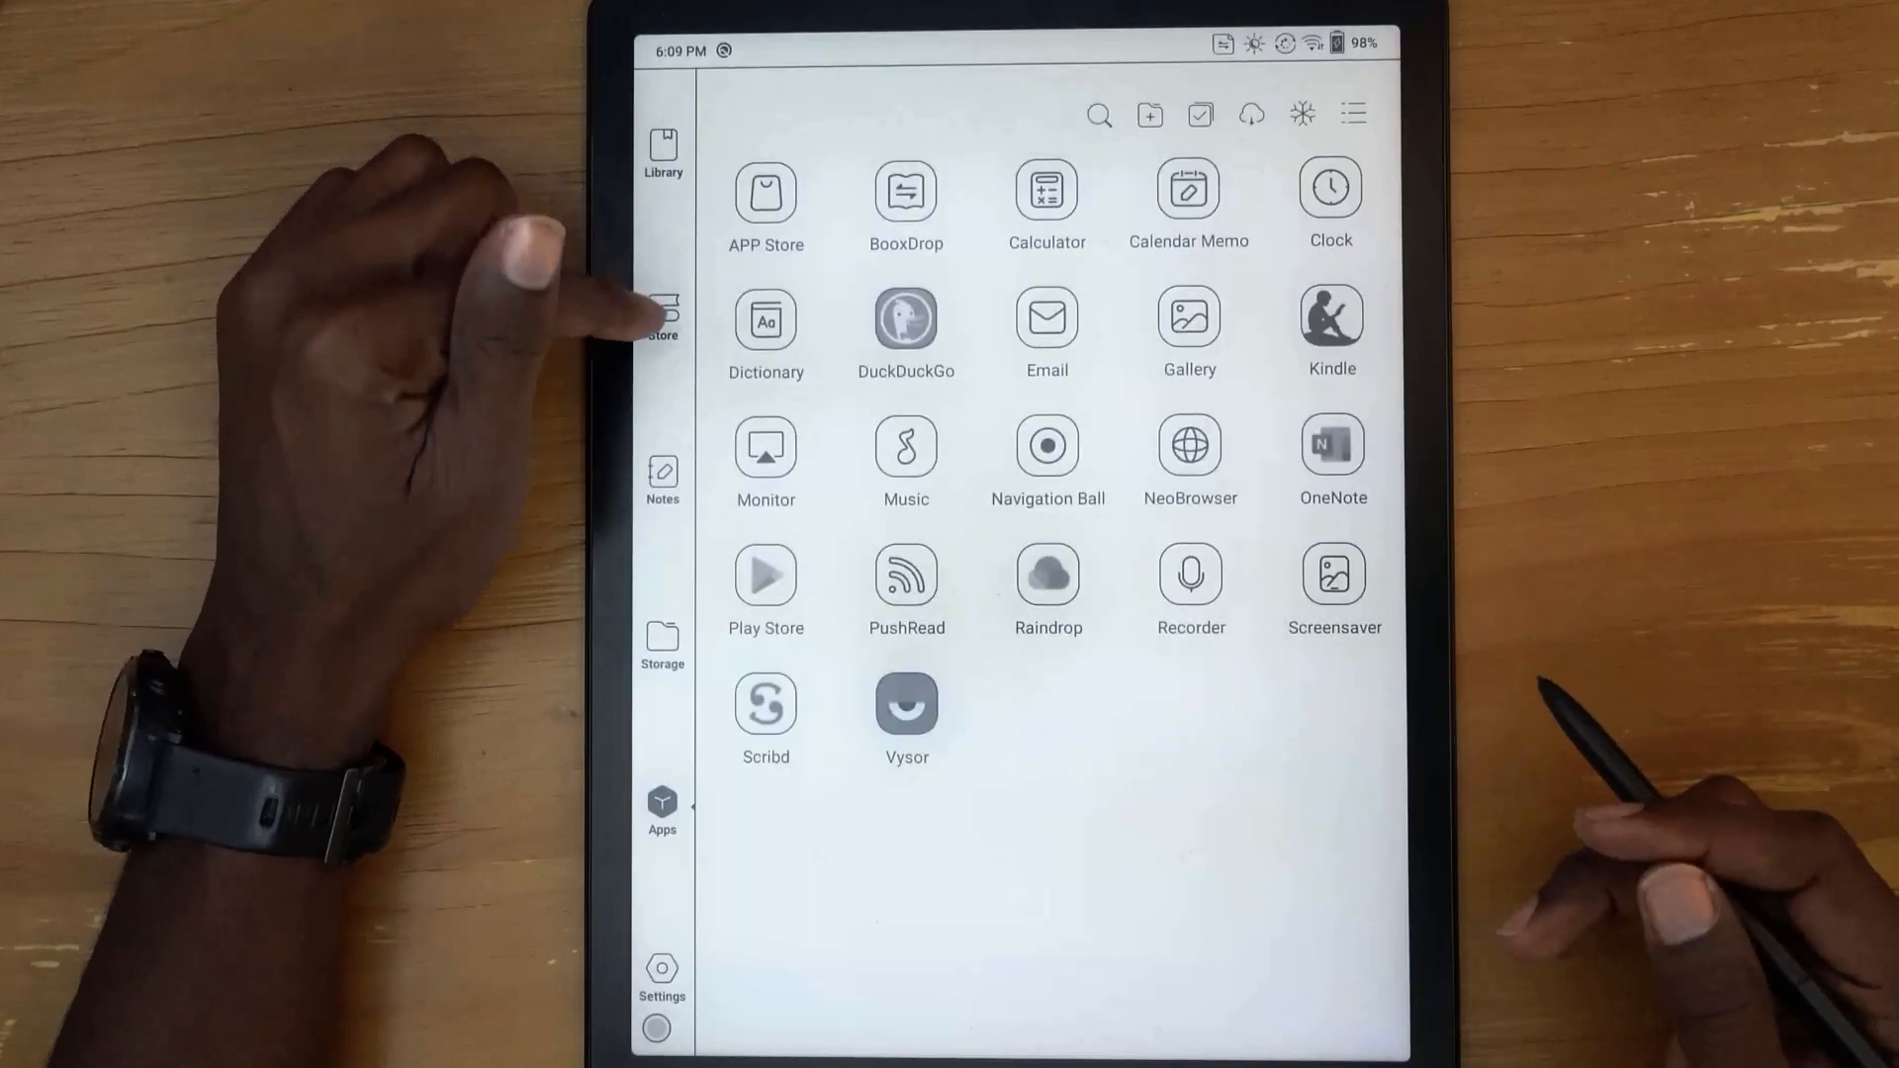
# Open the Notepad9 notebook from the Boox Notes library
pyautogui.click(661, 473)
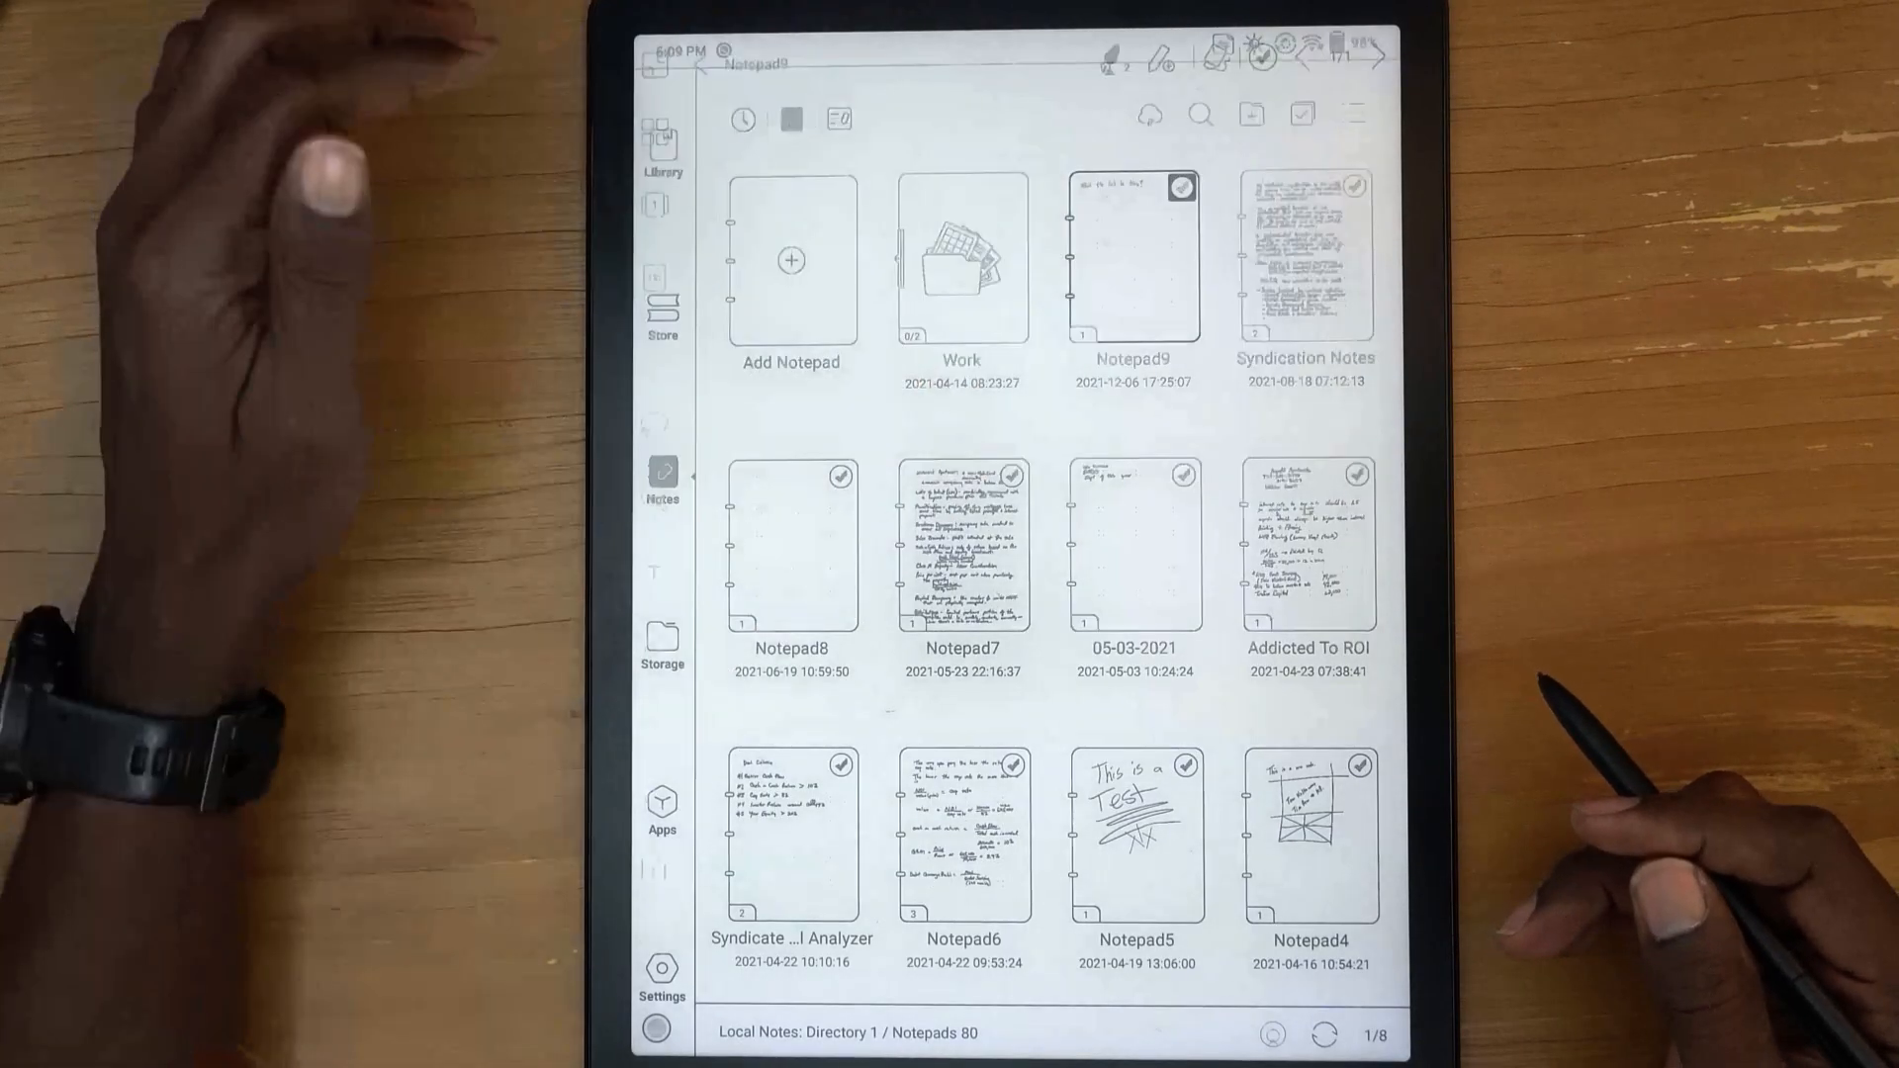
pyautogui.click(1131, 261)
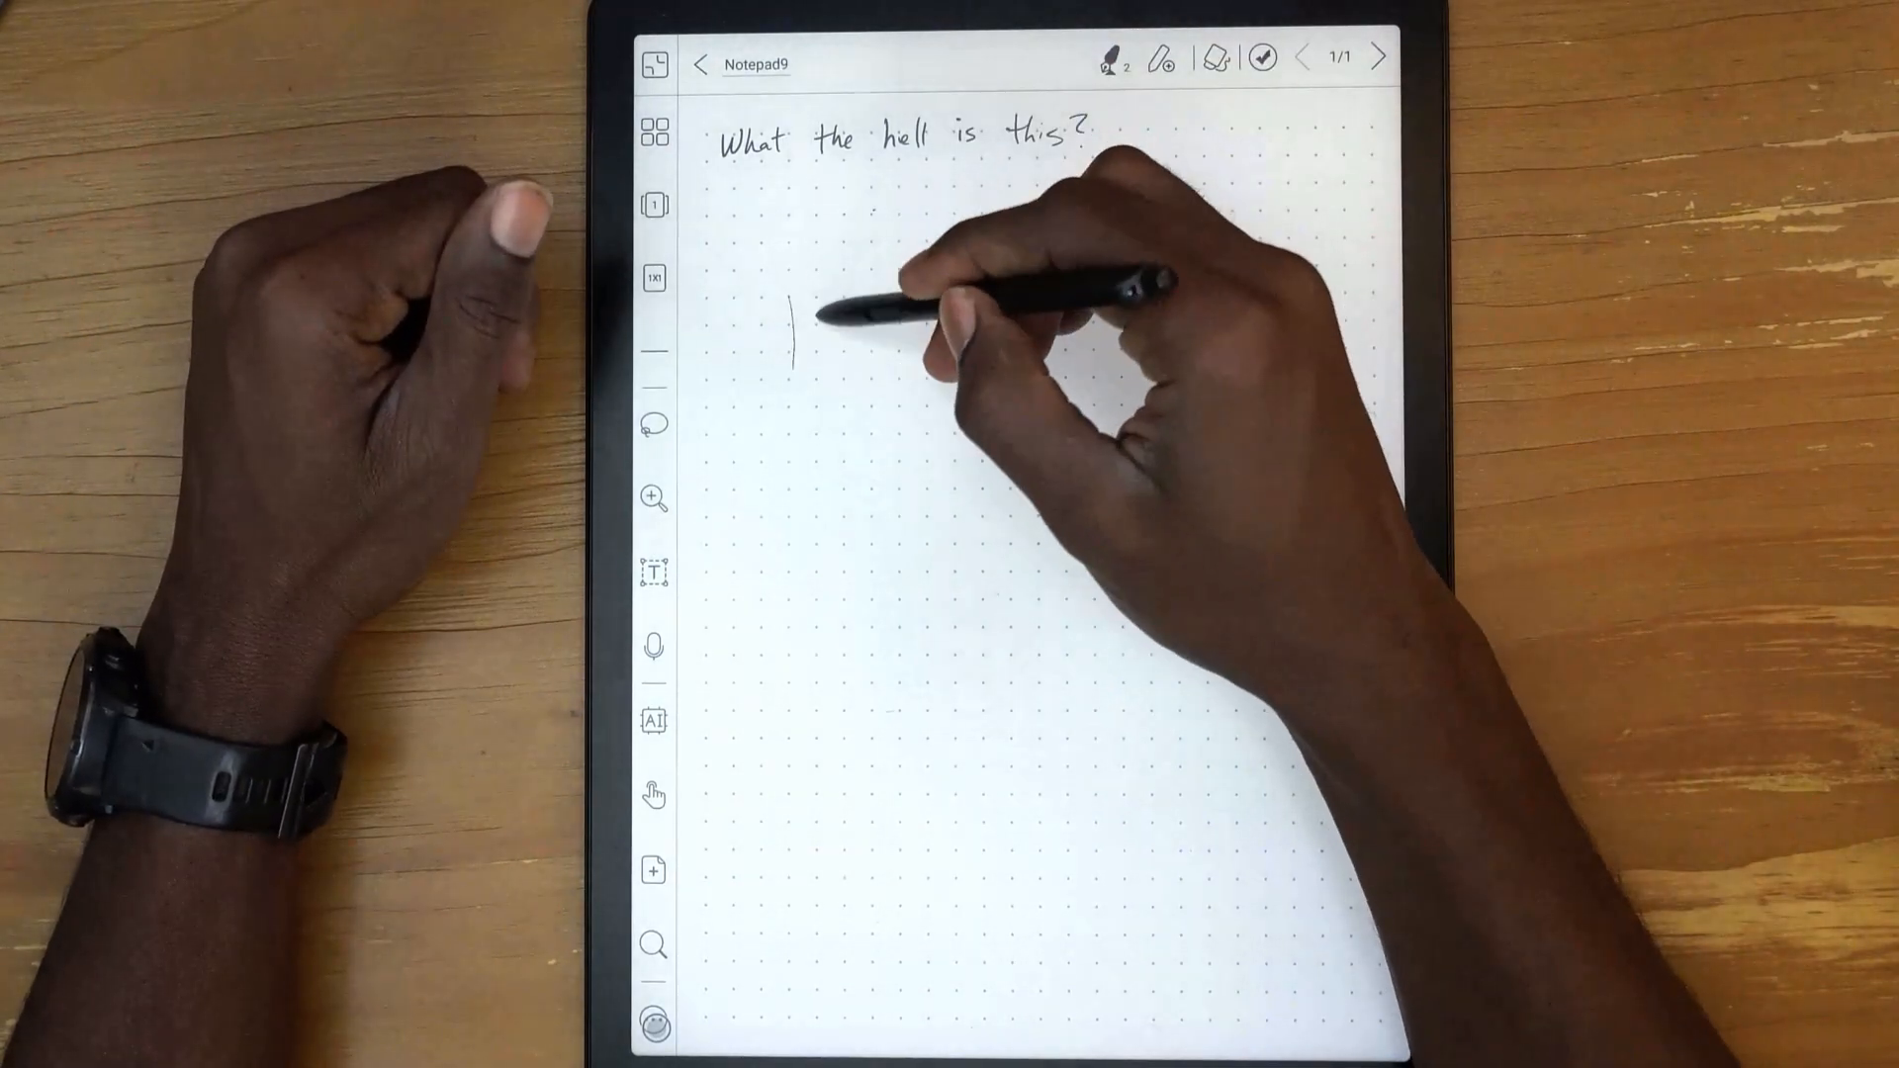
# Handwrite "Hello World" beneath the heading and underline it with a long stroke
pyautogui.write('Hello World')
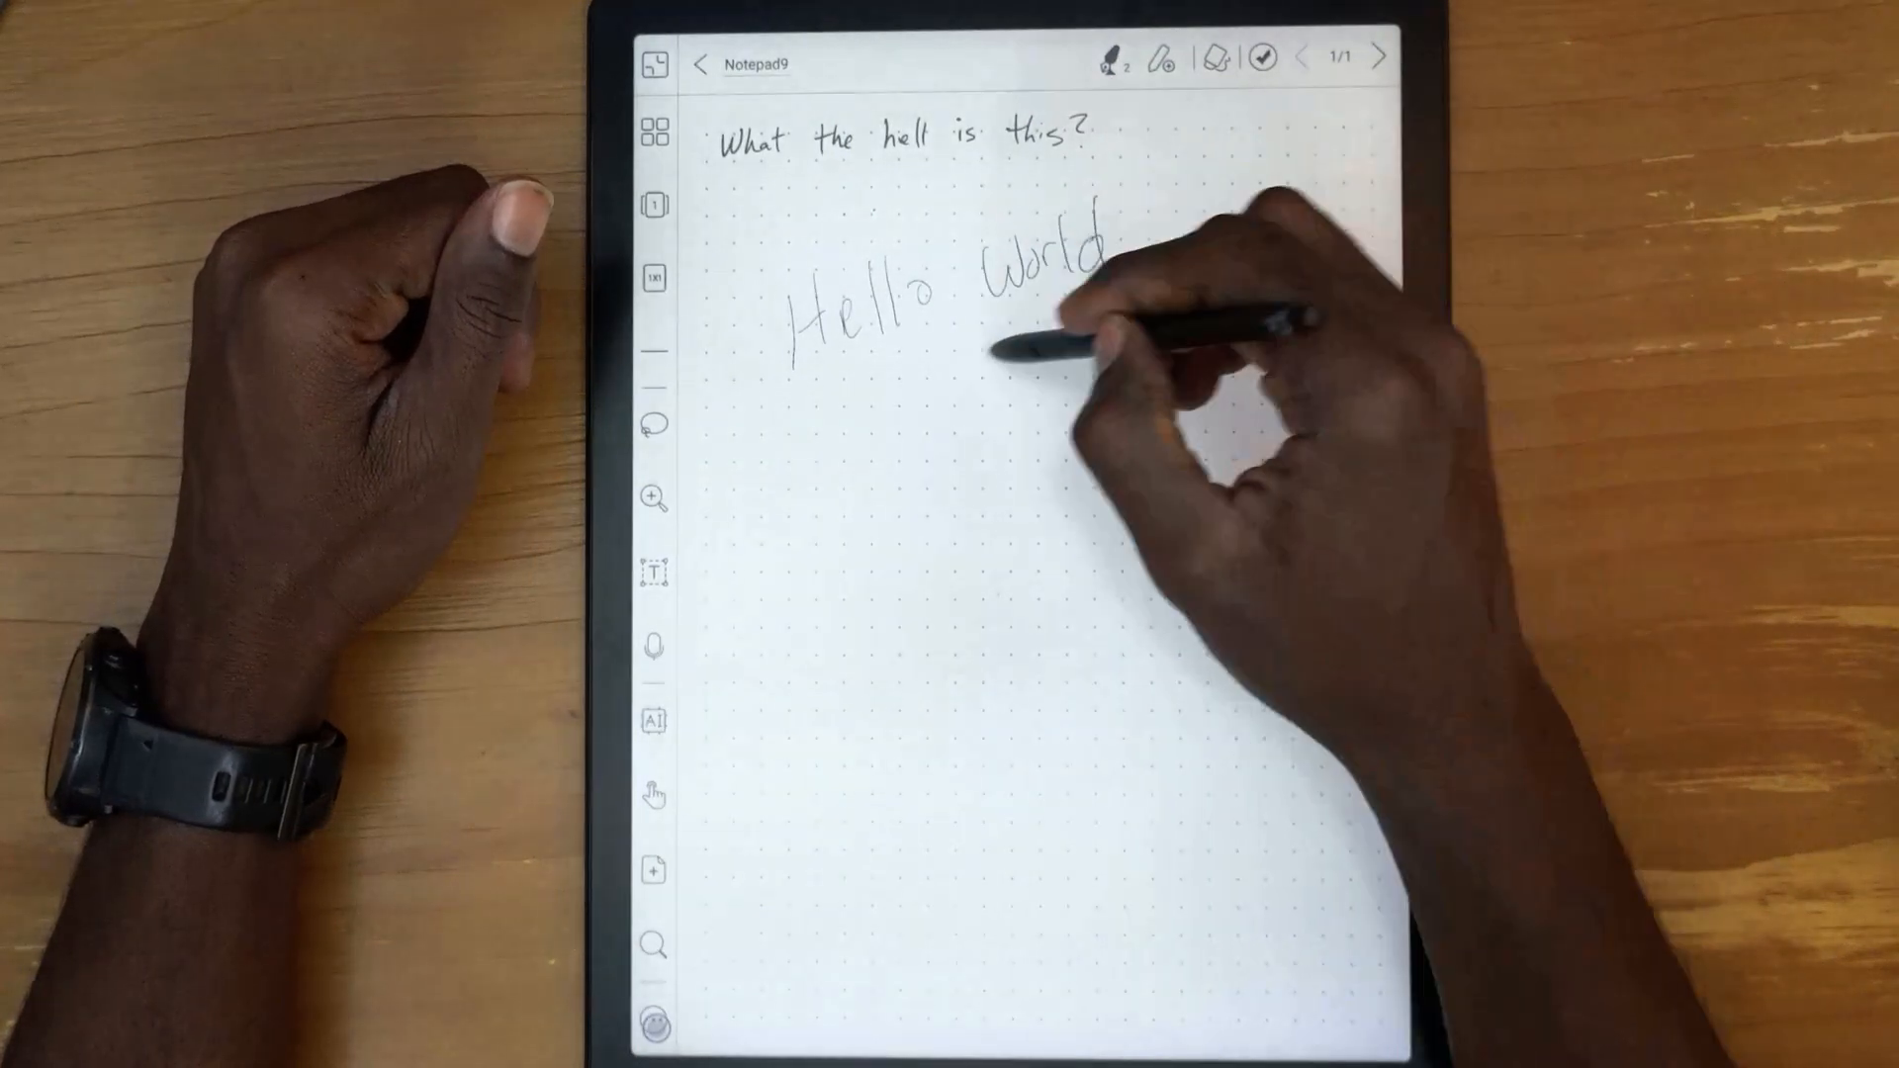
pyautogui.moveTo(787, 441); pyautogui.dragTo(1169, 297)
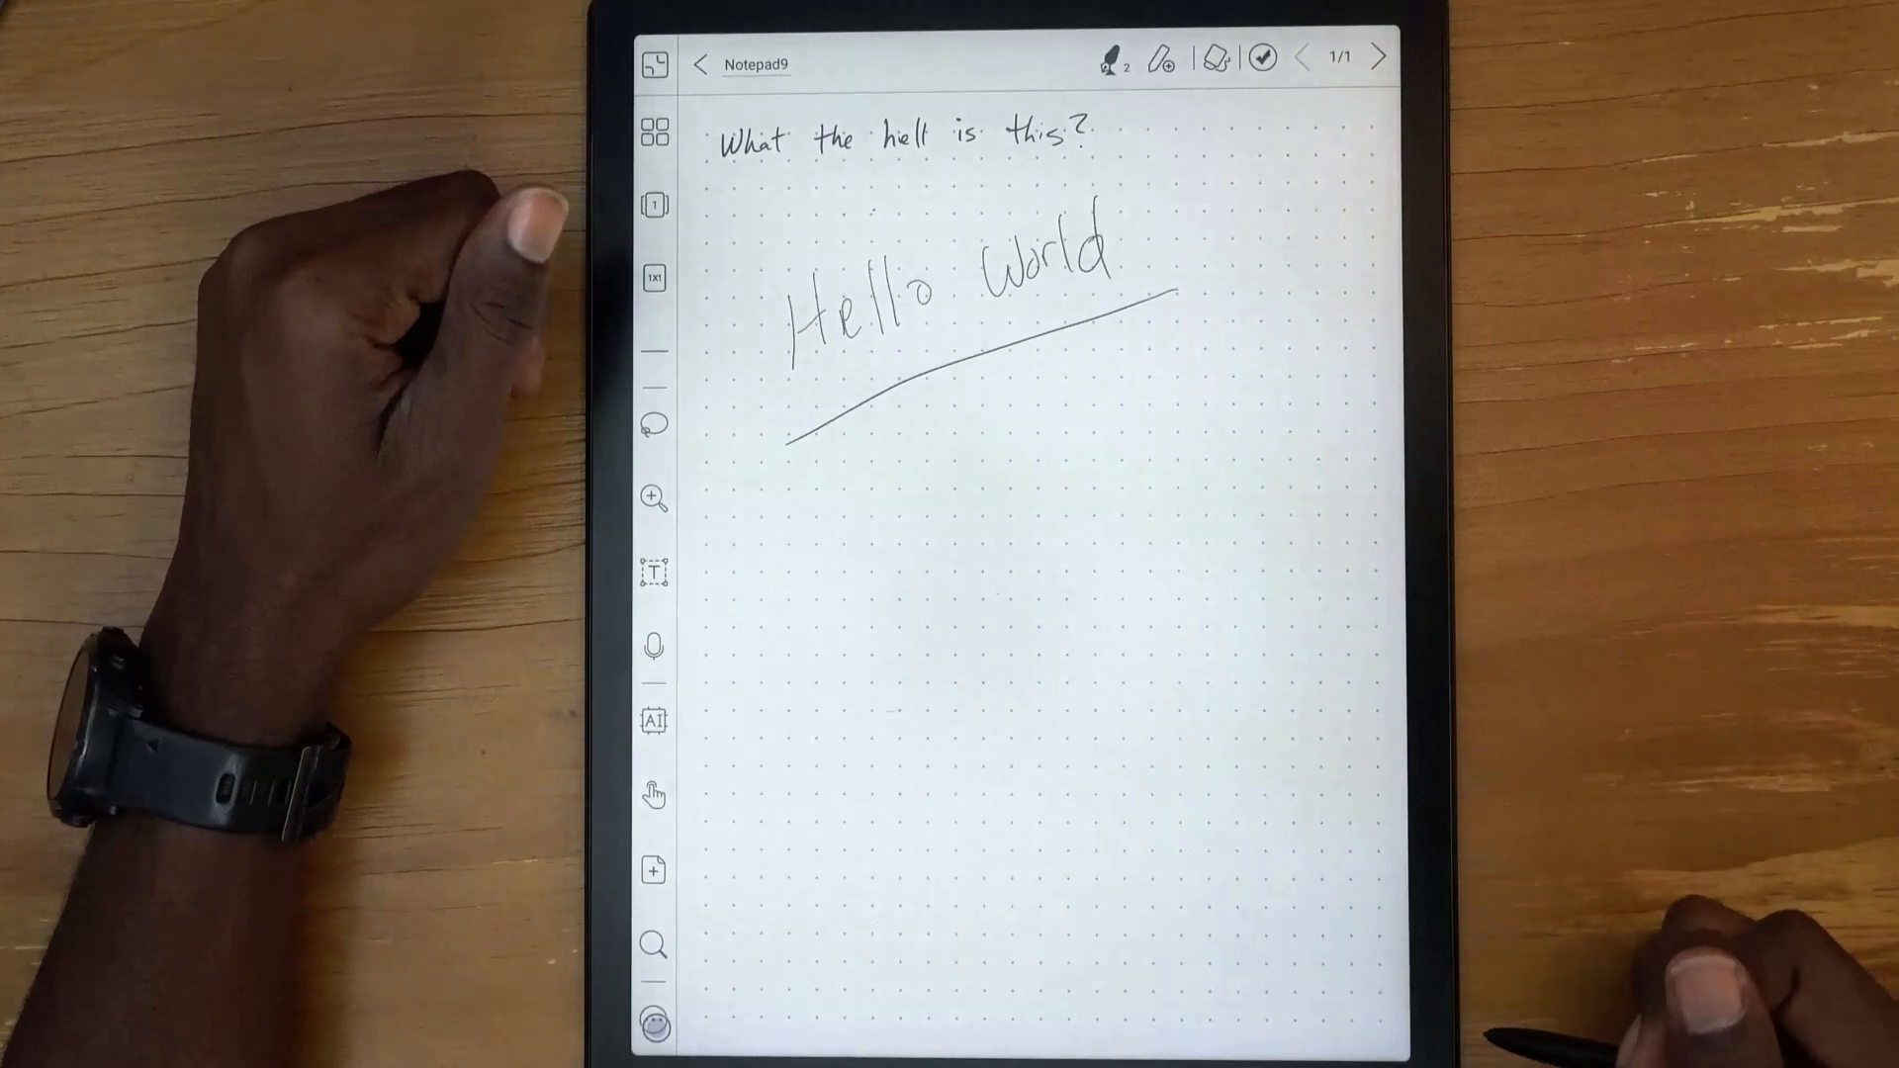